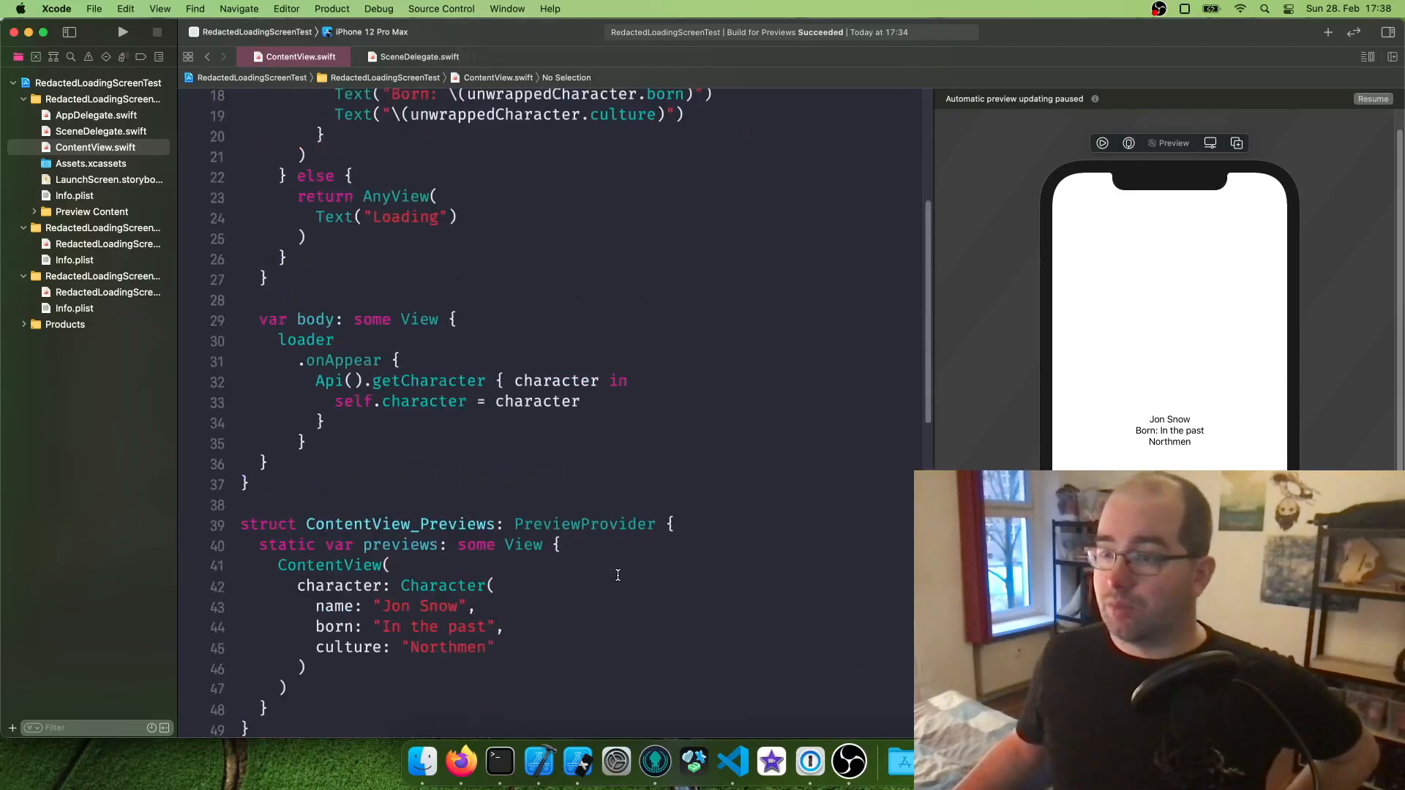
# Scroll down past the Api class to the spot for the new enum.
pyautogui.scroll(-3)
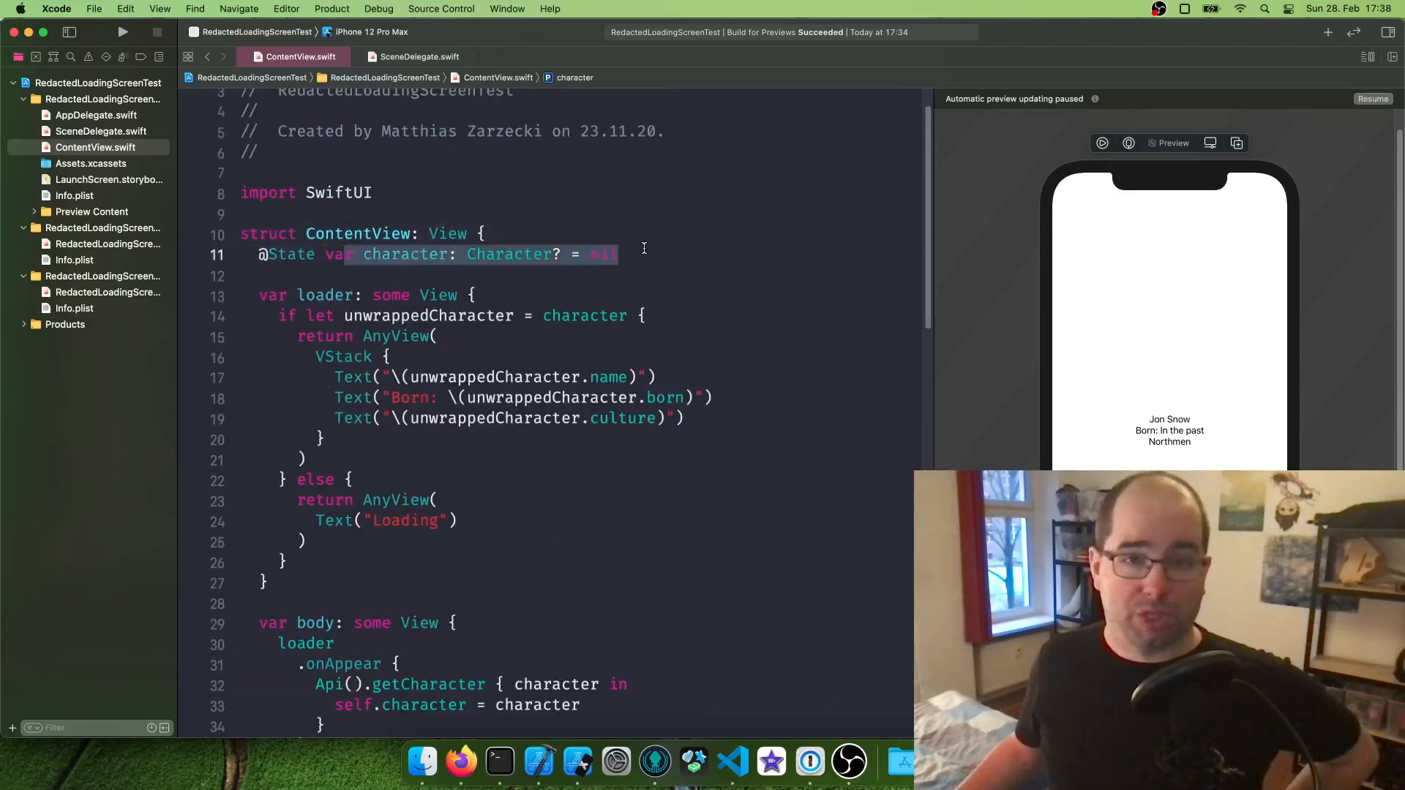
pyautogui.scroll(-3)
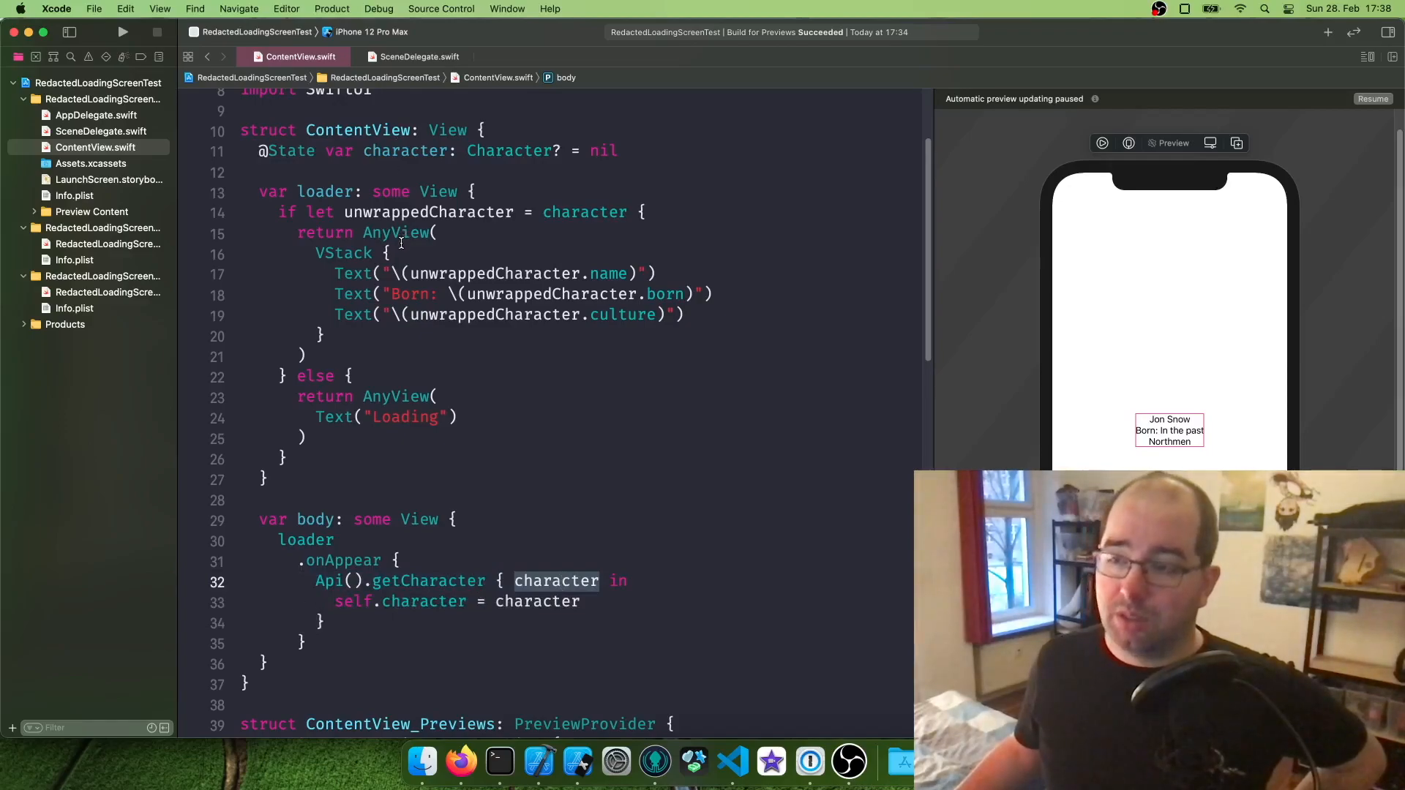
pyautogui.moveTo(316, 252); pyautogui.dragTo(323, 336)
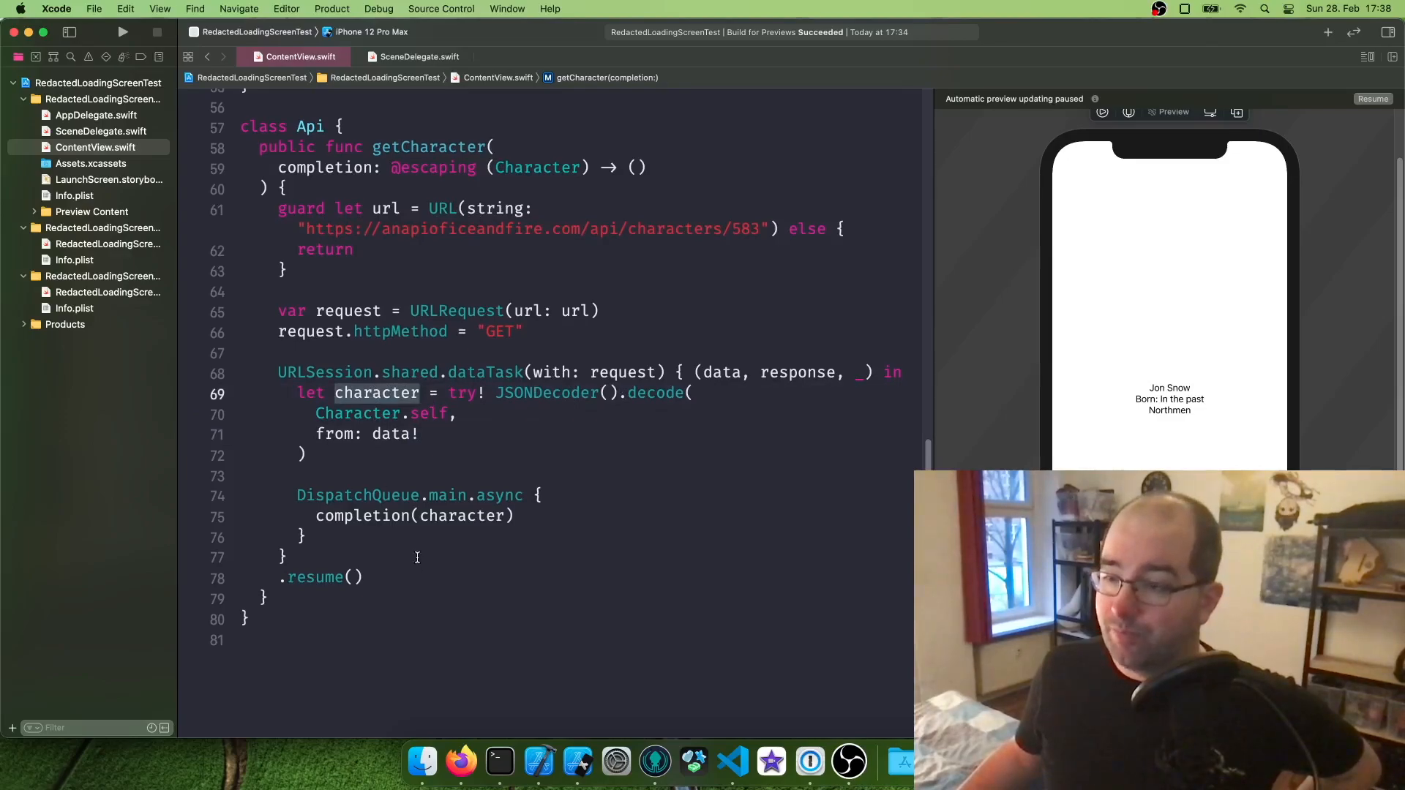
pyautogui.scroll(-3)
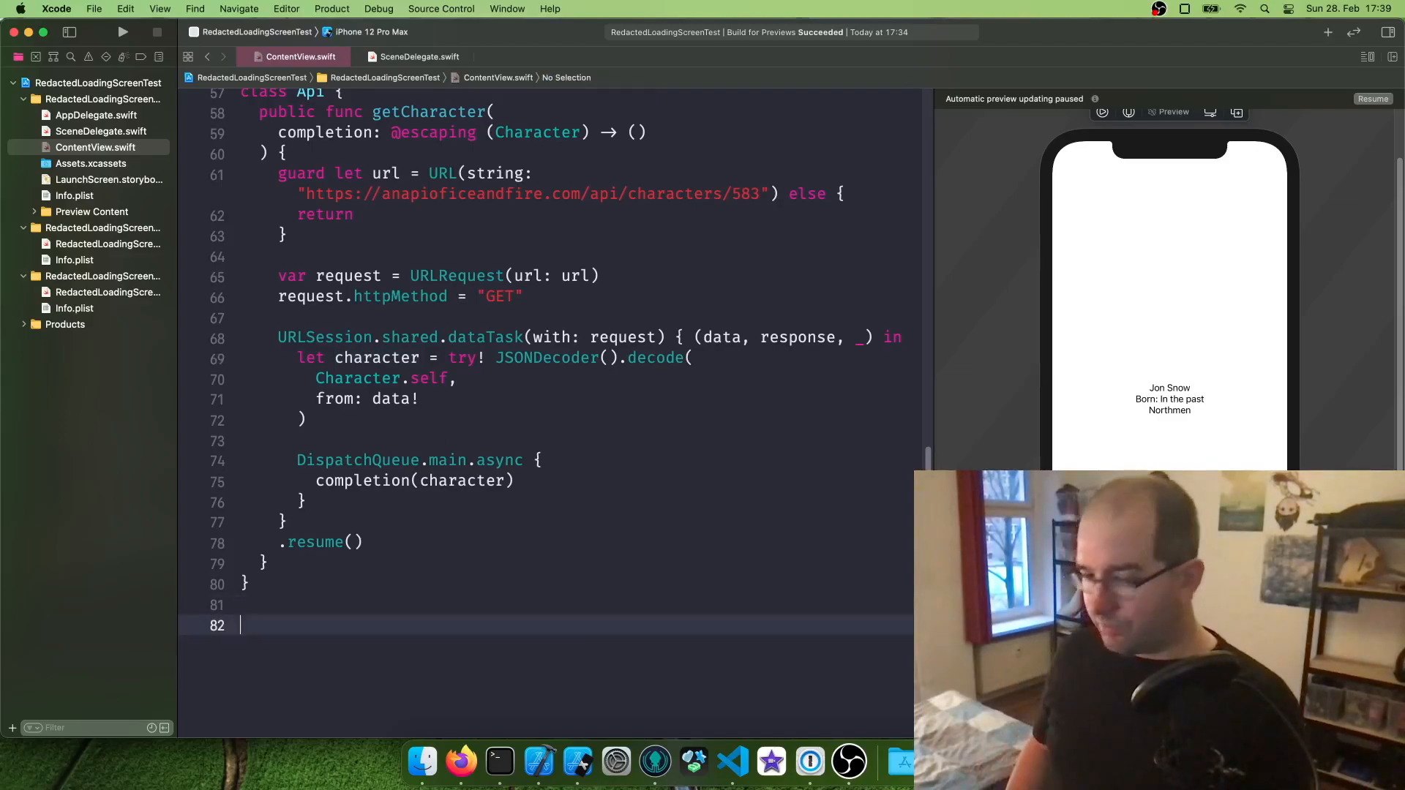
# Write enum NetworkError: Error with case generalError and commented badUrl / requestFailed ideas.
pyautogui.write('enum')
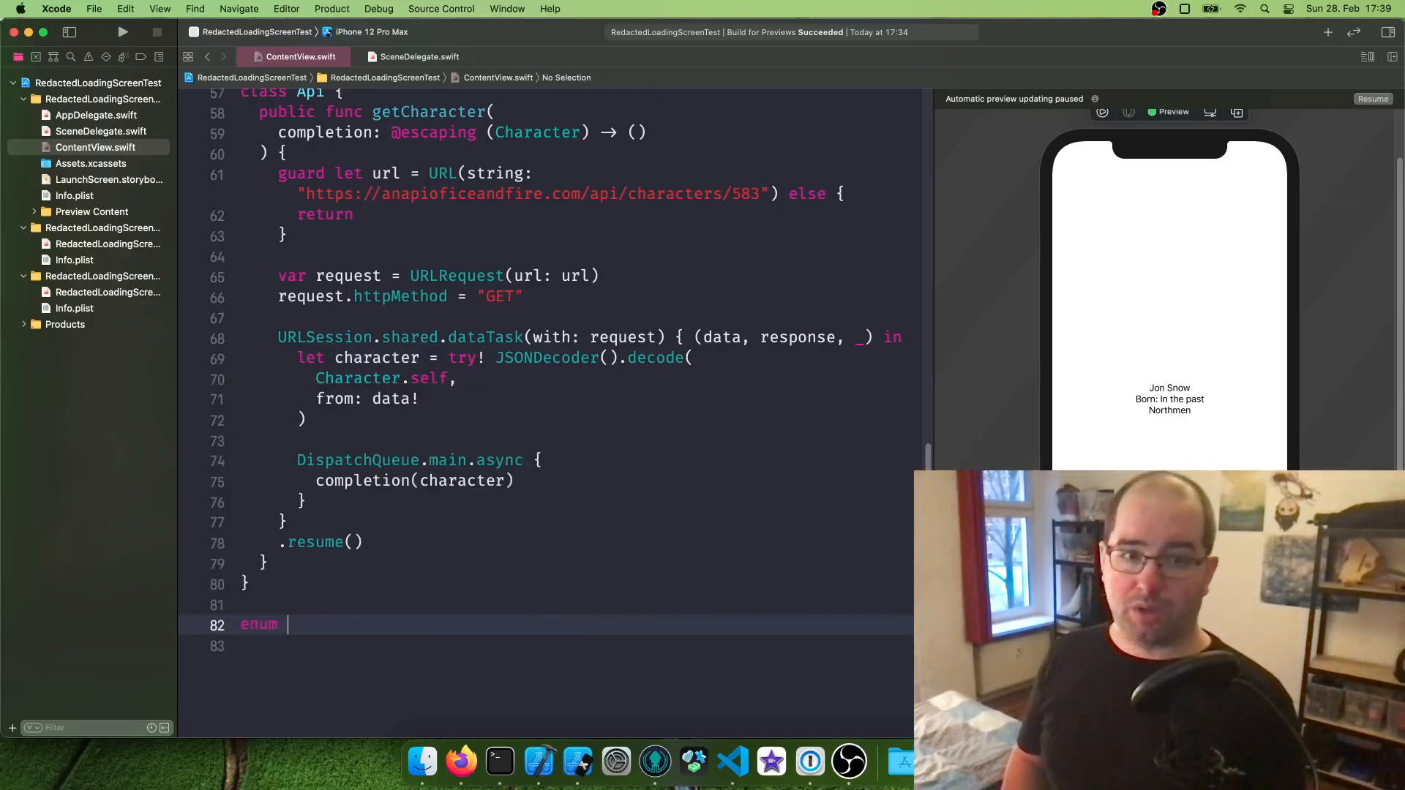
pyautogui.write('Networ')
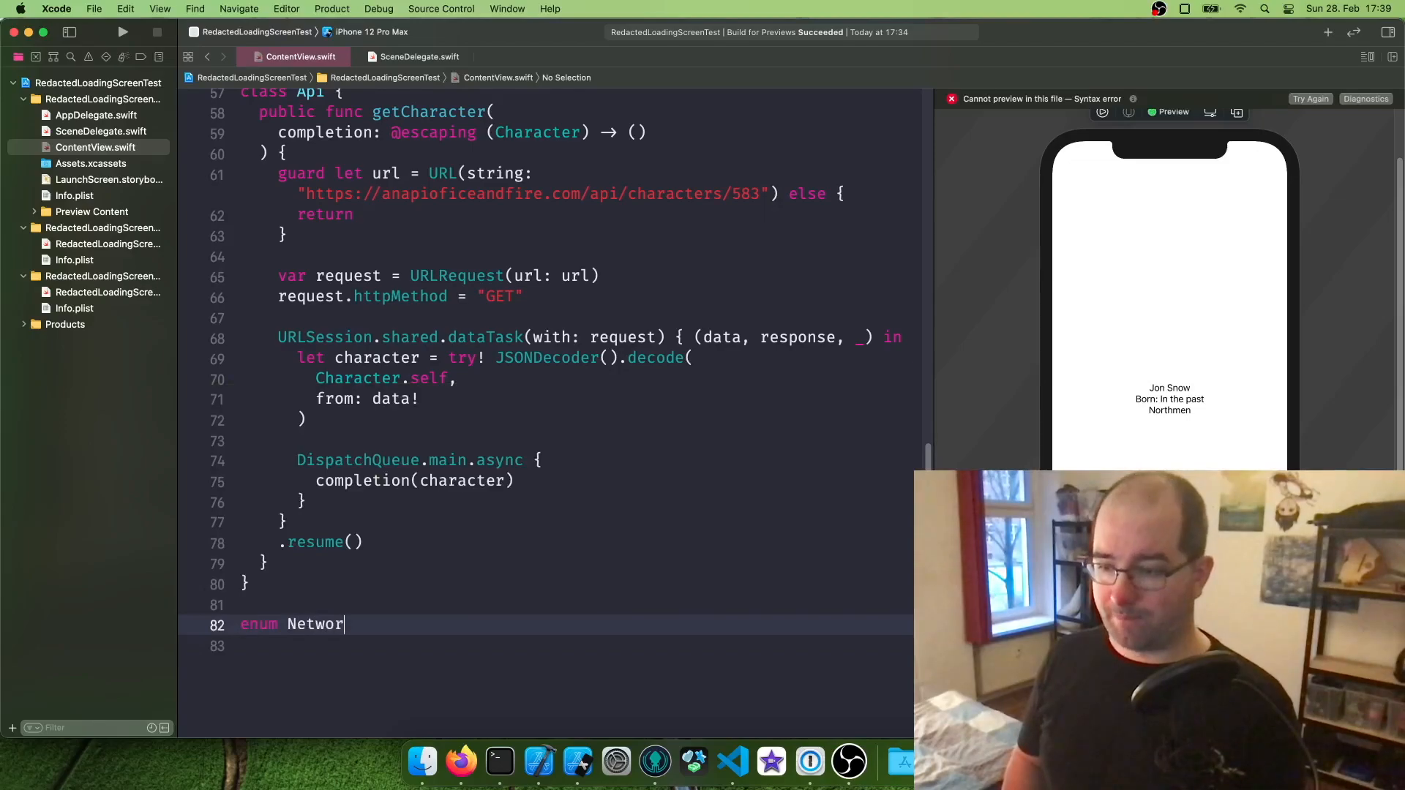
pyautogui.write('kError: Ero')
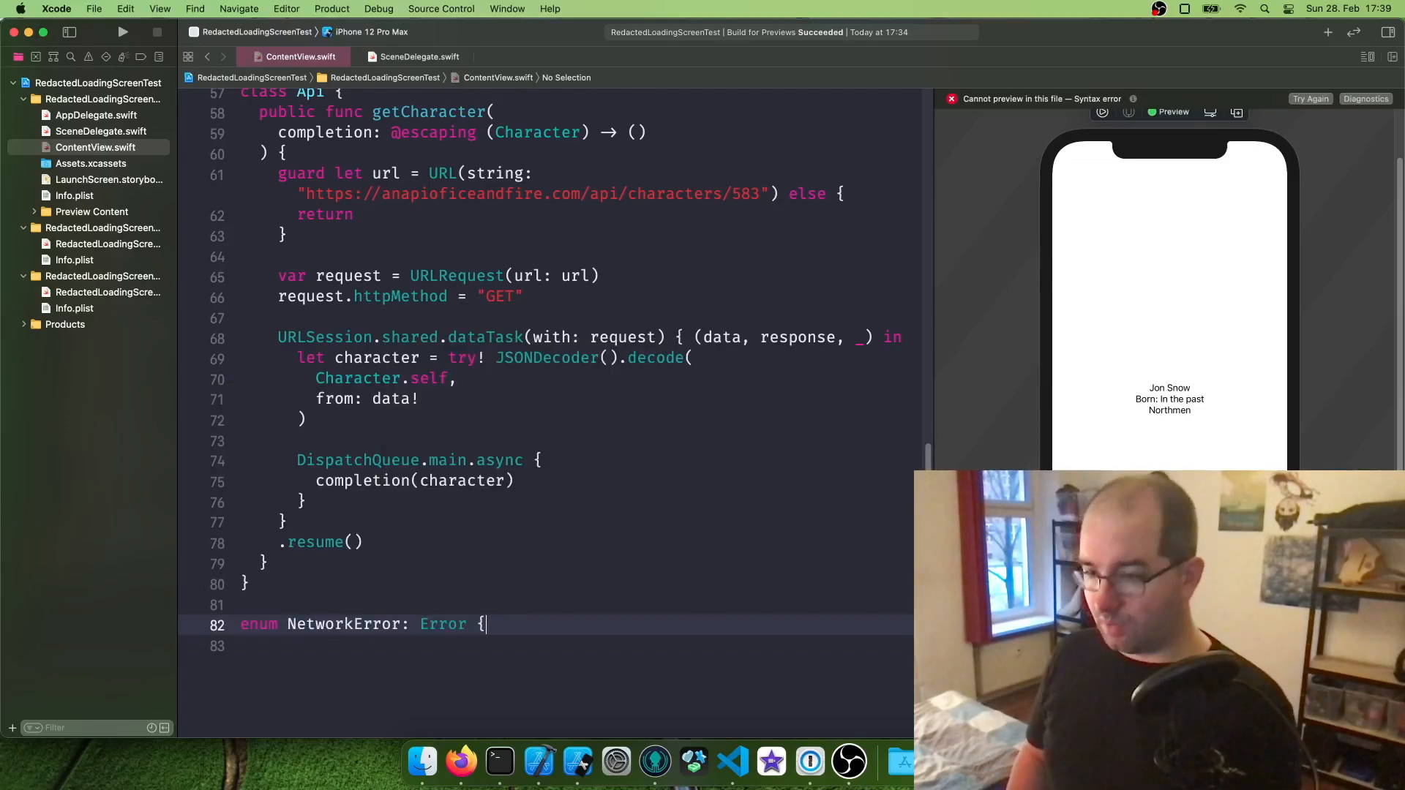
pyautogui.write('case generalE')
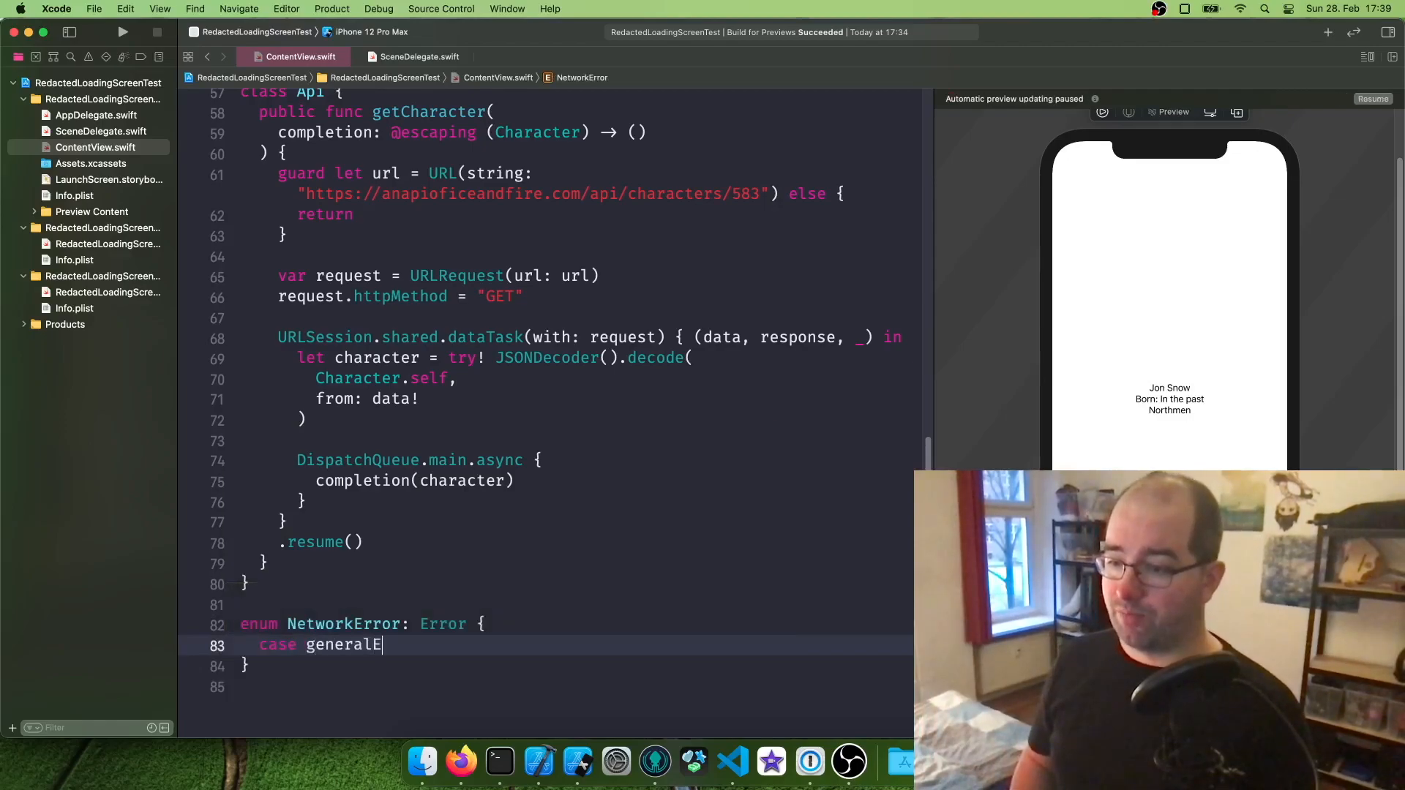
pyautogui.write('rror')
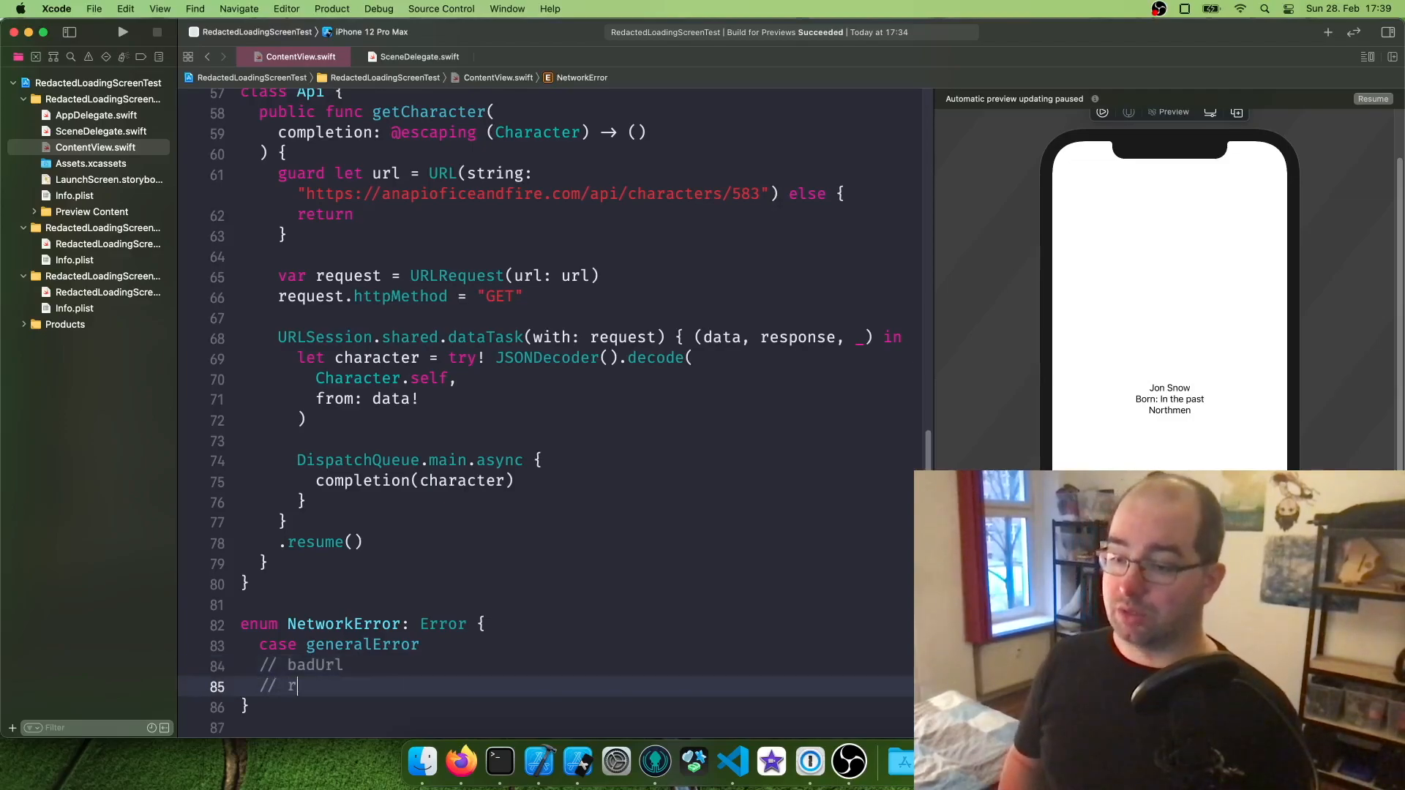
pyautogui.write('equest')
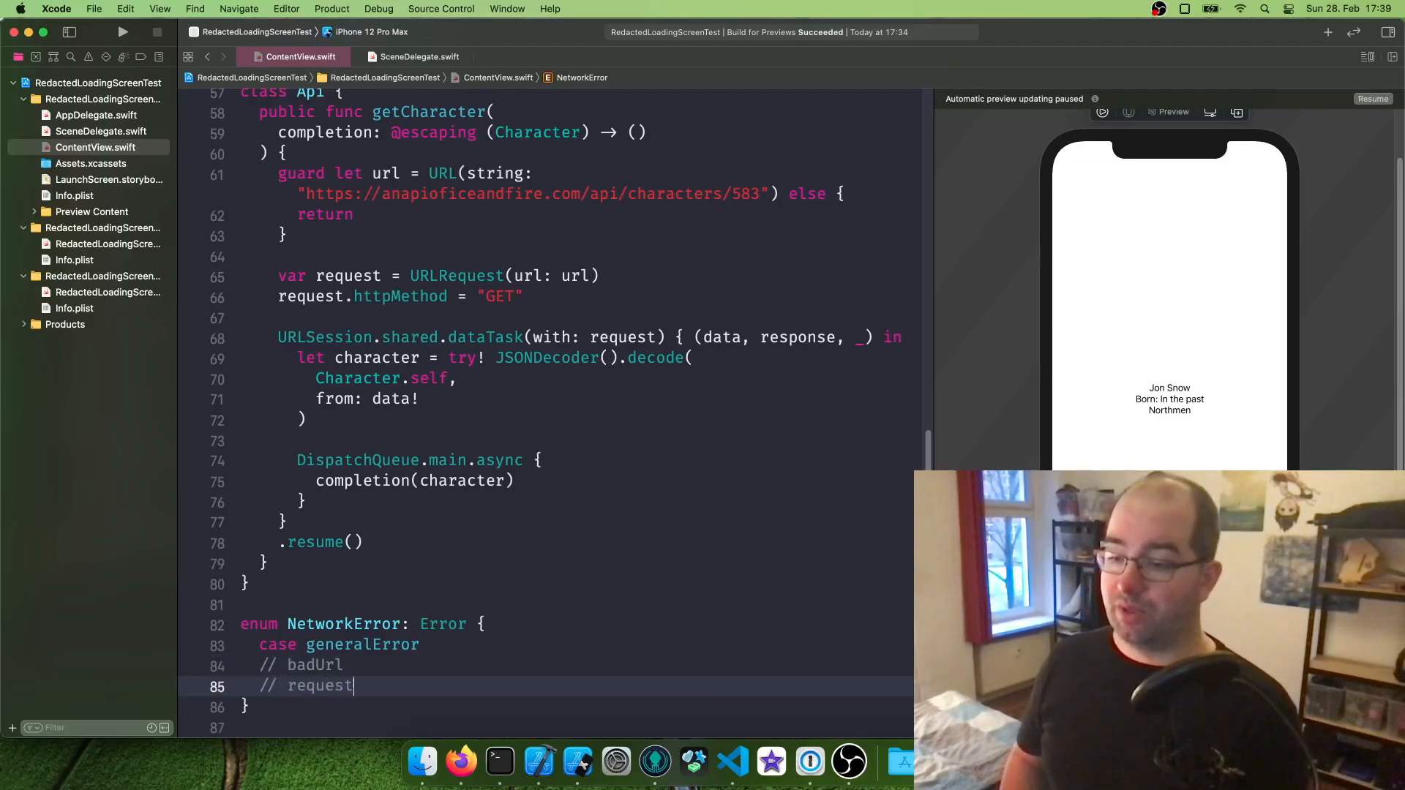
pyautogui.write('Failed')
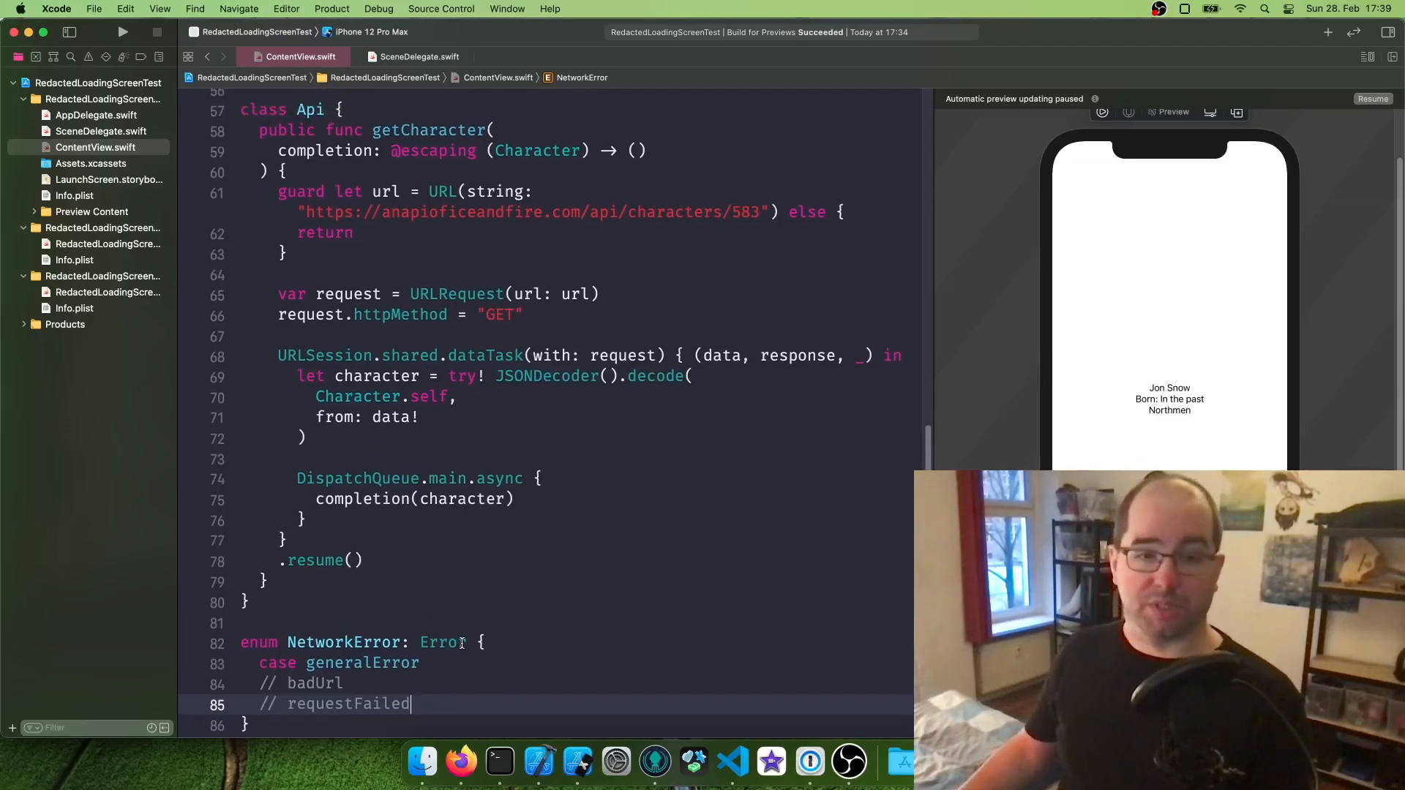
pyautogui.scroll(-3)
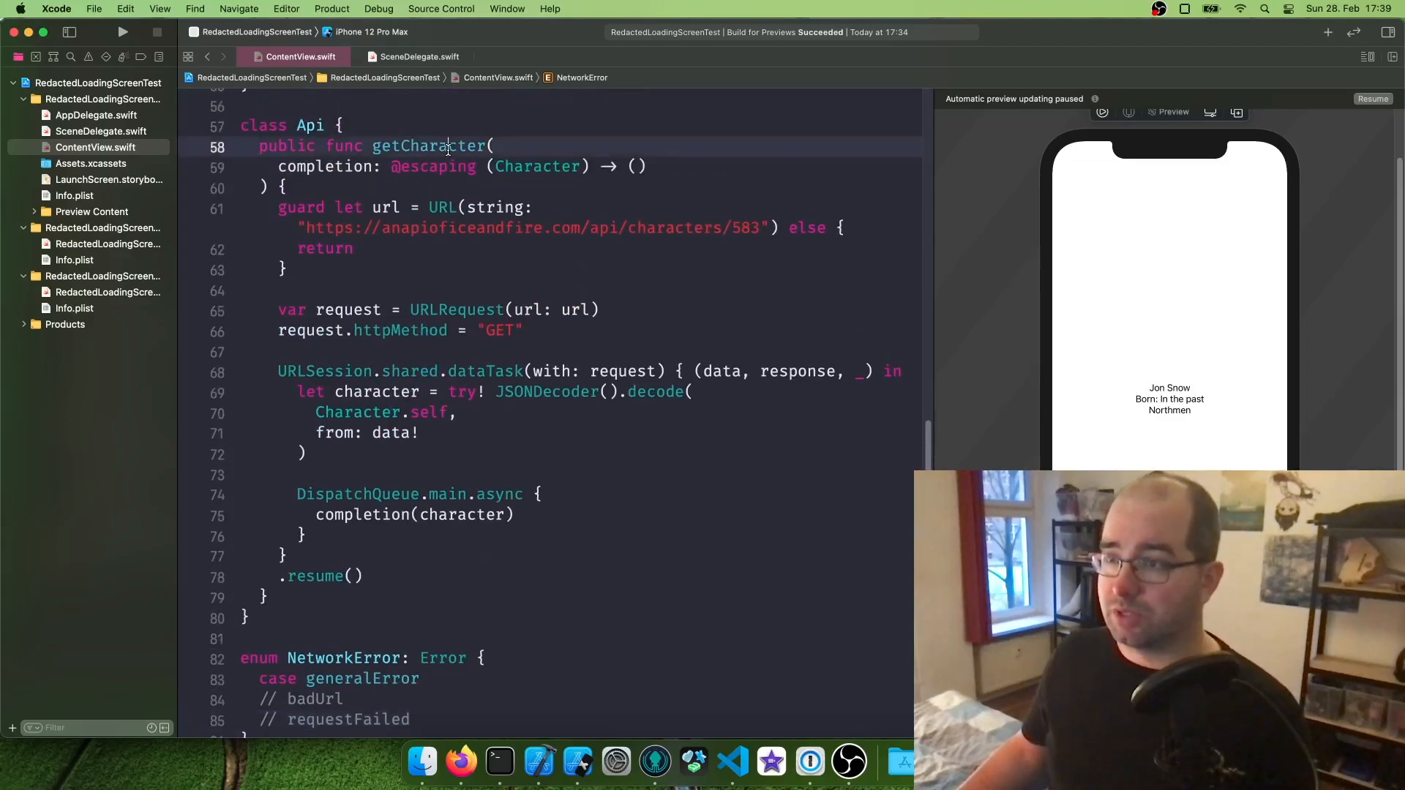
# Make completion take Result<Character, NetworkError> and pass back .success(character).
pyautogui.doubleClick(428, 146)
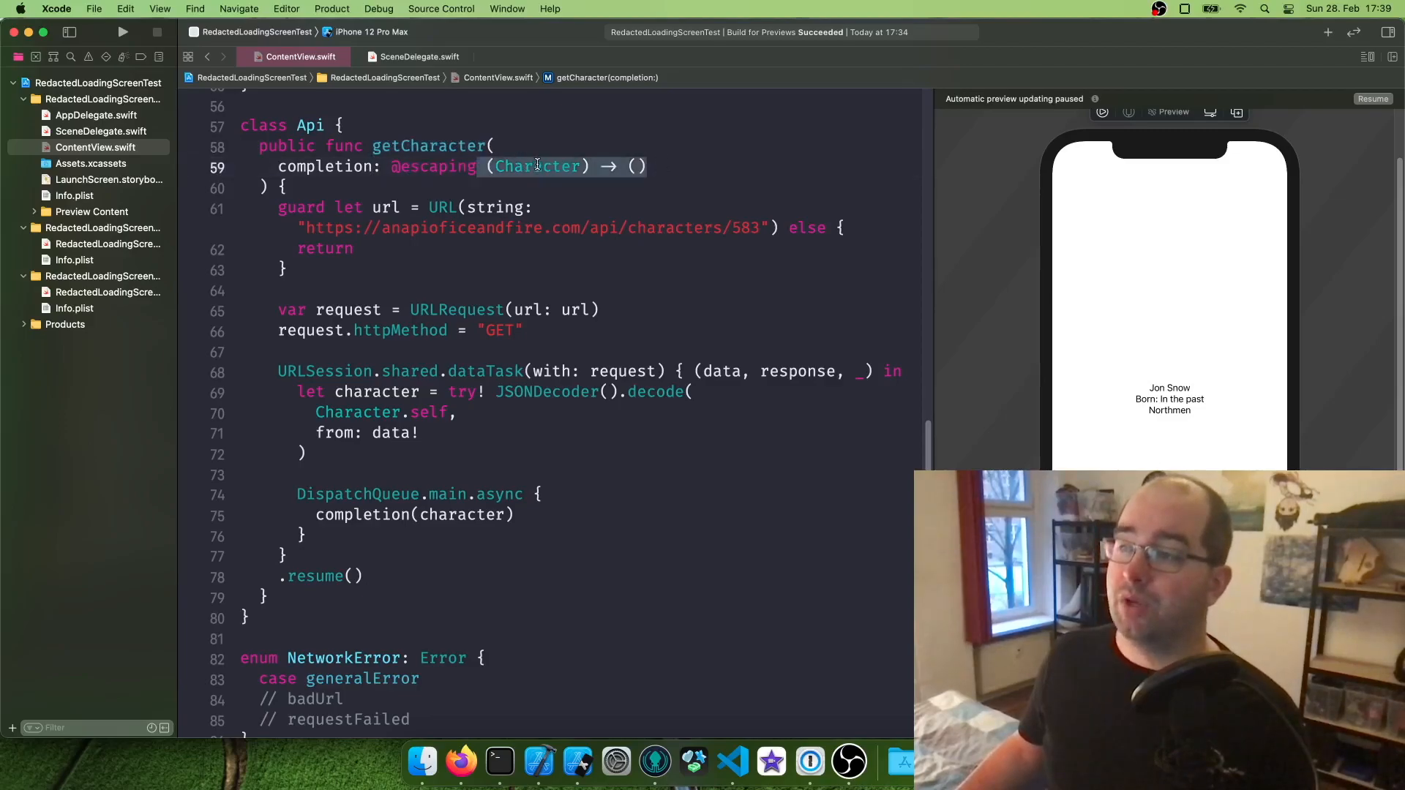
pyautogui.doubleClick(538, 166)
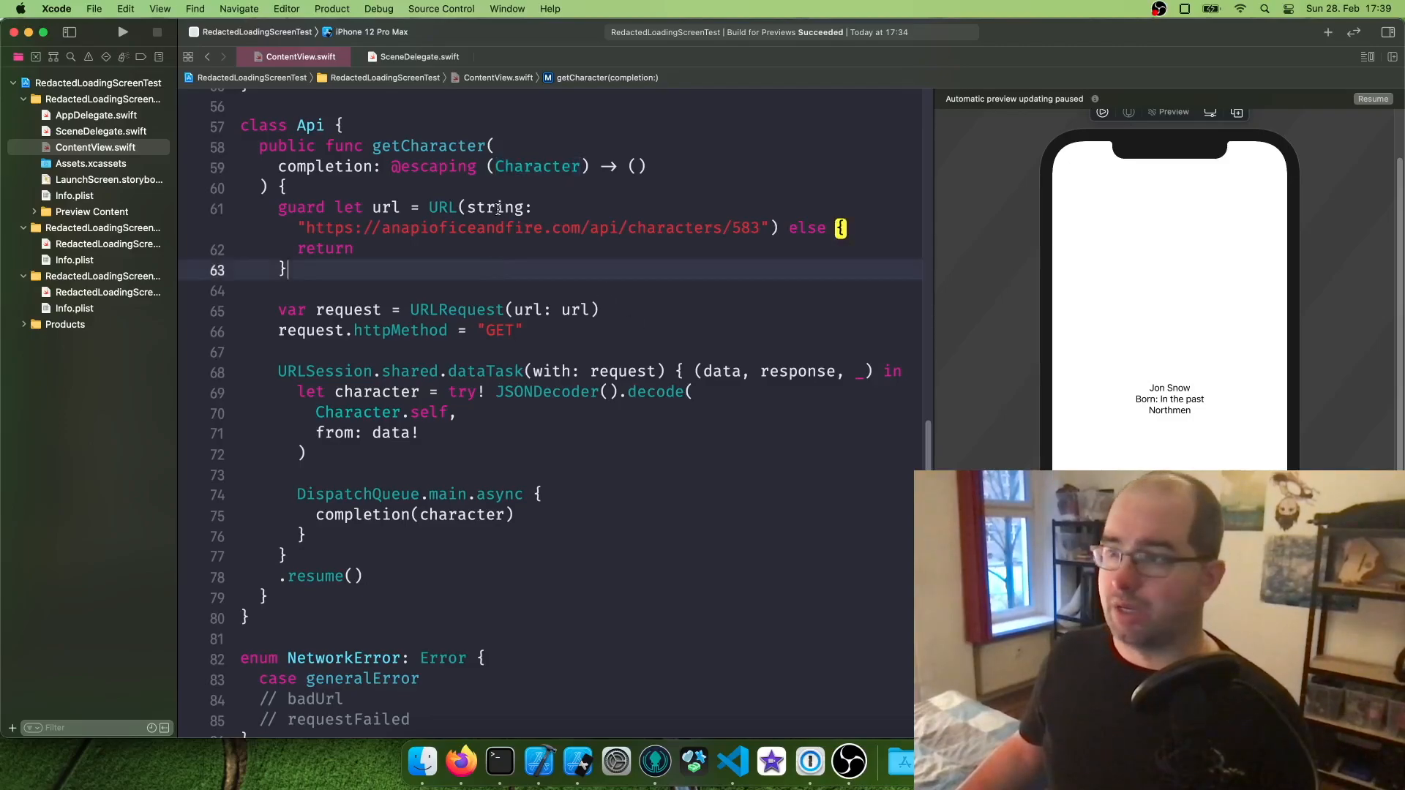
pyautogui.write('Result<')
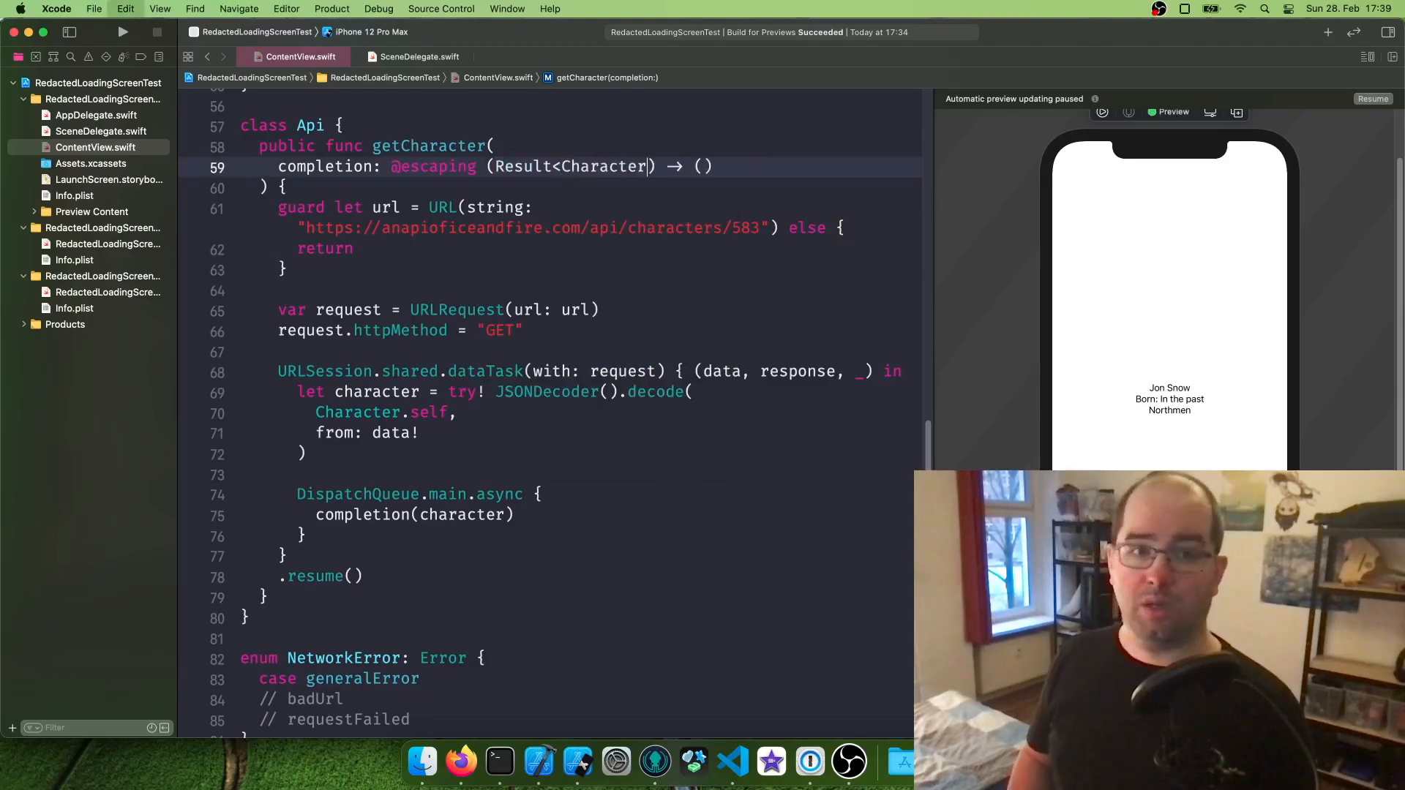
pyautogui.write(', NetworkError>')
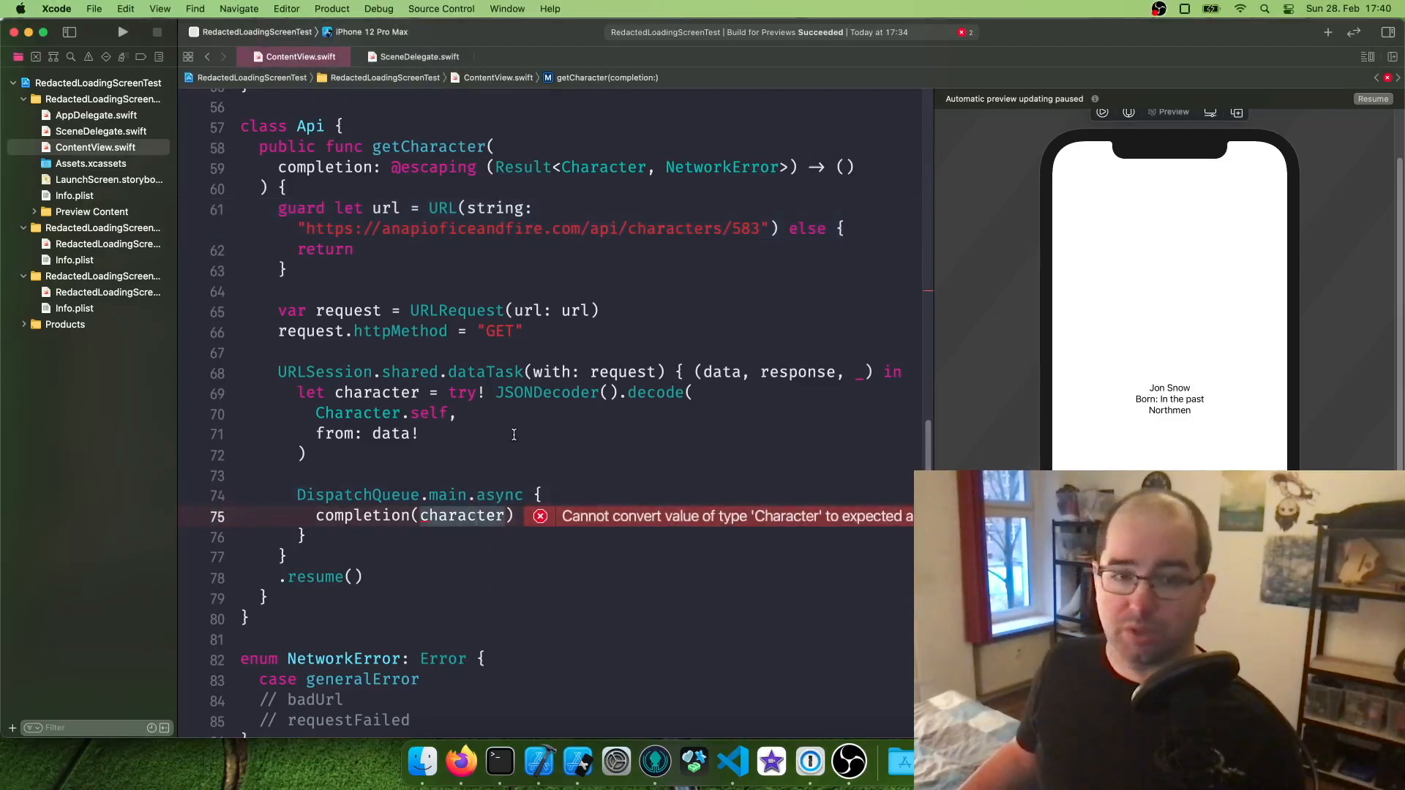
pyautogui.write('.success(')
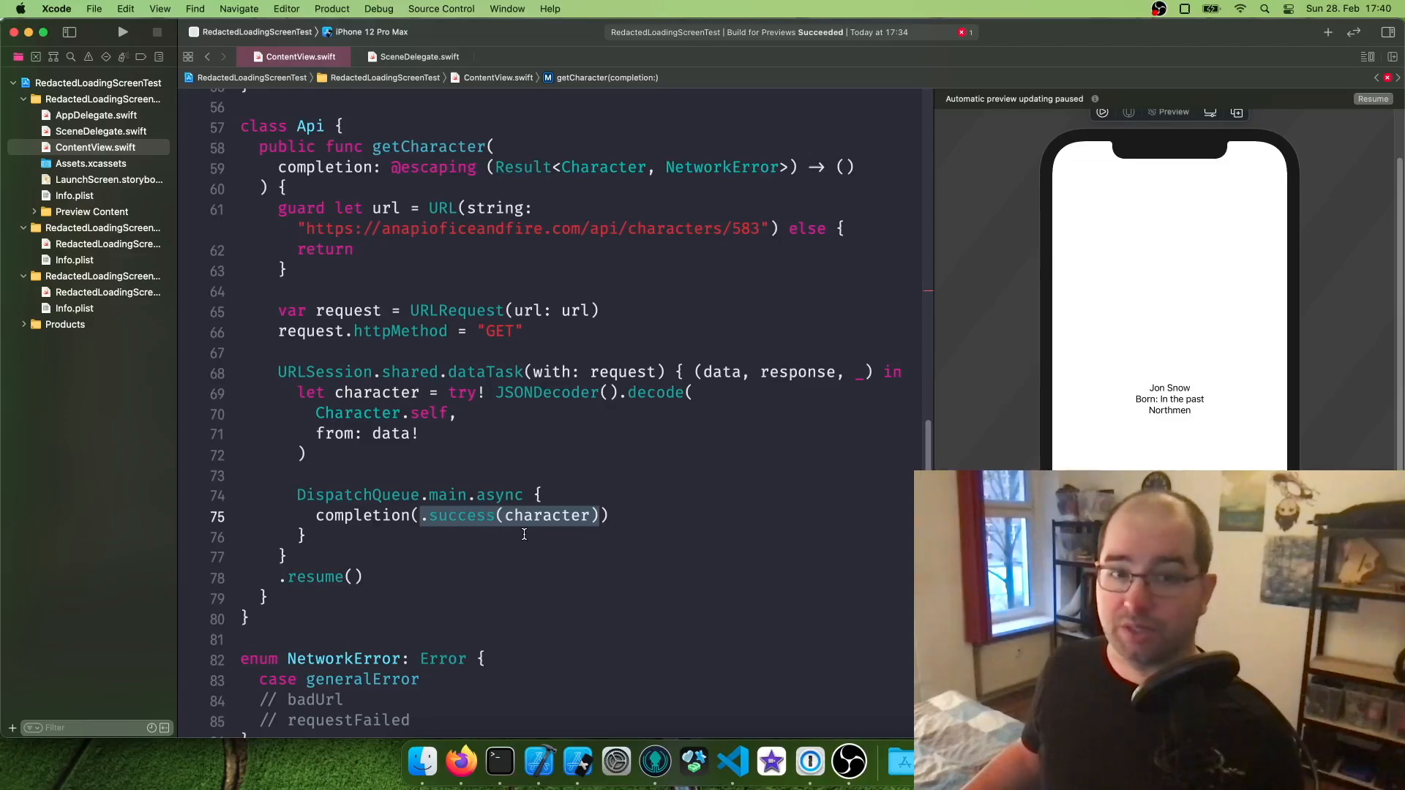
# Add a commented-out completion(.failure(.generalError)) and begin an if let httpResponse check.
pyautogui.write('.')
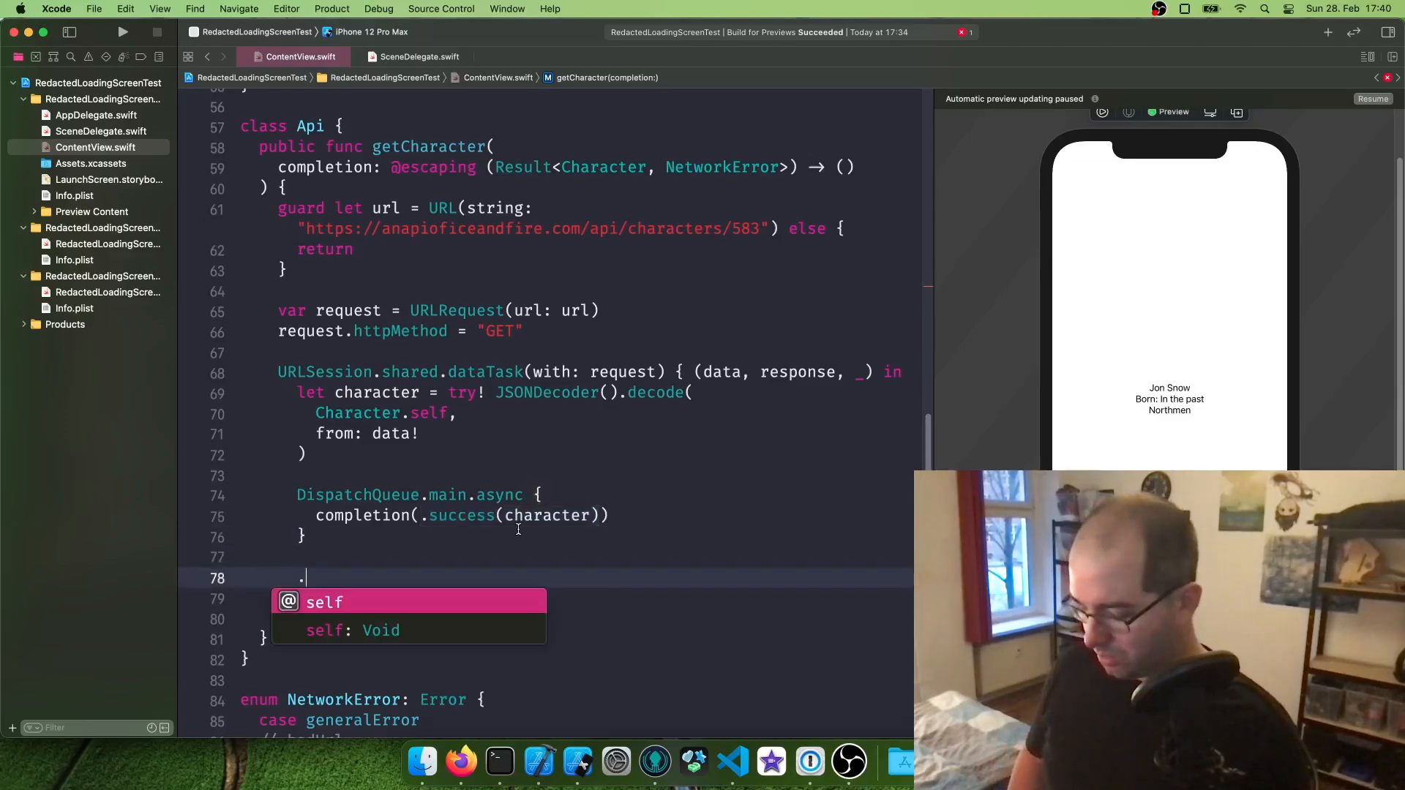
pyautogui.write('failu')
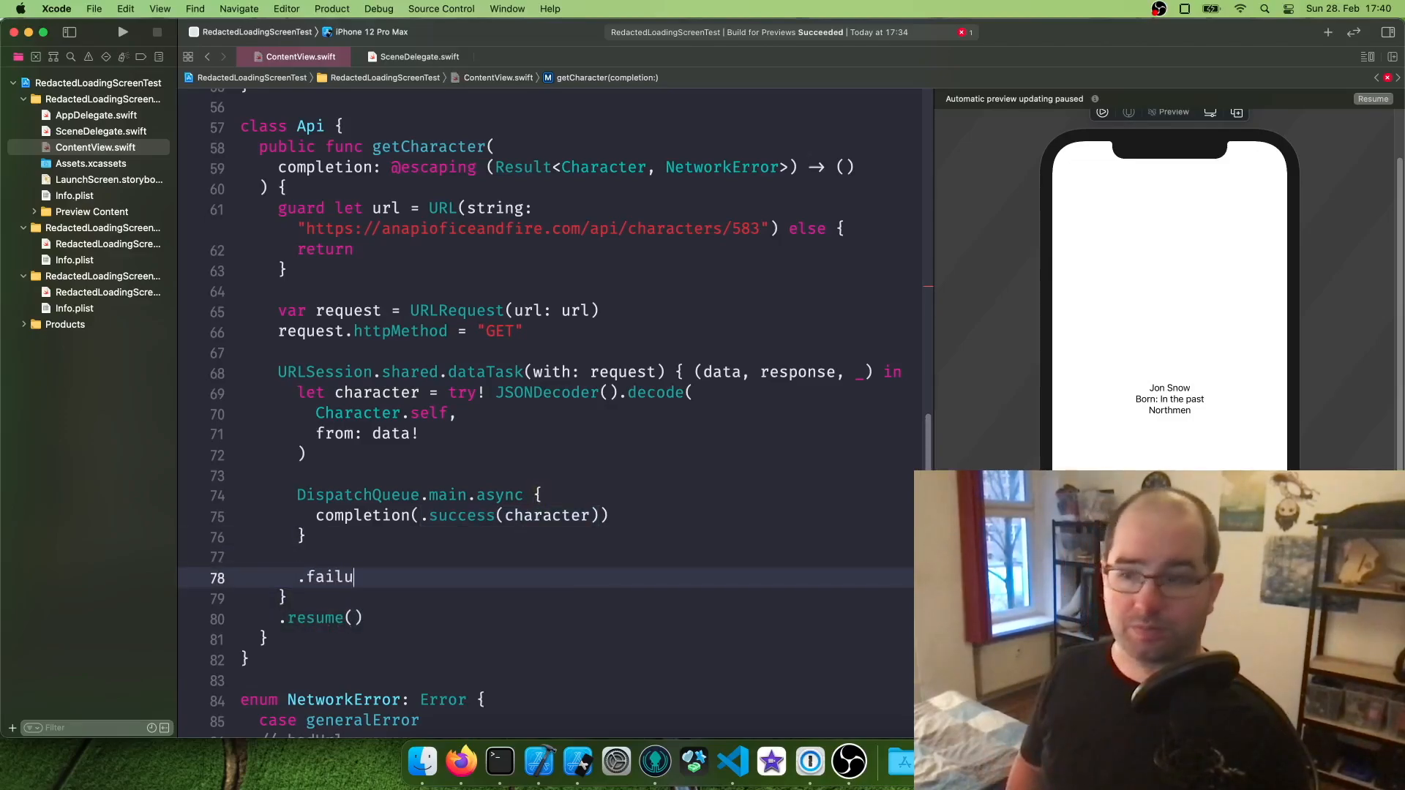
pyautogui.write('completion(')
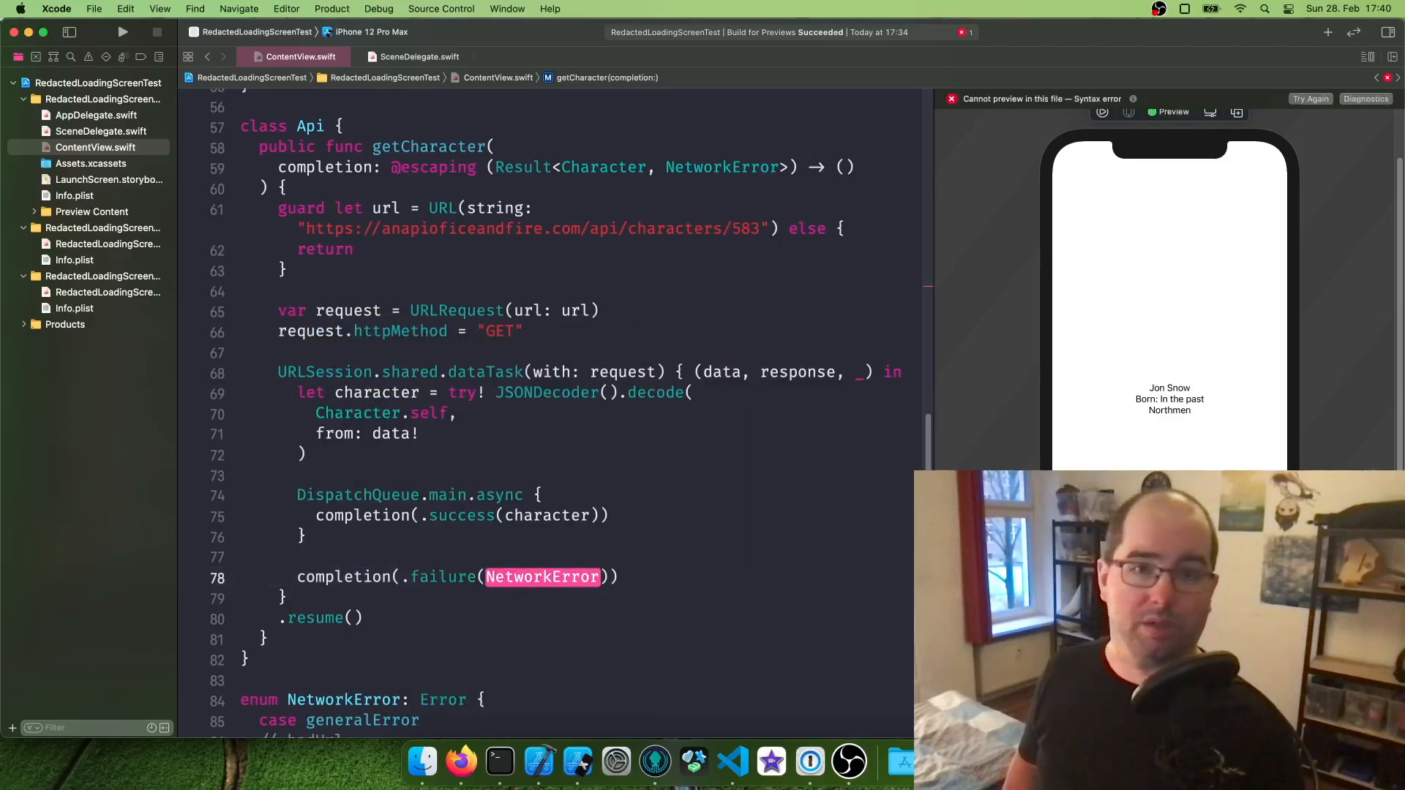
pyautogui.write('.general')
pyautogui.write('if let httpResonse')
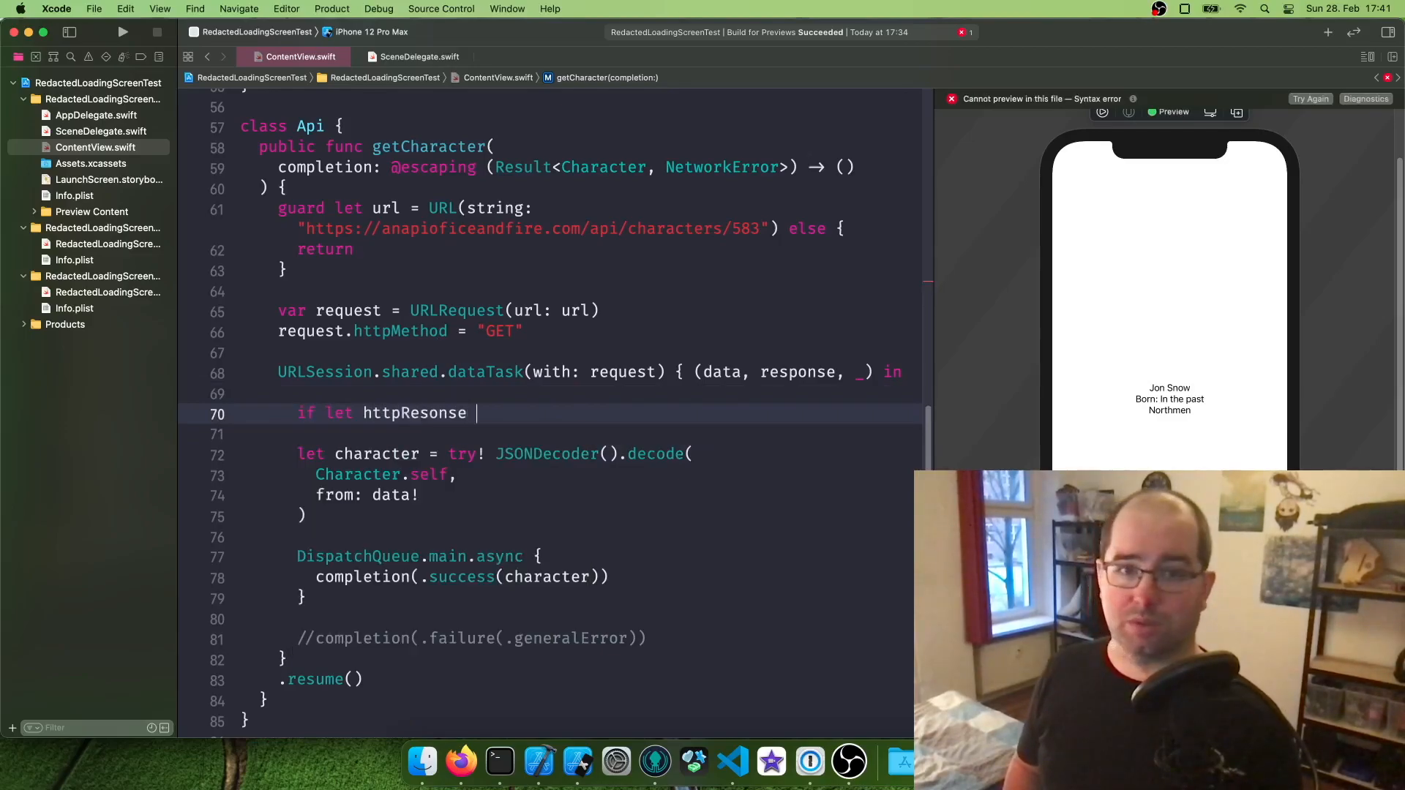
# Cast response as? HTTPURLResponse in the if let and fix the httpResponse spelling.
pyautogui.write('= response as`')
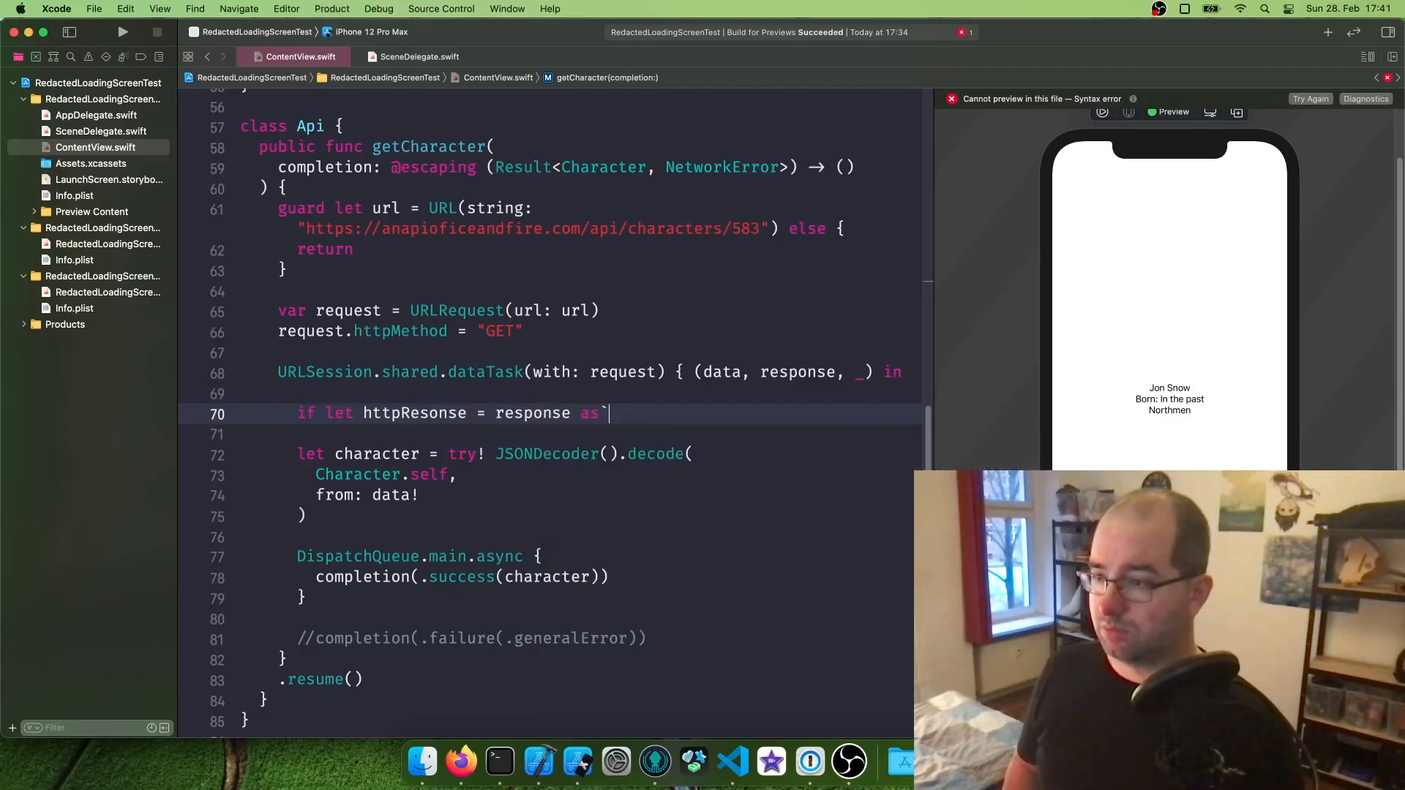
pyautogui.write('? HT')
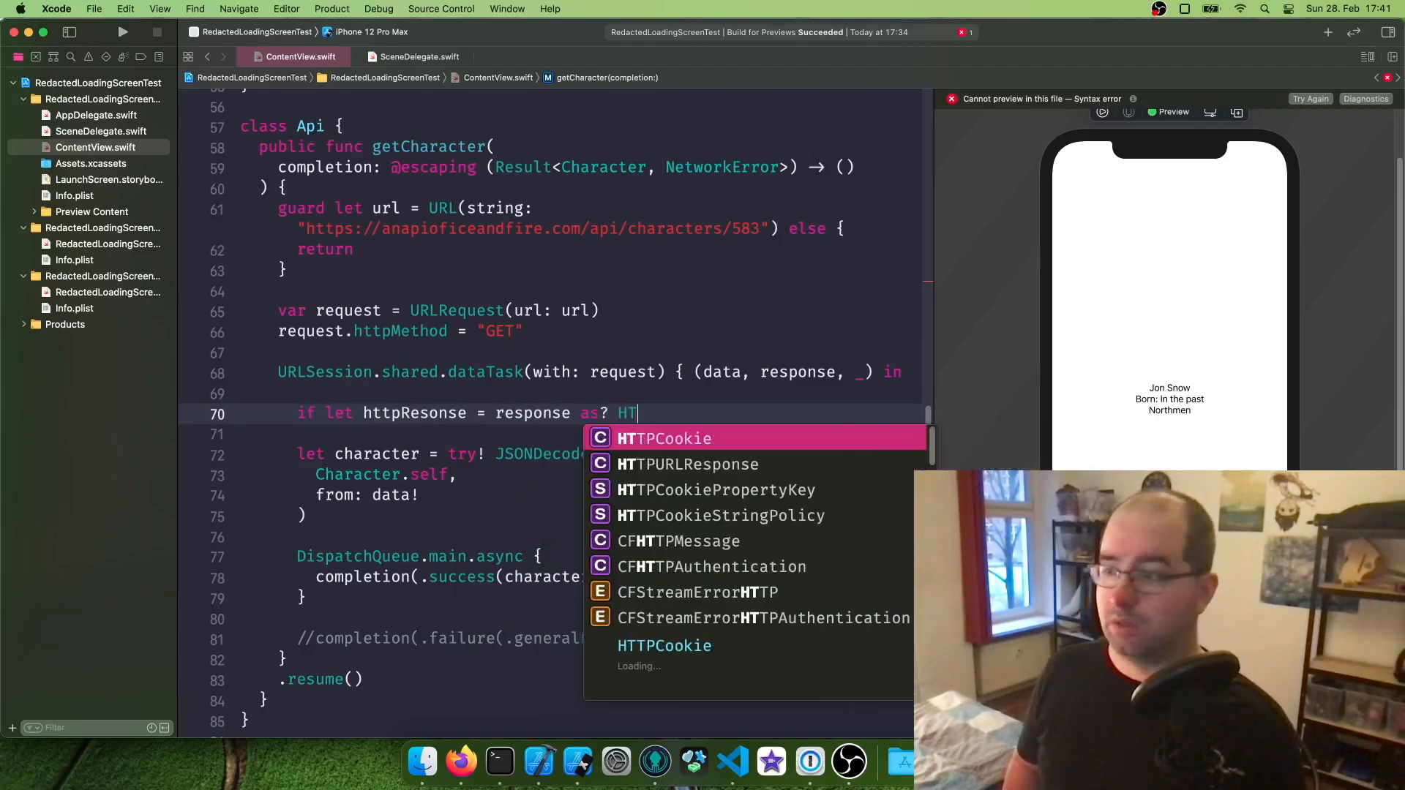
pyautogui.click(688, 464)
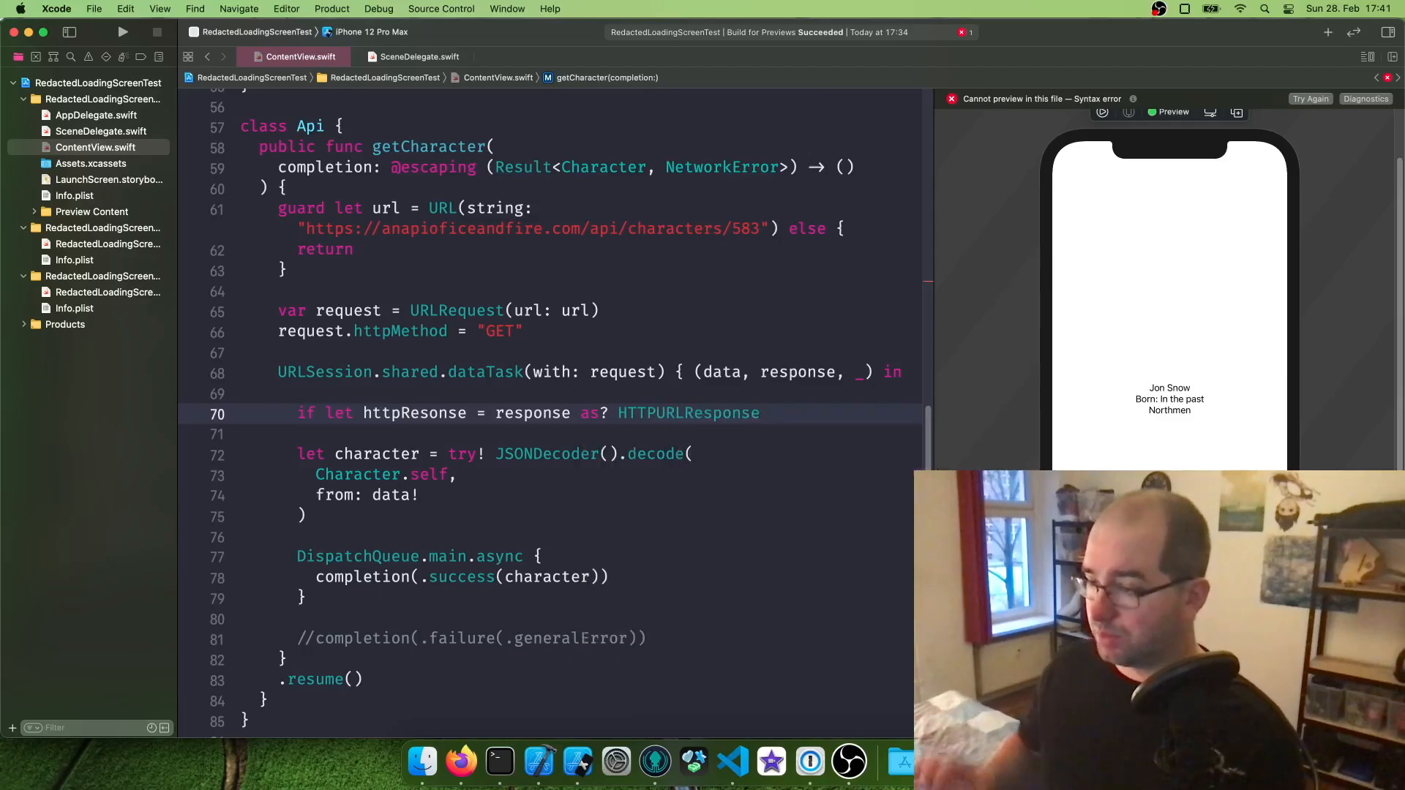
pyautogui.write('{')
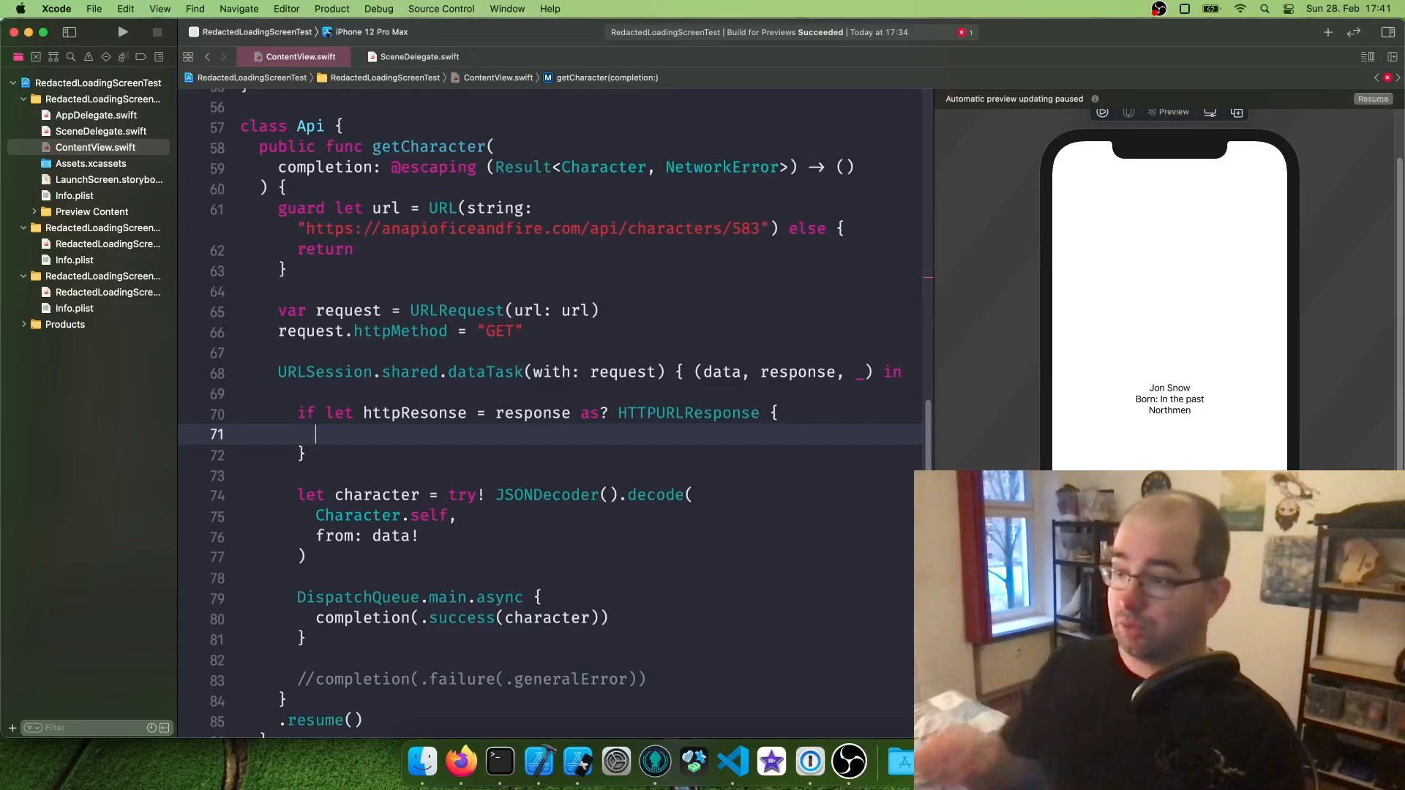
pyautogui.doubleClick(688, 413)
pyautogui.write('if')
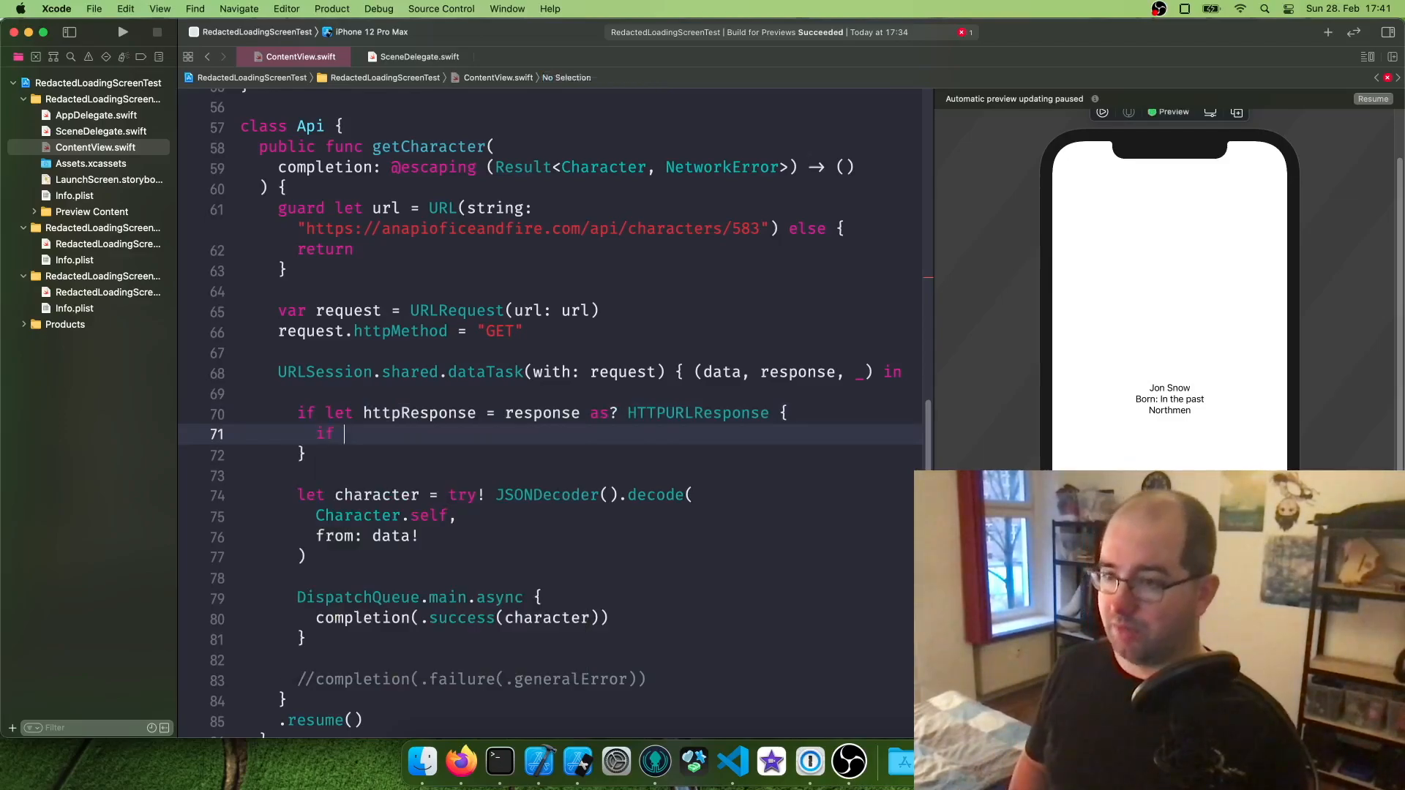
# Add if httpResponse.statusCode != 200 calling completion(.failure(.generalError)).
pyautogui.write('httpResponse.statusCode')
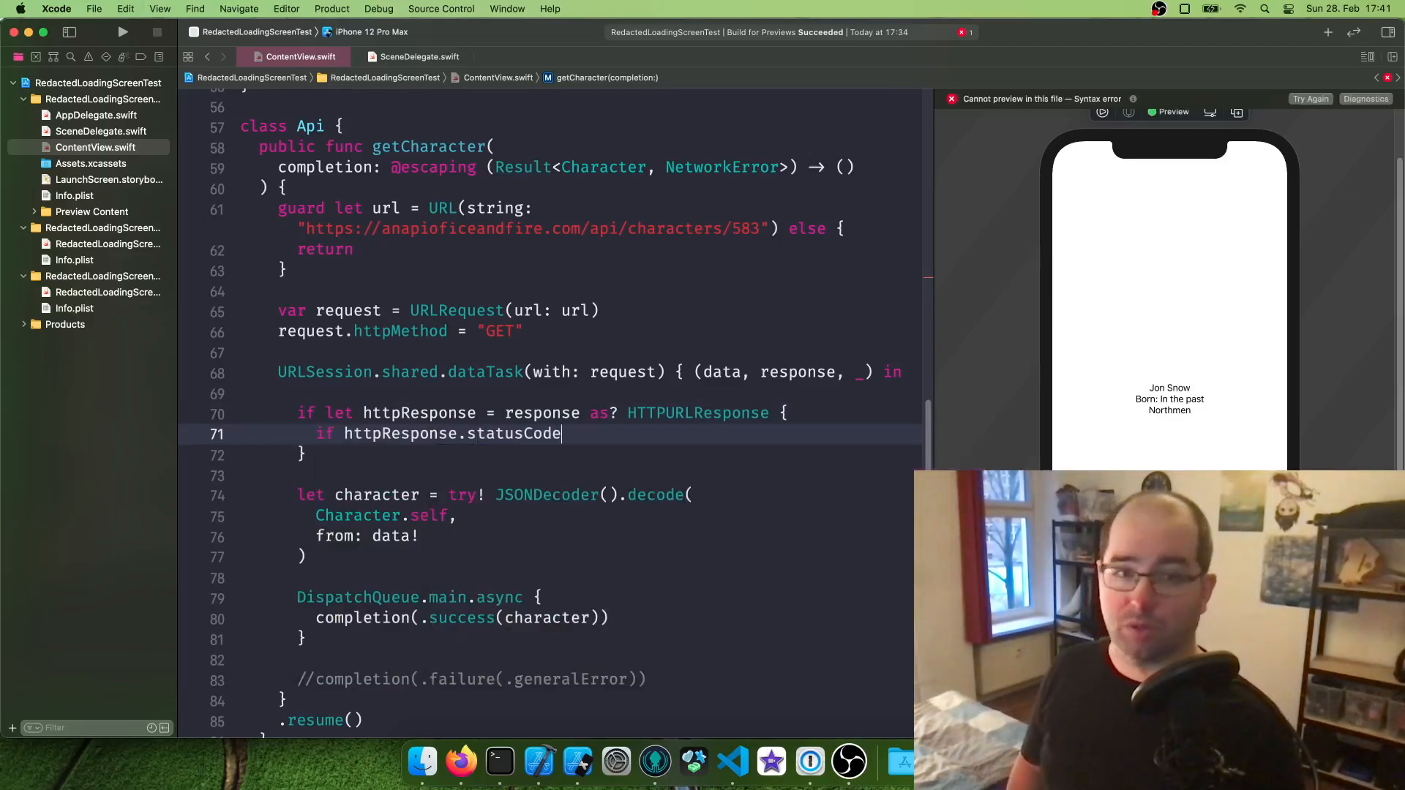
pyautogui.write('!= 200')
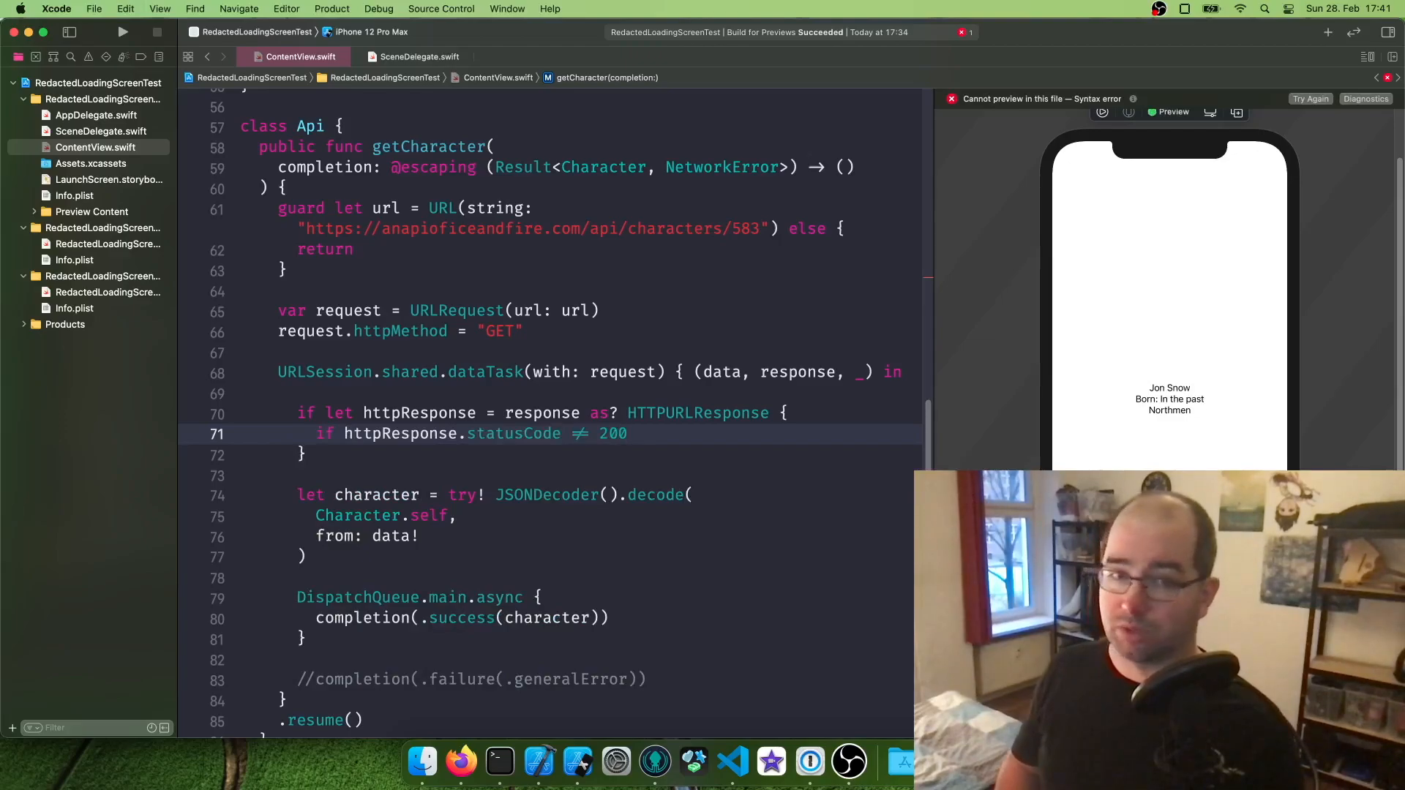
pyautogui.click(628, 434)
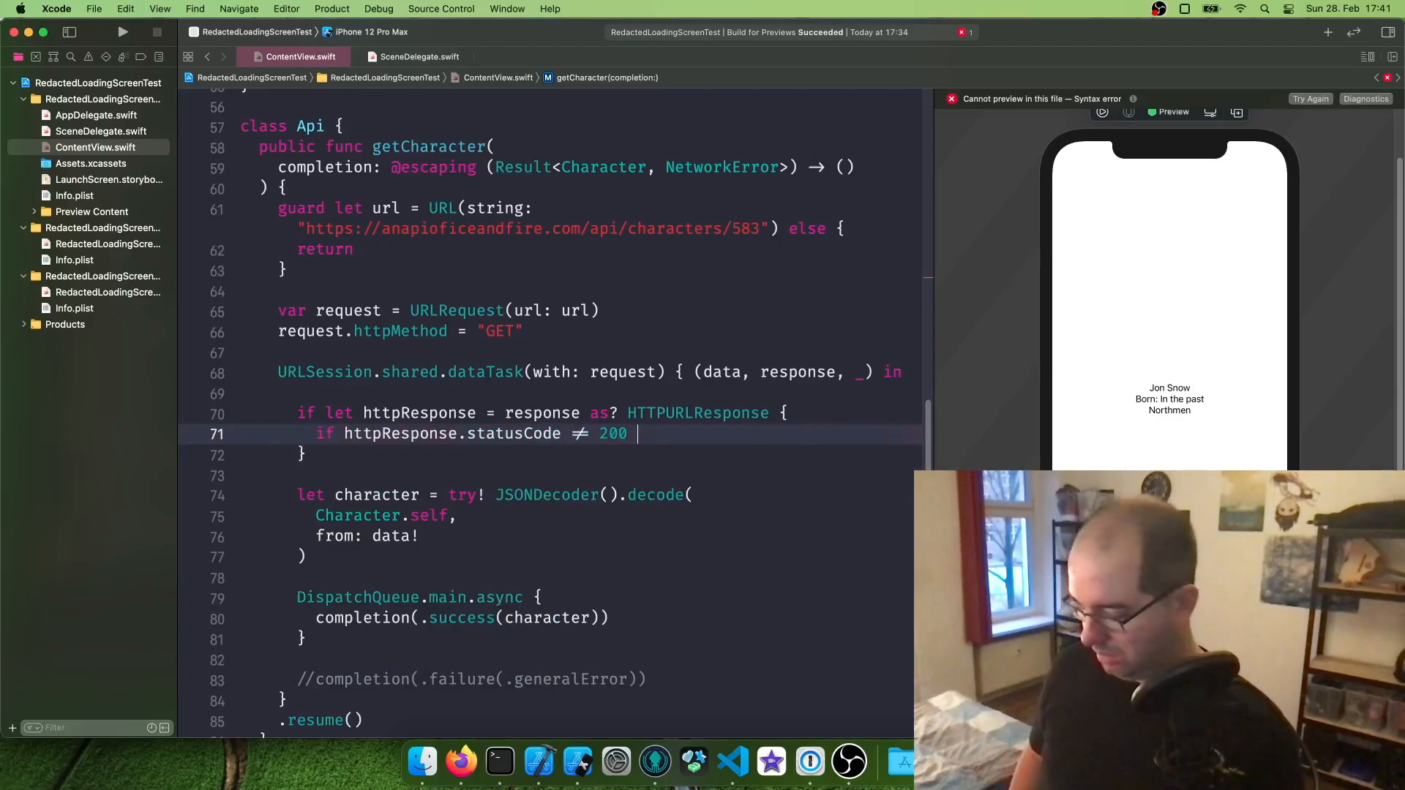
pyautogui.write('{')
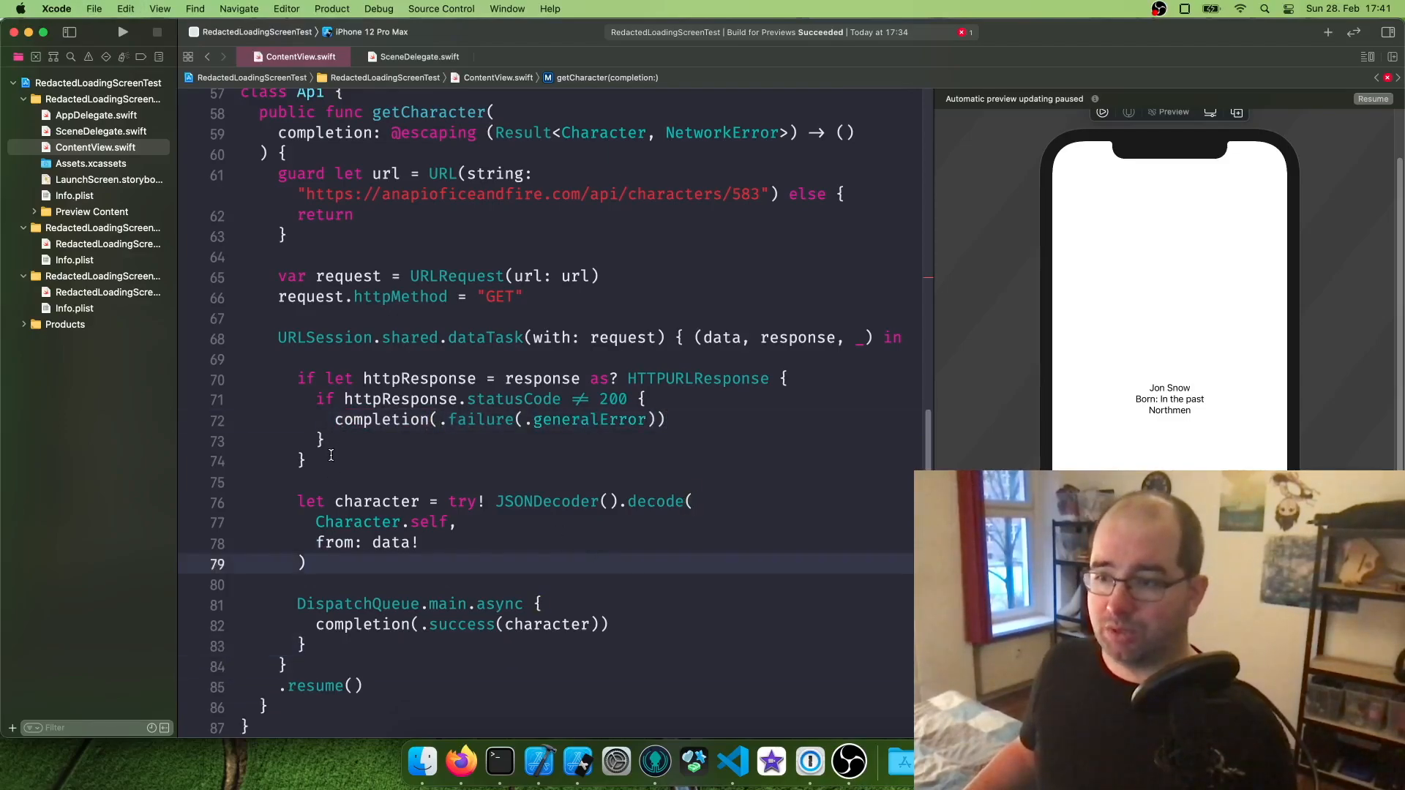
# Wrap the JSON decoding and main-queue success completion in an else branch.
pyautogui.write('else')
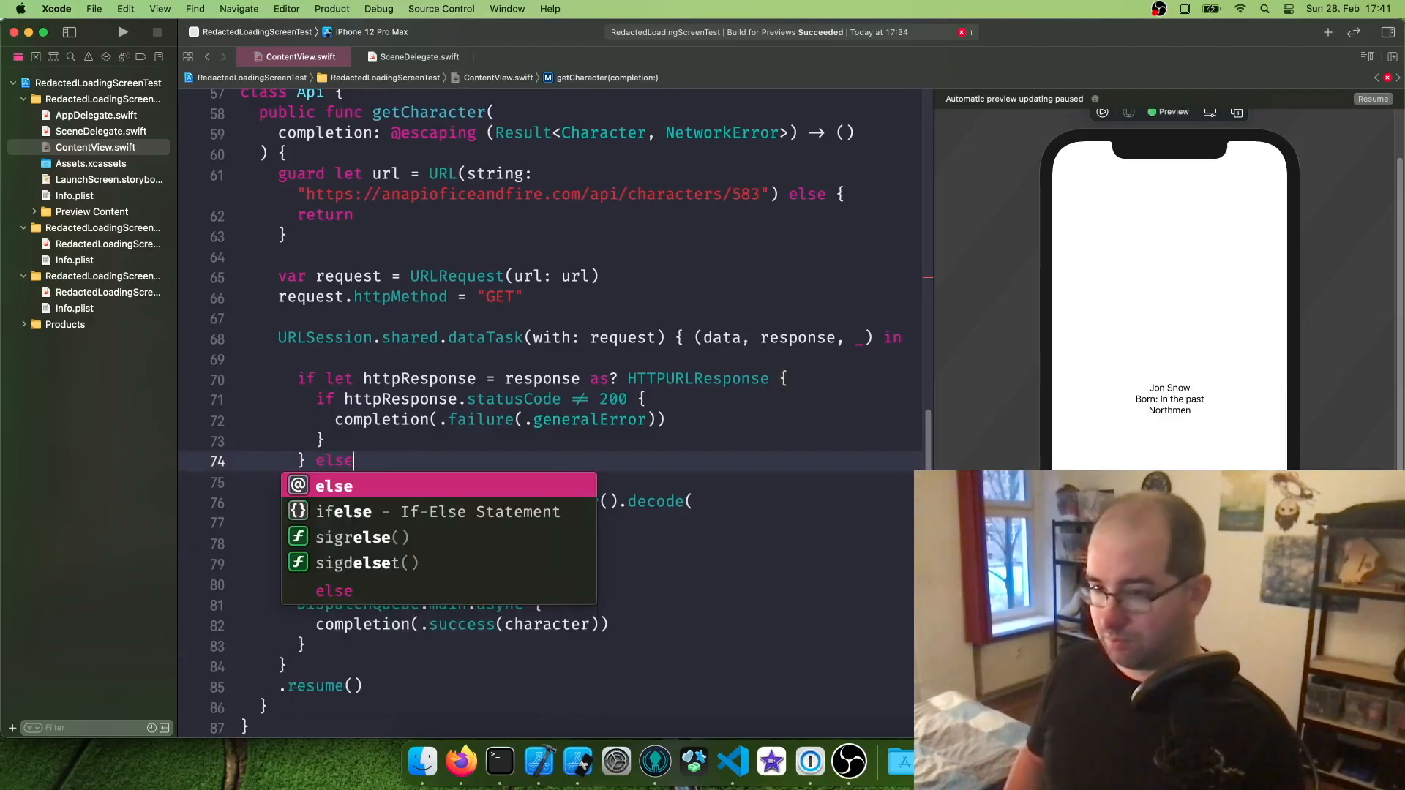
pyautogui.write('{')
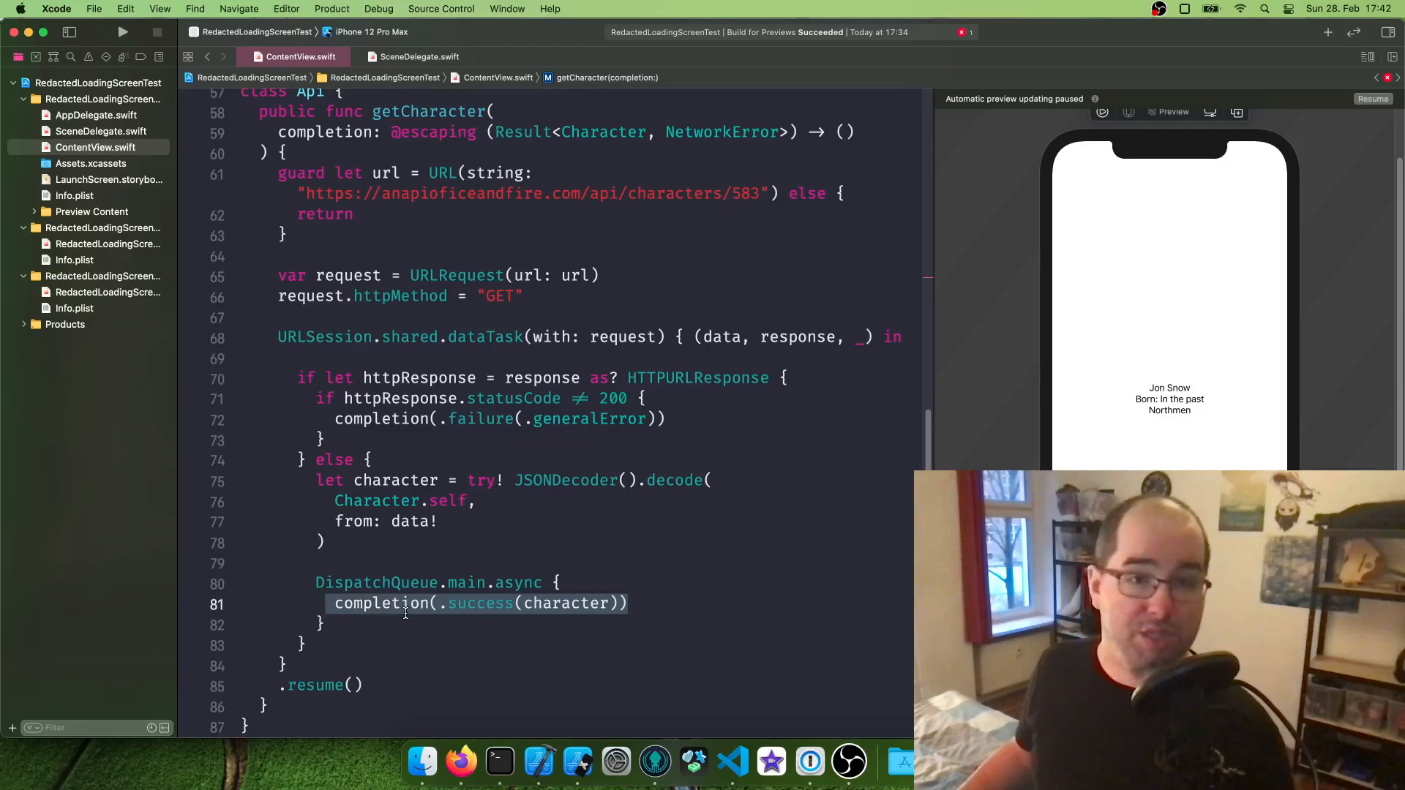
pyautogui.moveTo(553, 556)
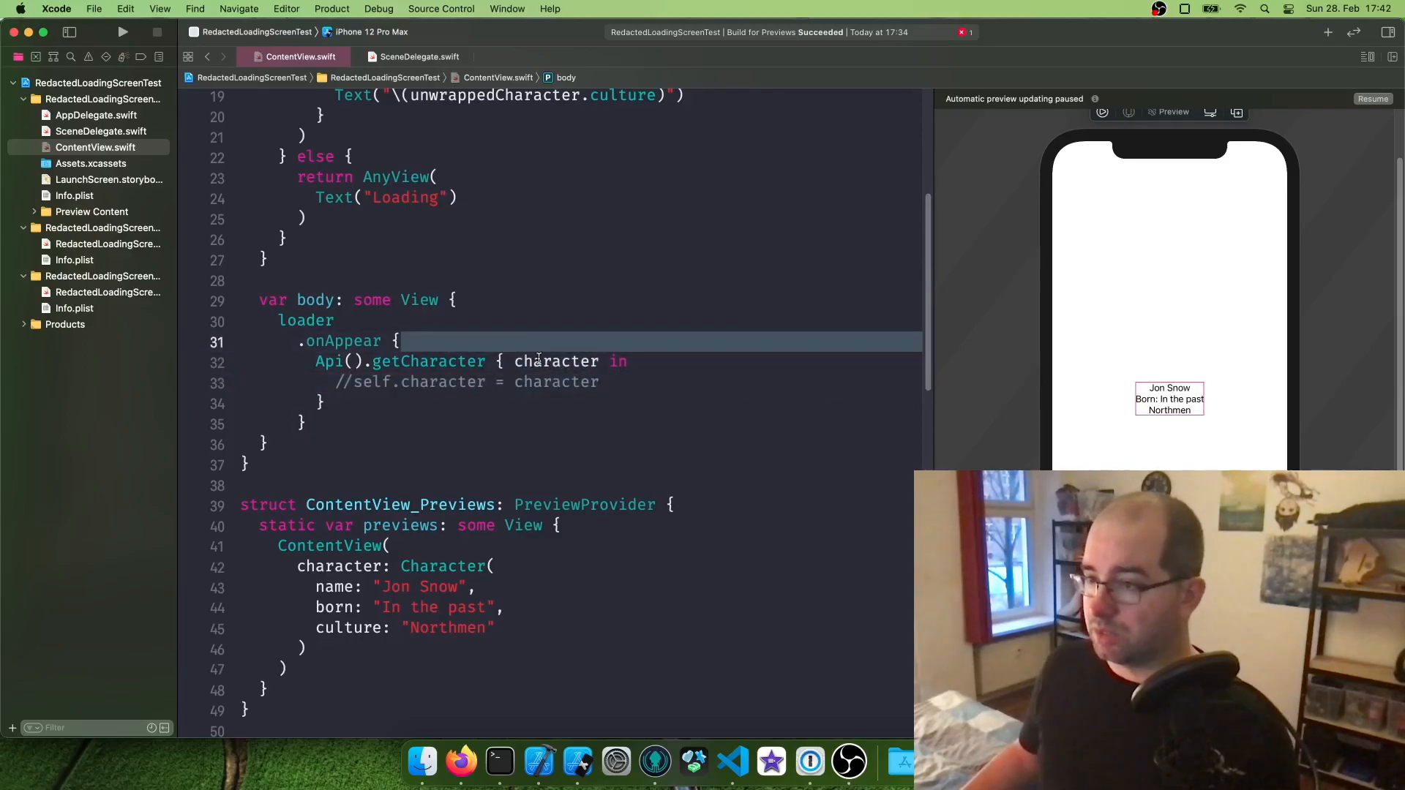
# Rename the onAppear closure parameter to result and start a switch on it.
pyautogui.write('result')
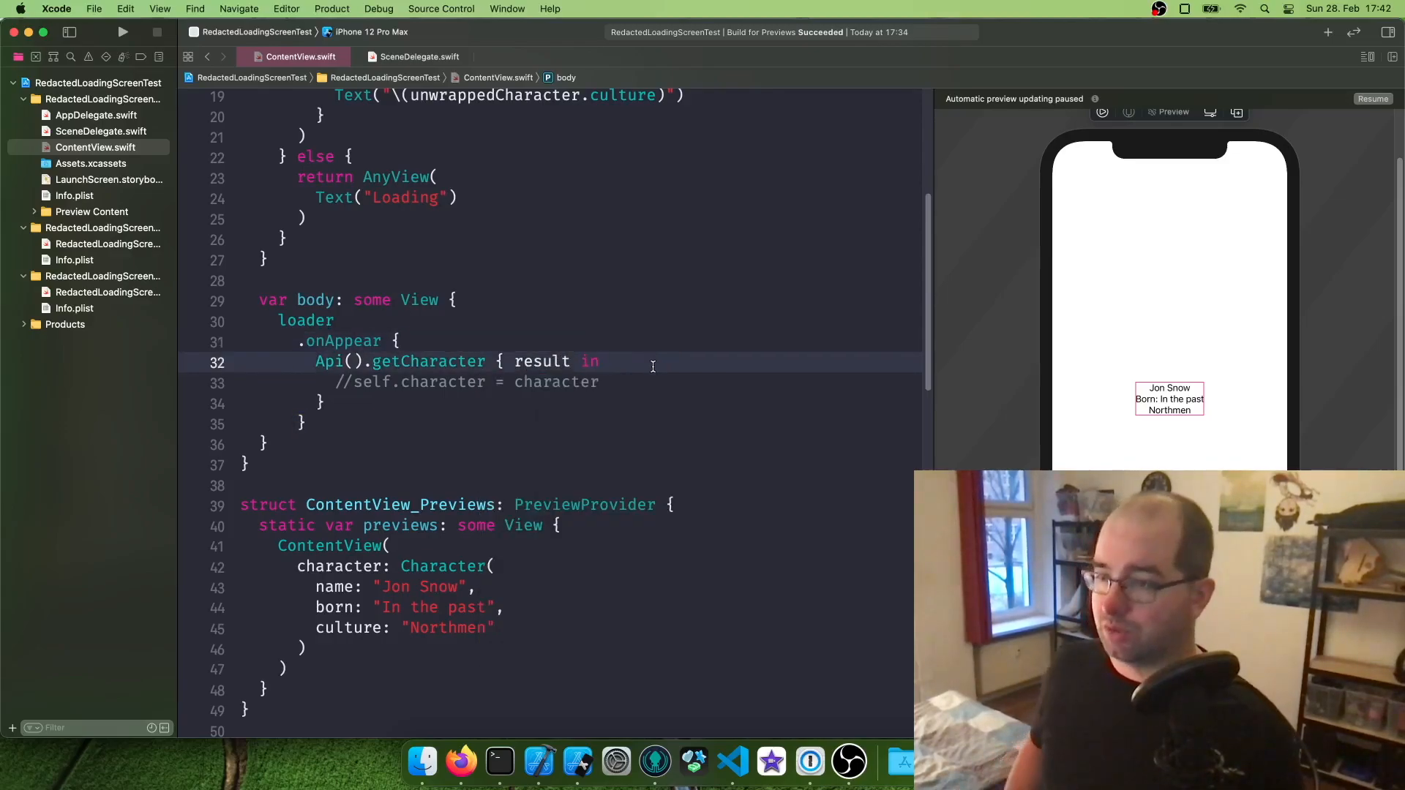
pyautogui.write('switch result')
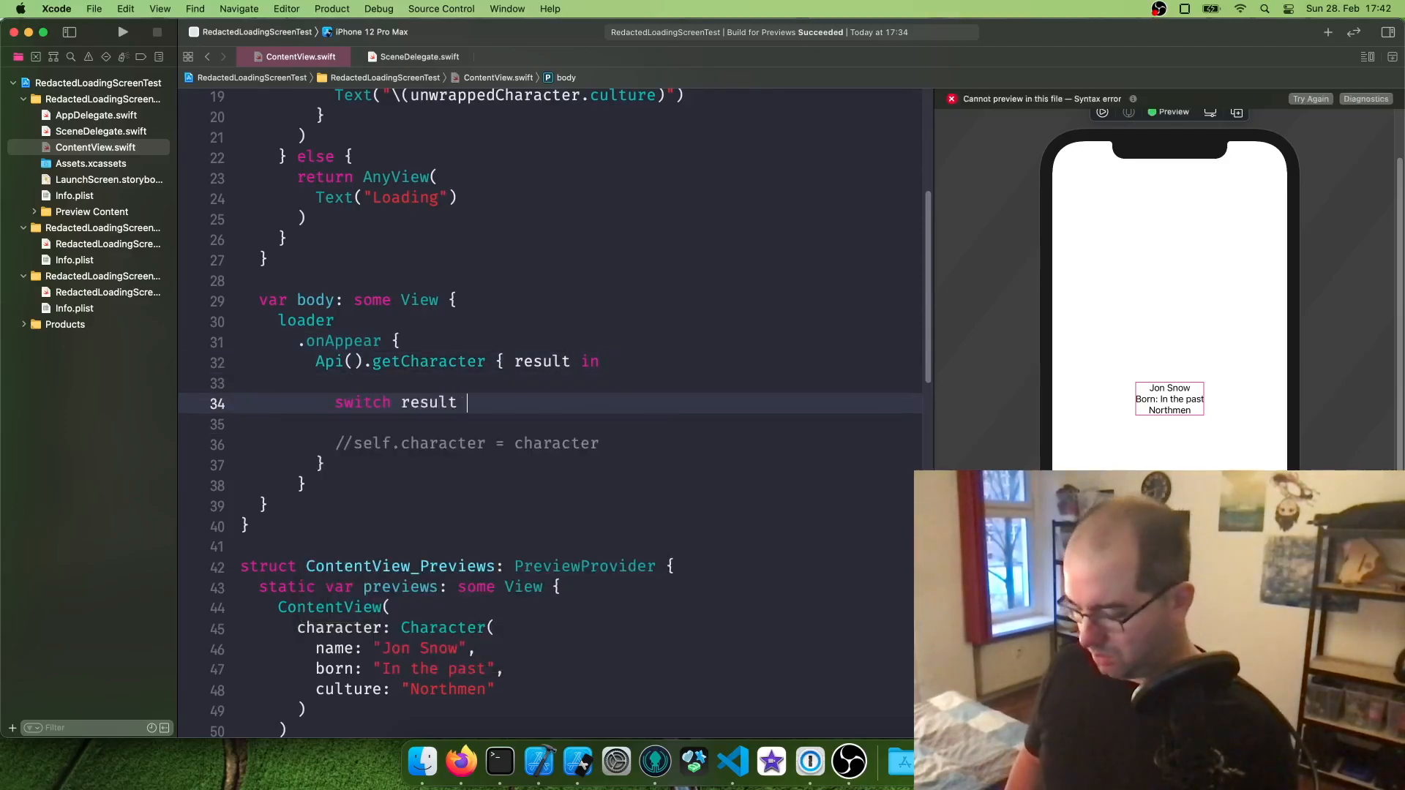
# Add case .success(let character): assigning self.character = character, then begin the failure case.
pyautogui.write('{')
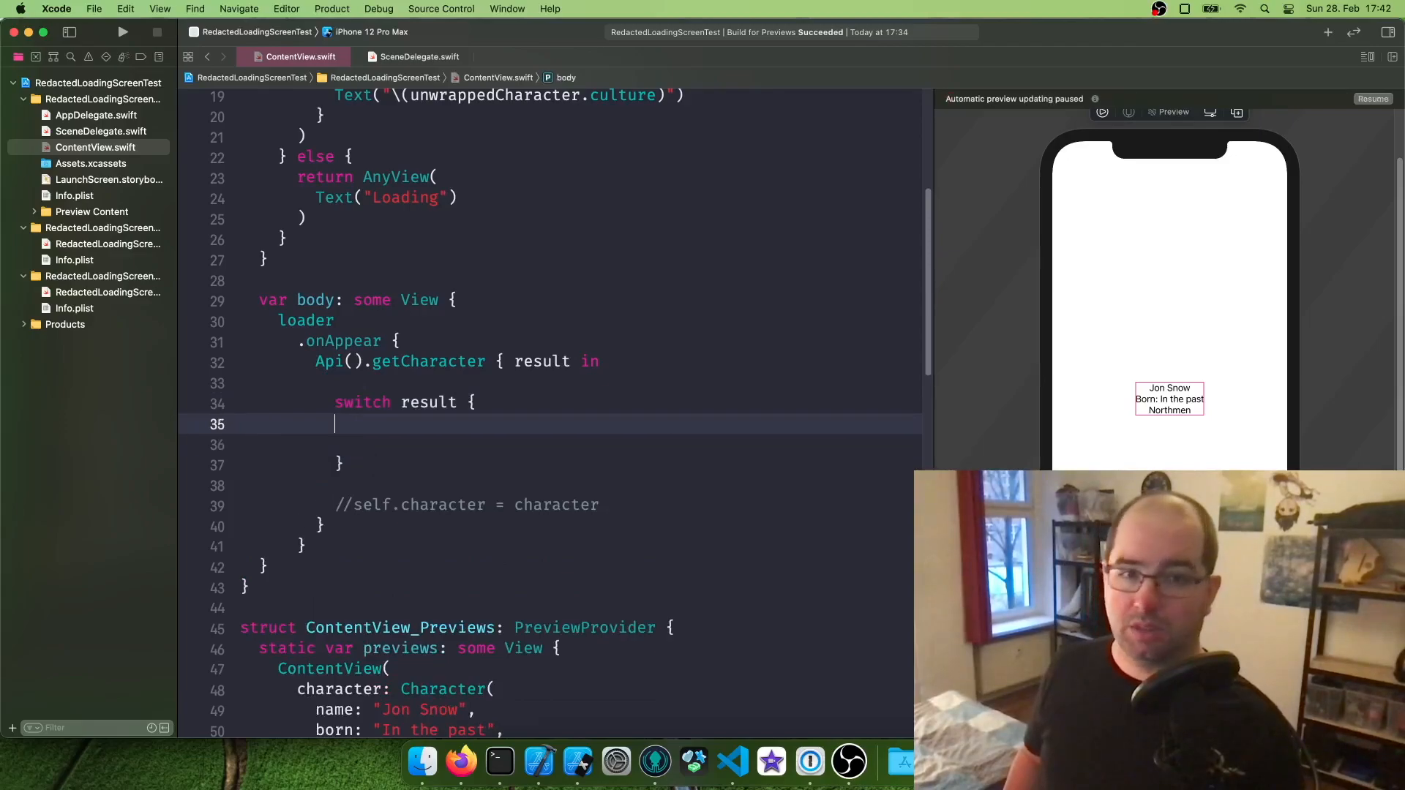
pyautogui.write('case')
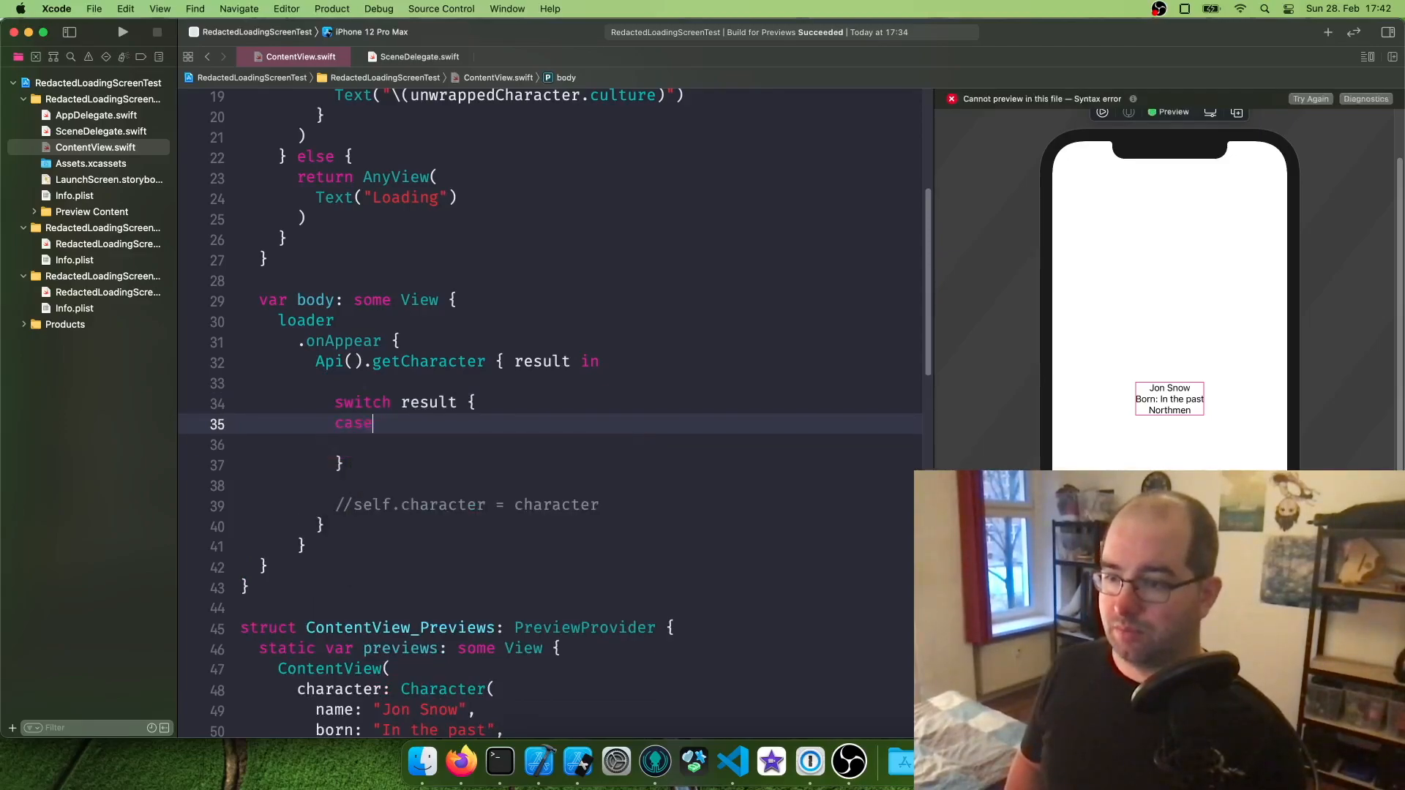
pyautogui.write('.success(Character)')
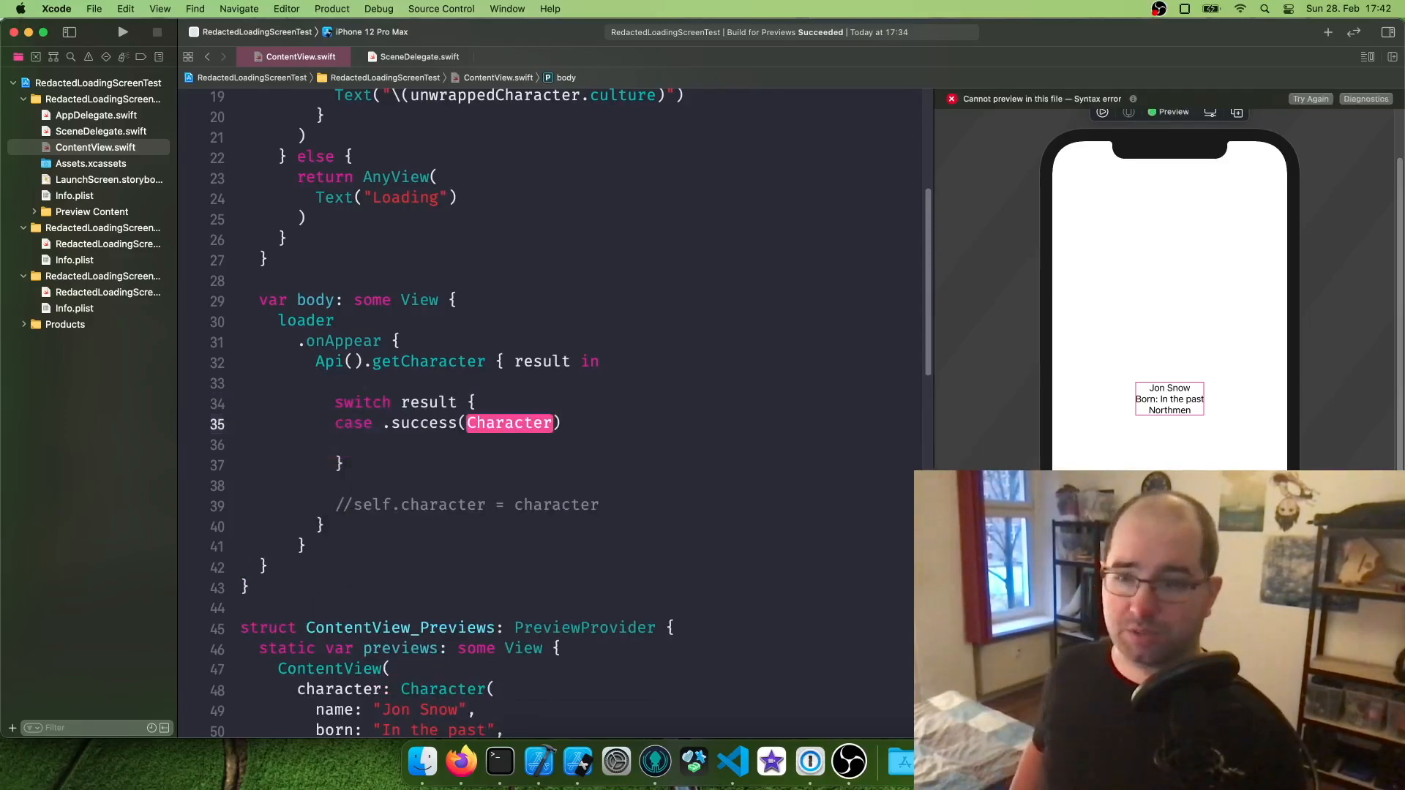
pyautogui.write('l')
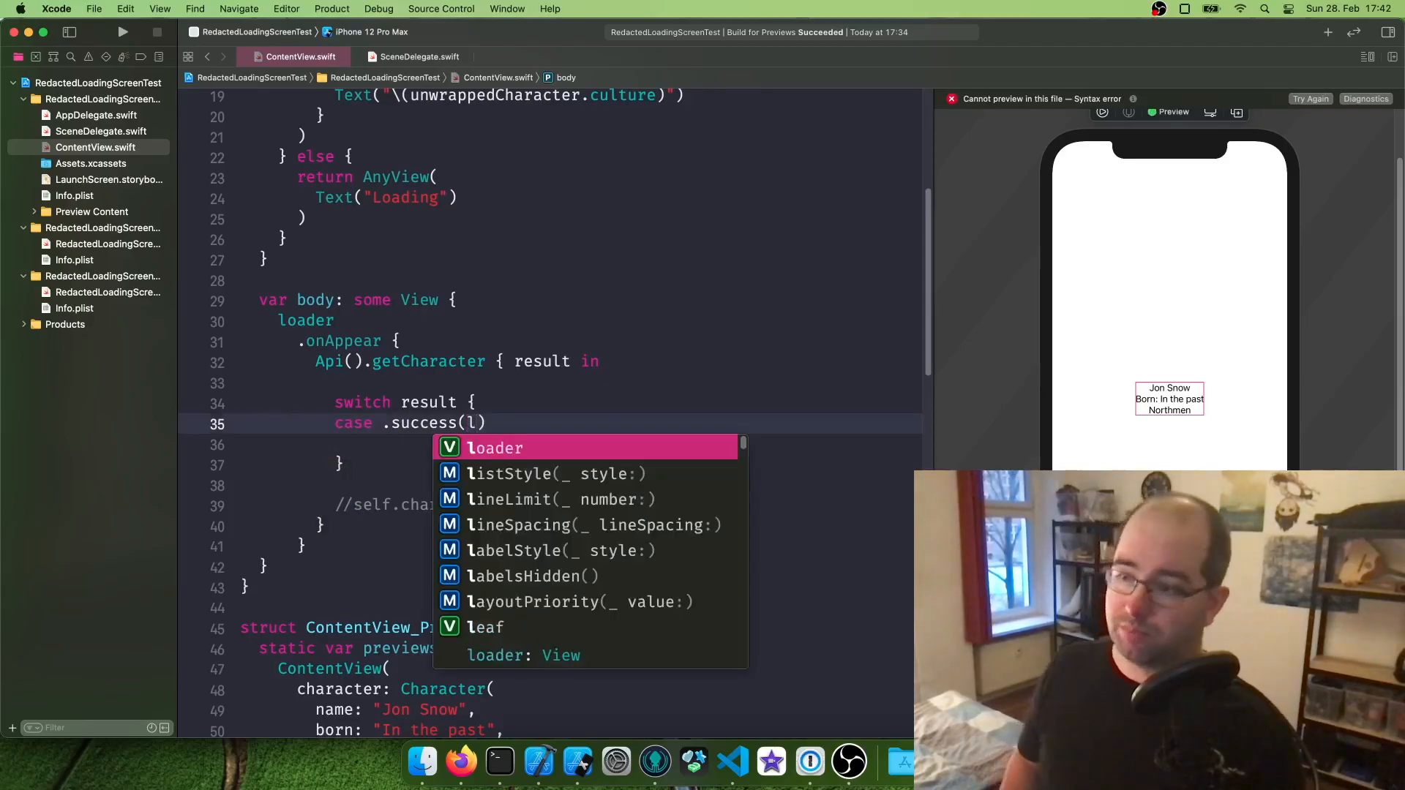
pyautogui.write('let char')
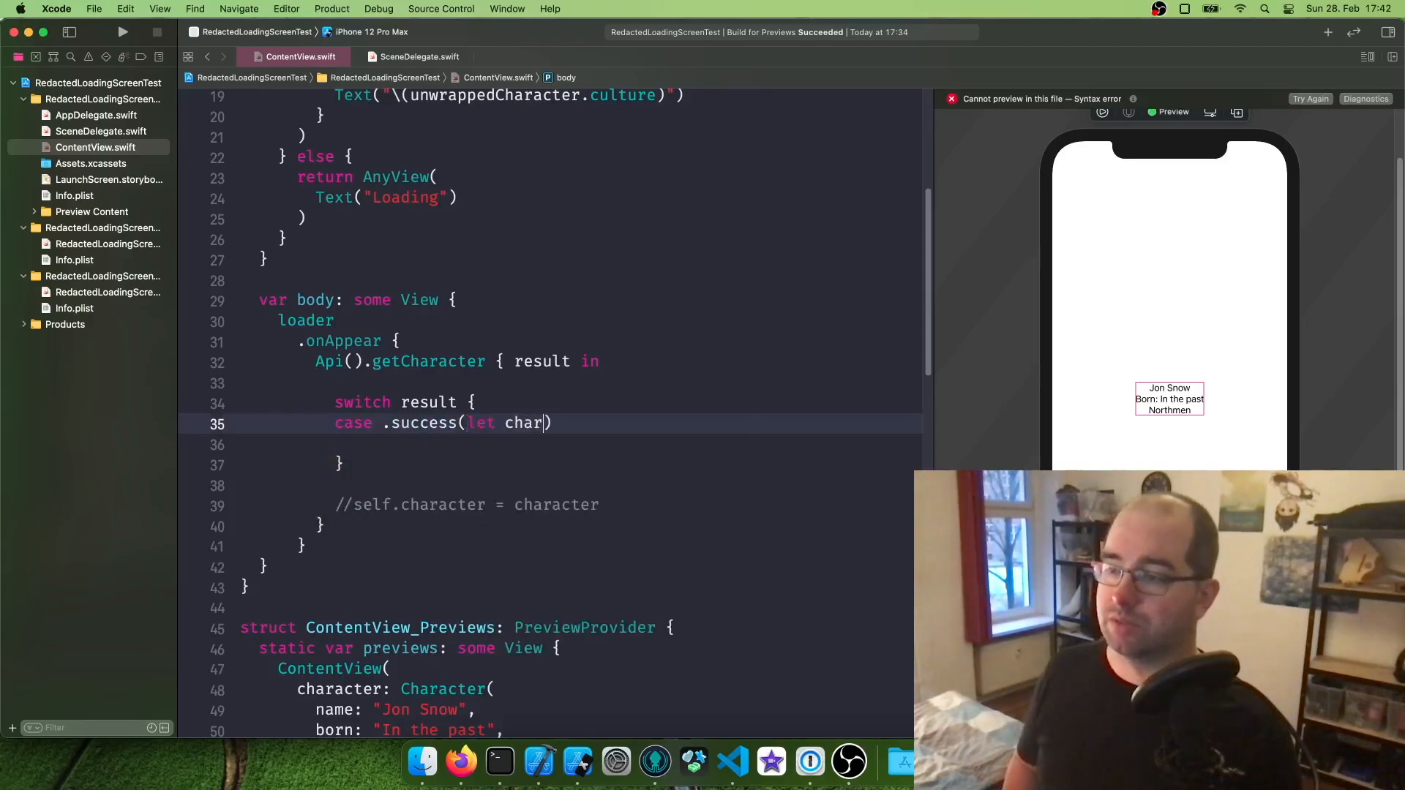
pyautogui.write('acter')
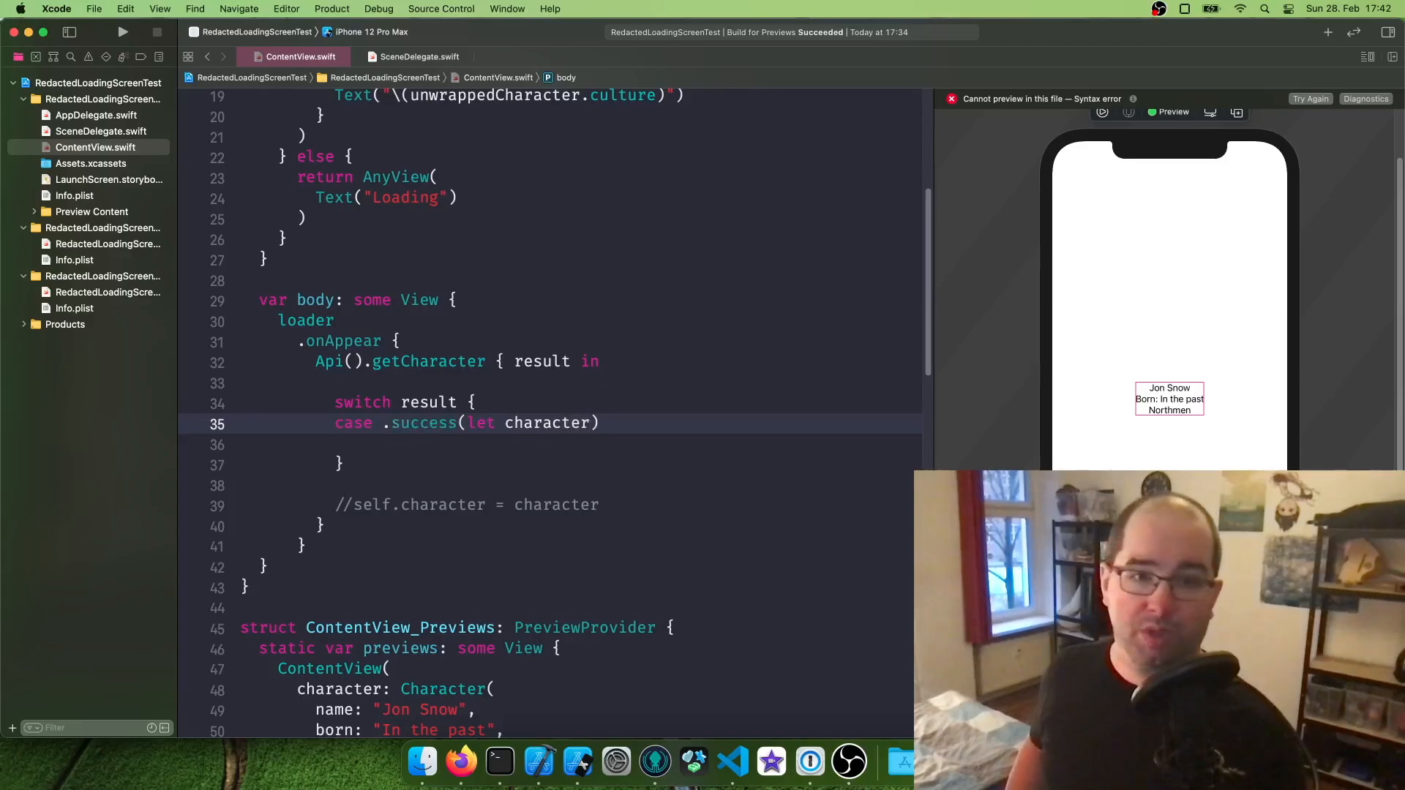
pyautogui.write(':')
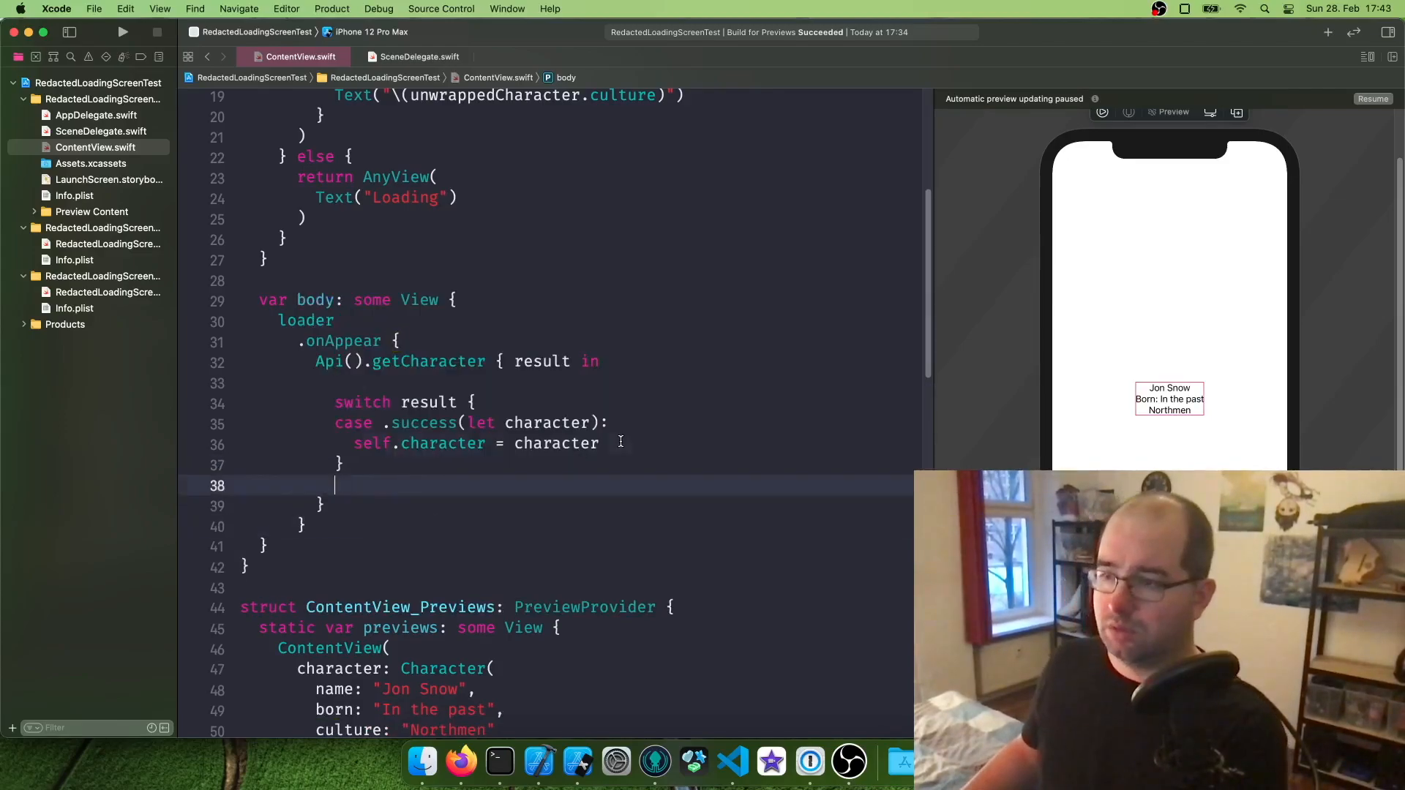
pyautogui.write('case .failure(NetworkError')
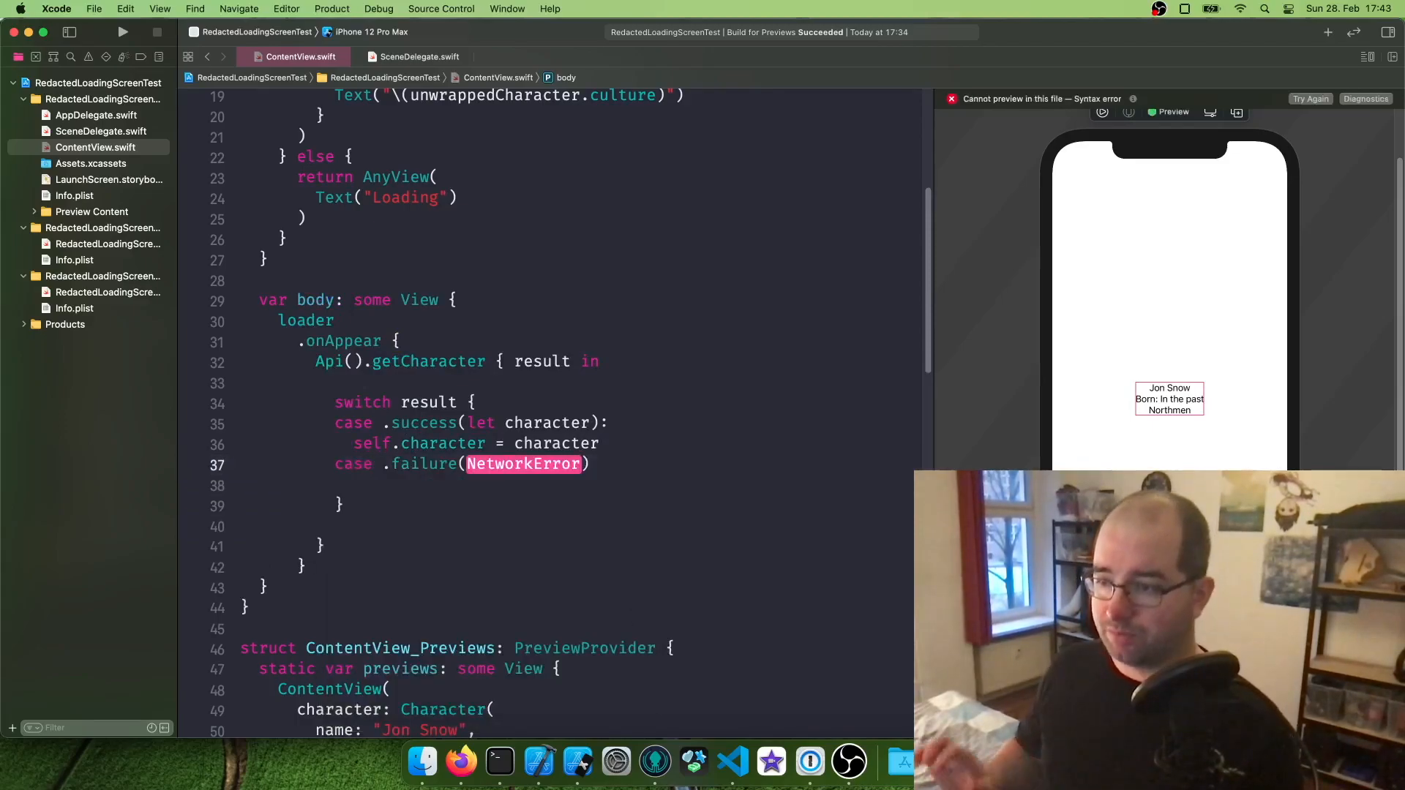
# Bind .failure(let error) and print "Error: \(error)".
pyautogui.write('let')
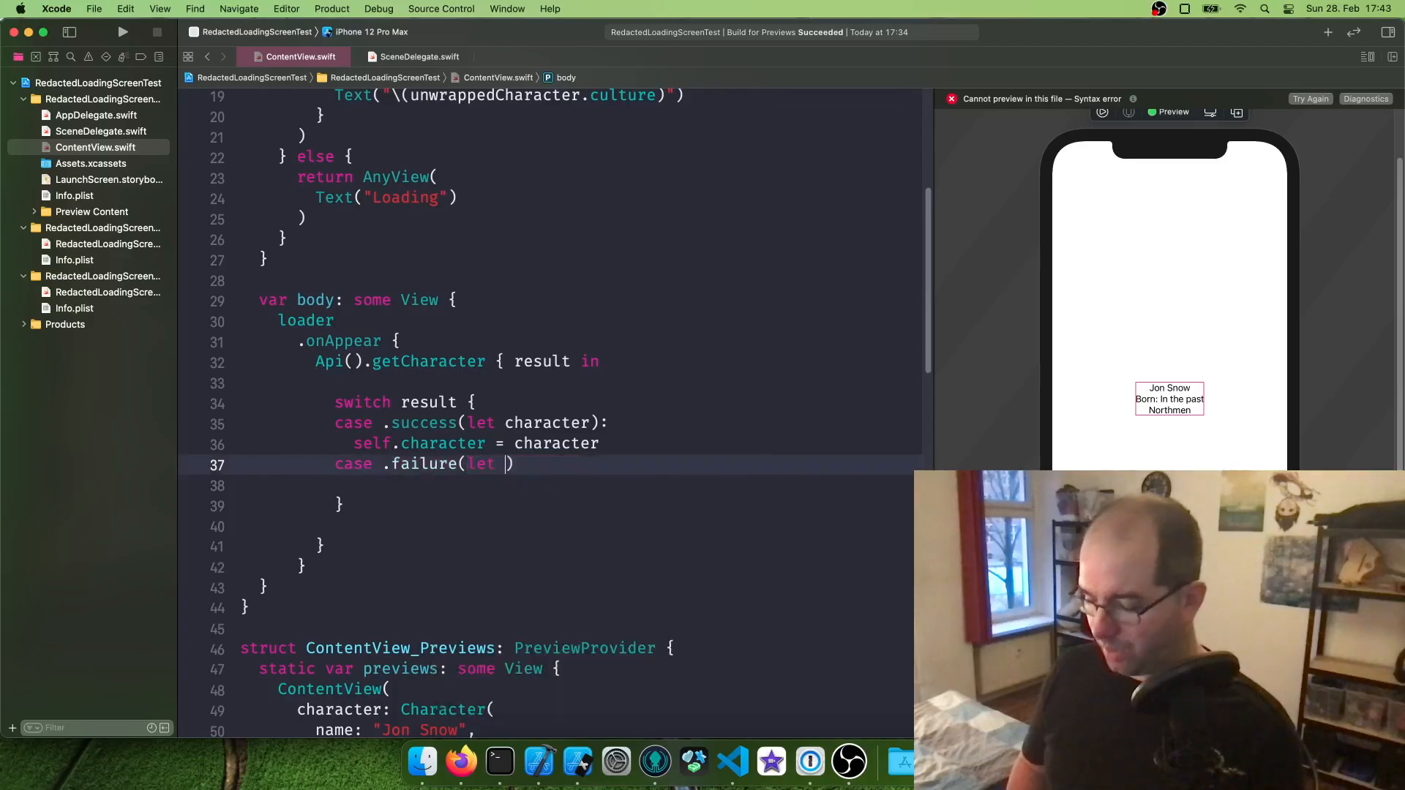
pyautogui.write('error')
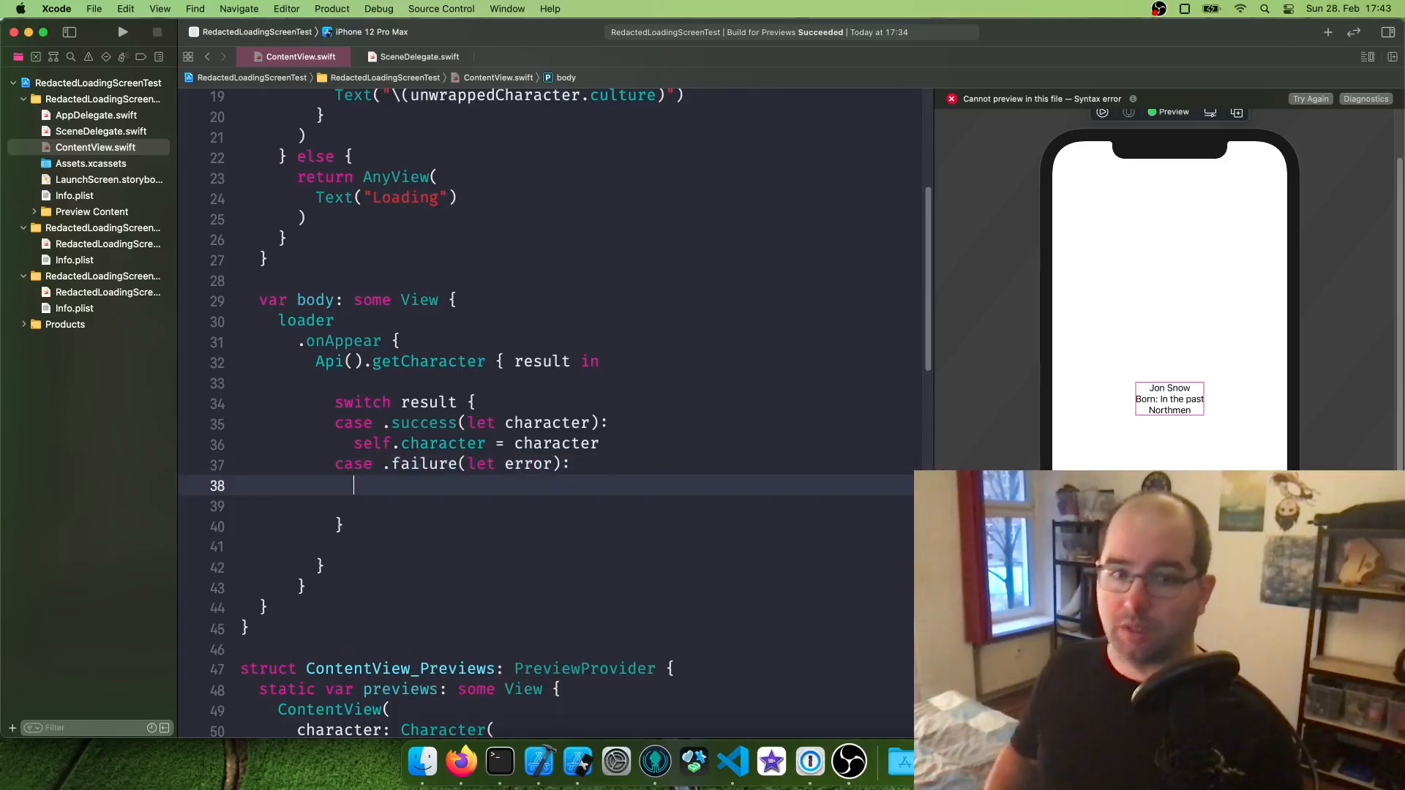
pyautogui.write('ürio')
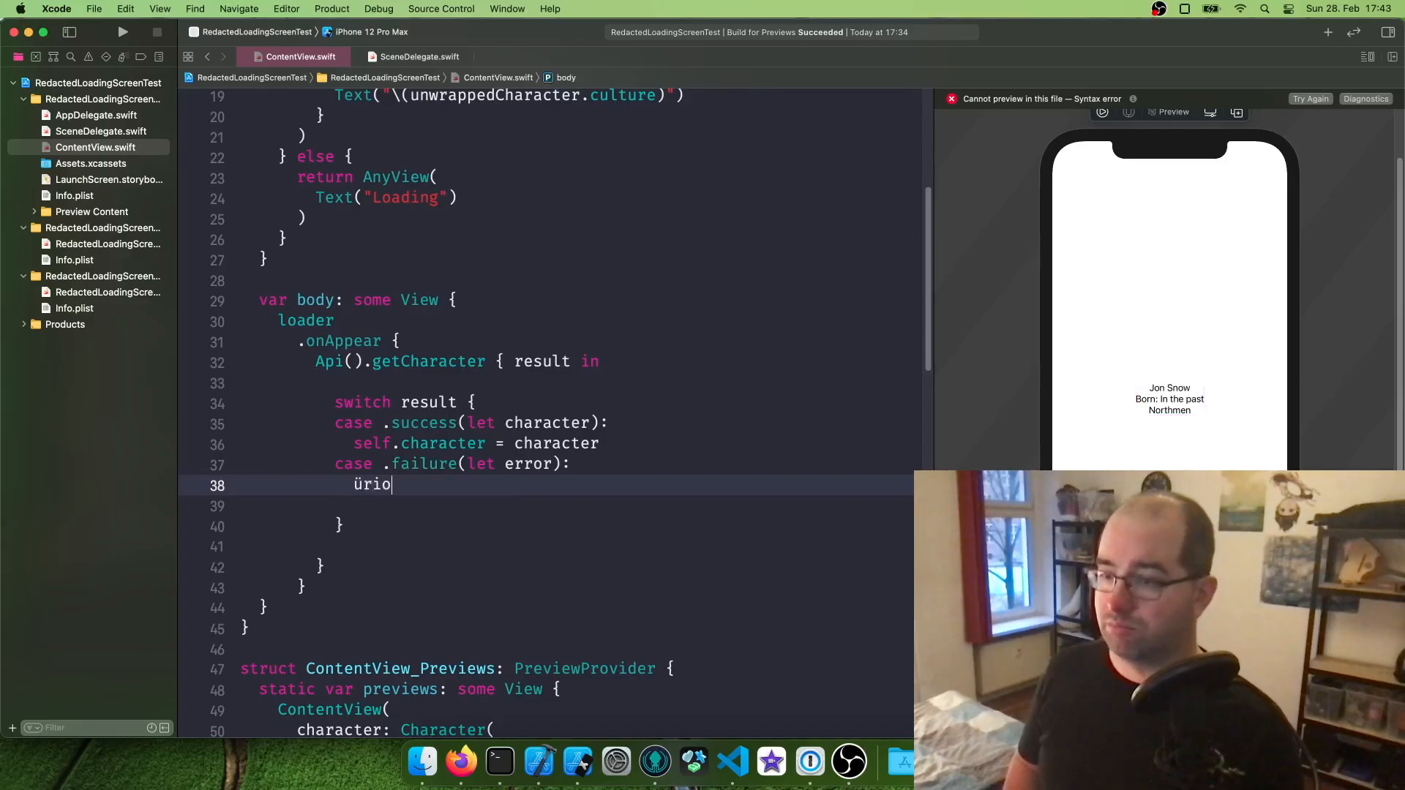
pyautogui.write('print("Error:')
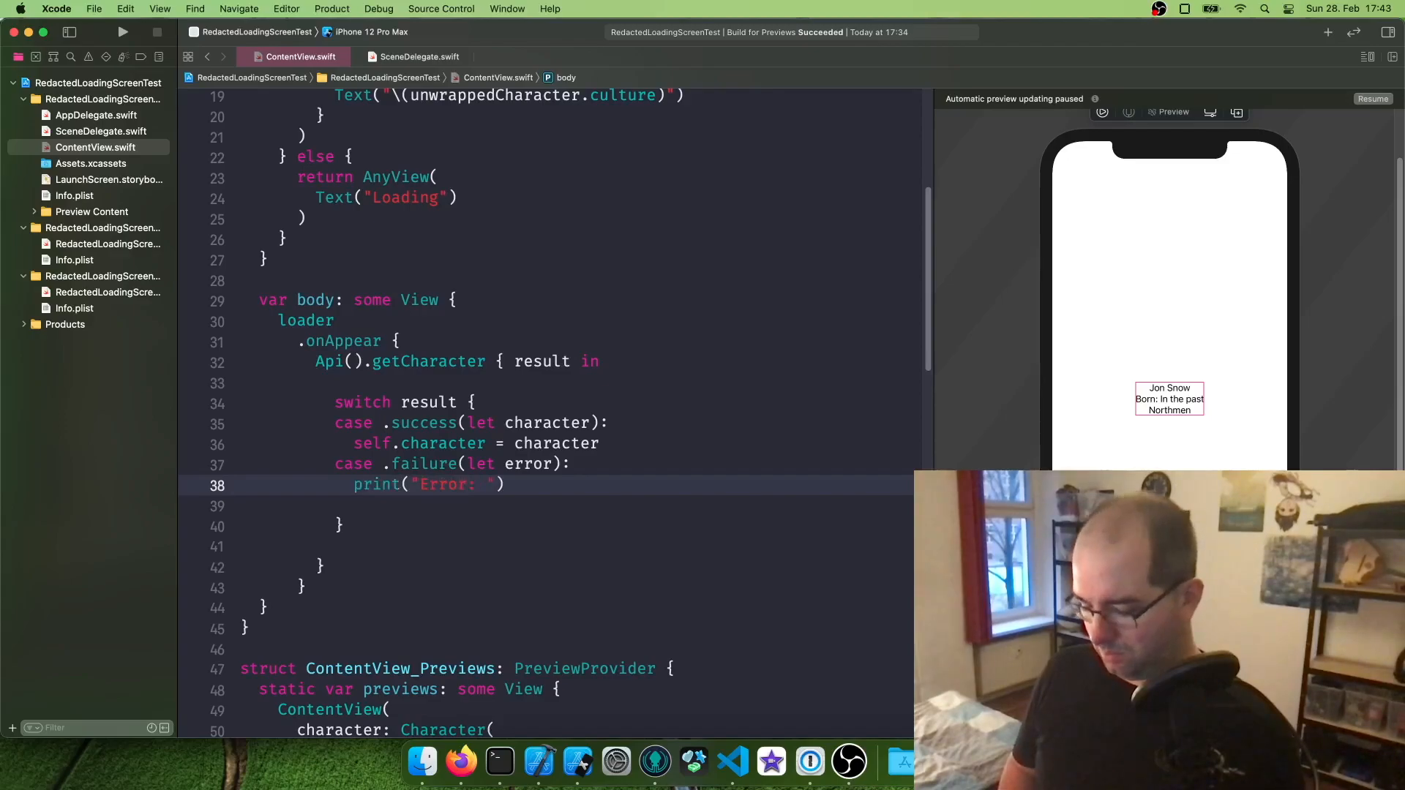
pyautogui.write('\\(e)')
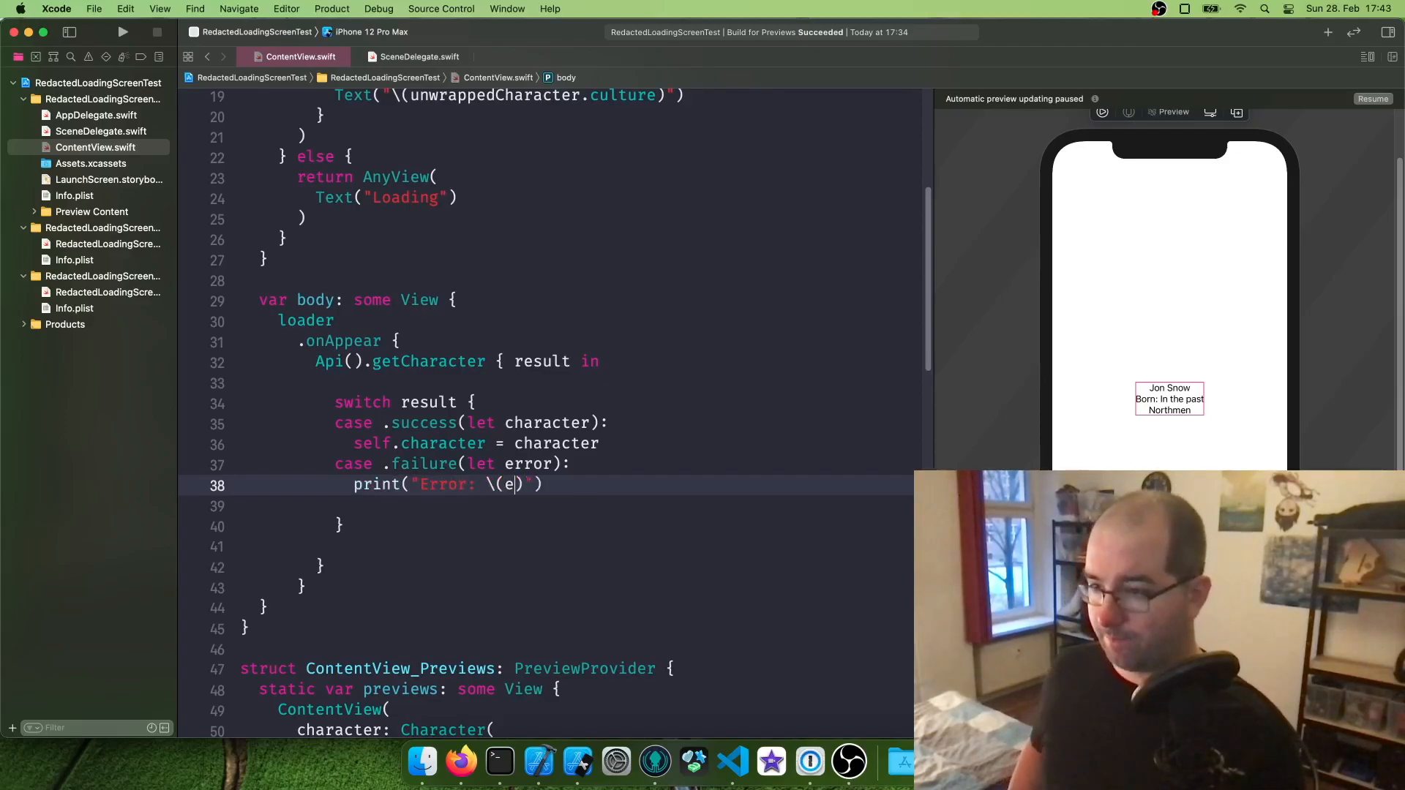
pyautogui.write('rror')
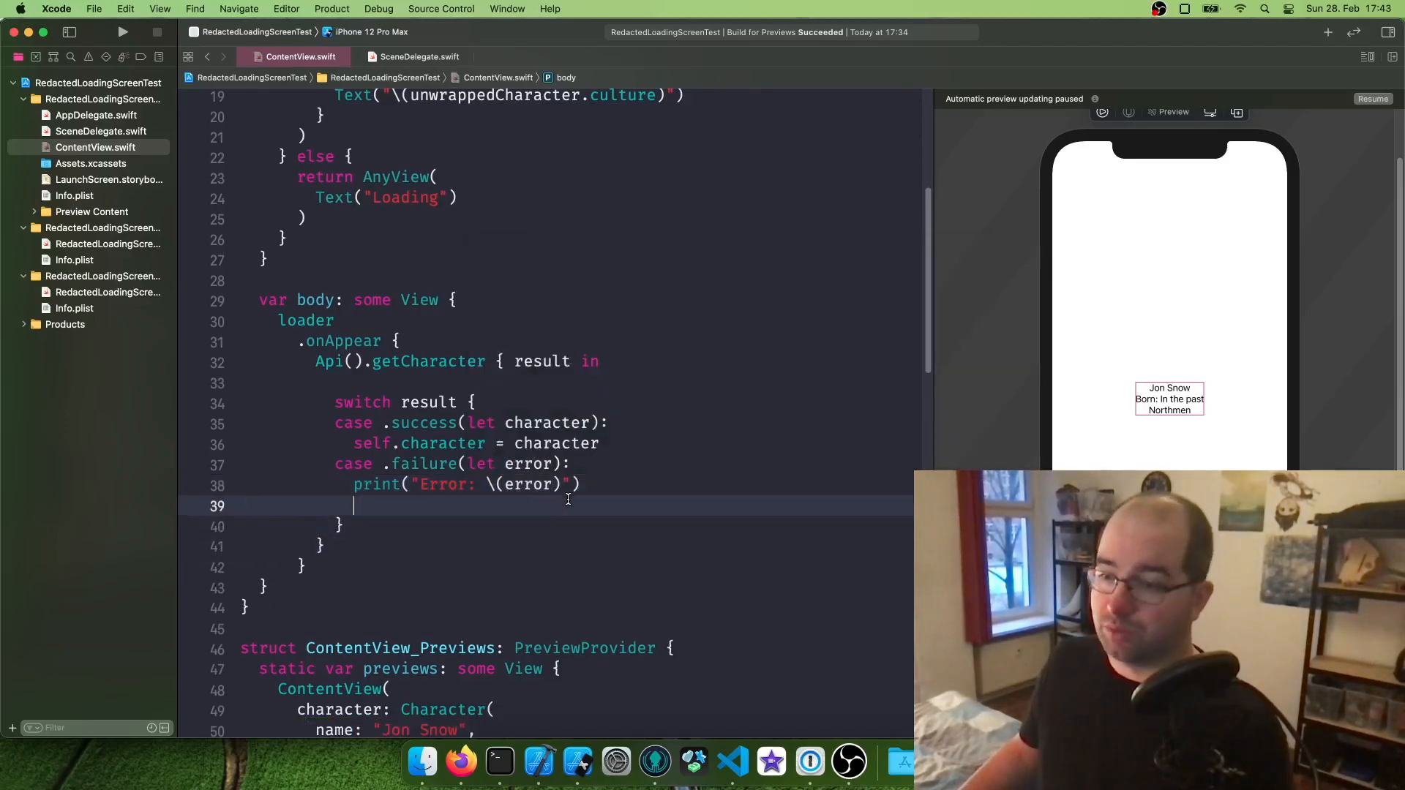
# Add a comment to show a pop-up telling the user an error has happened.
pyautogui.write('// Show a')
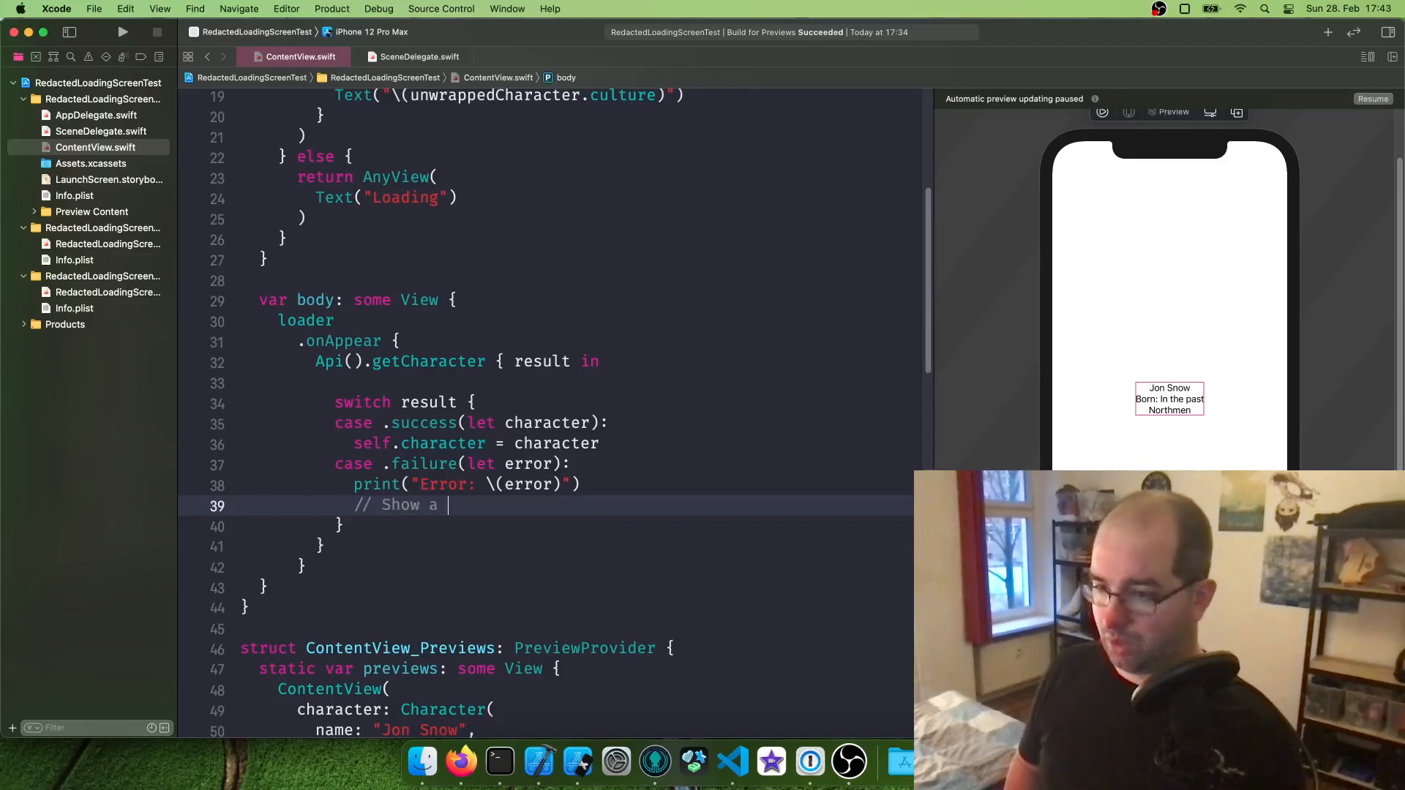
pyautogui.write('pop-up telling the user an error')
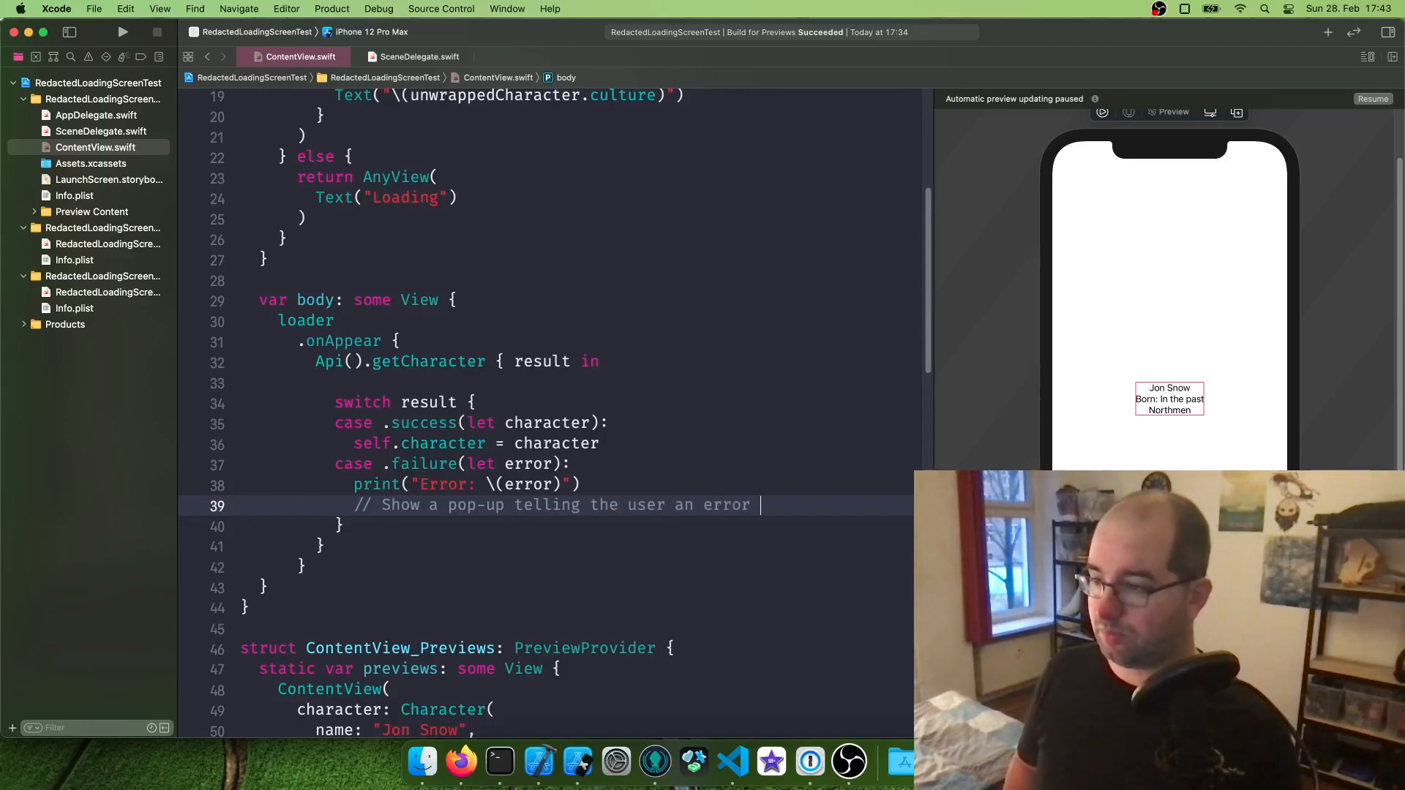
pyautogui.write('has')
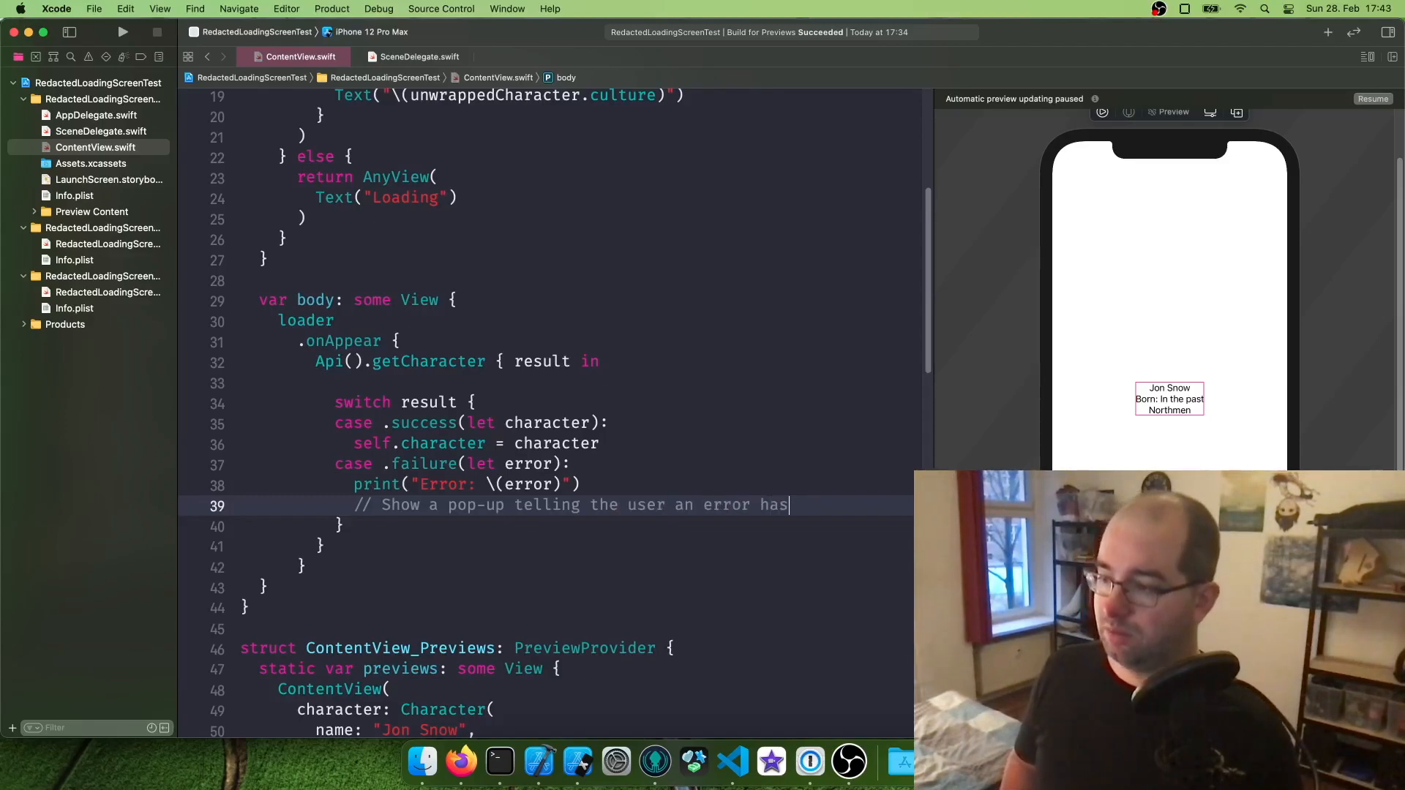
pyautogui.write('happened')
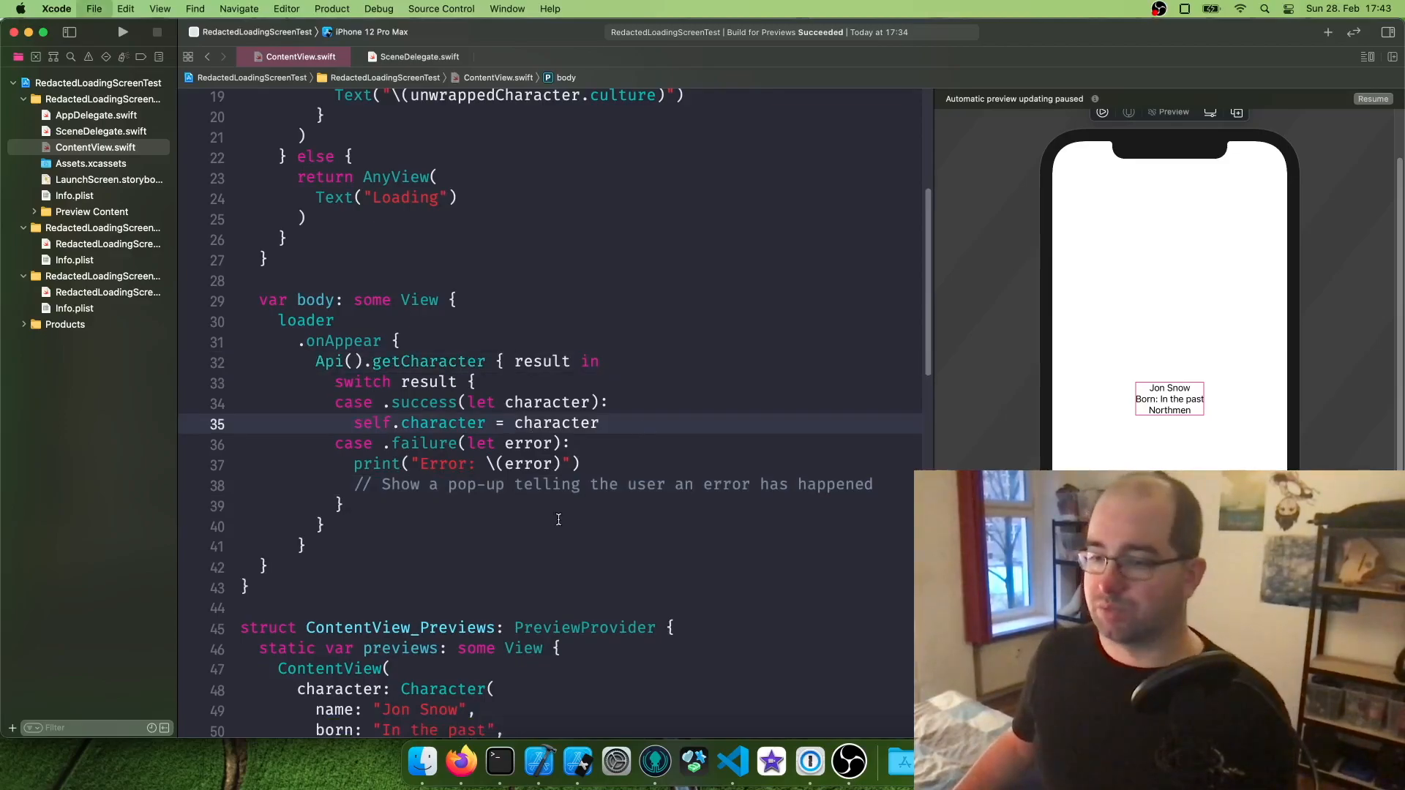
pyautogui.scroll(-3)
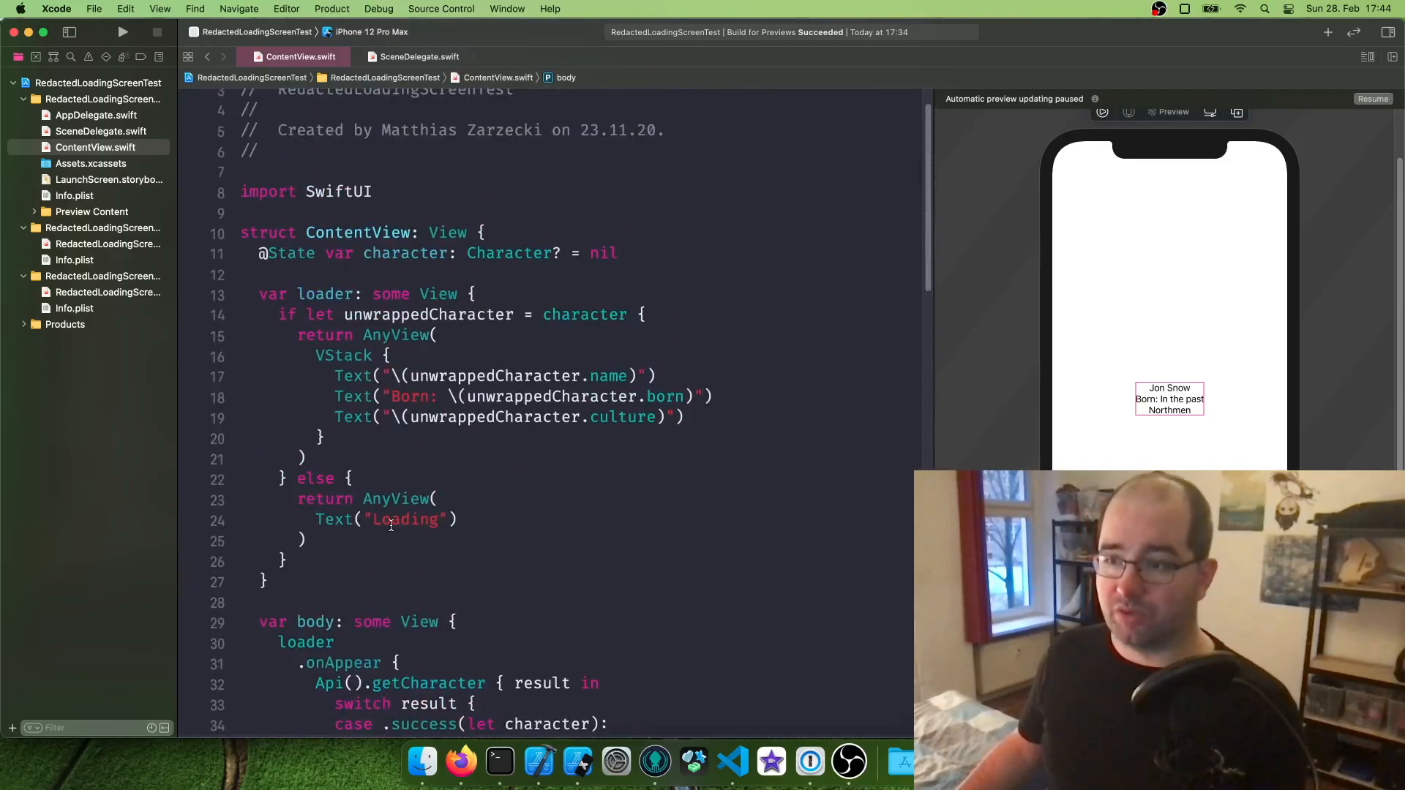
pyautogui.scroll(-3)
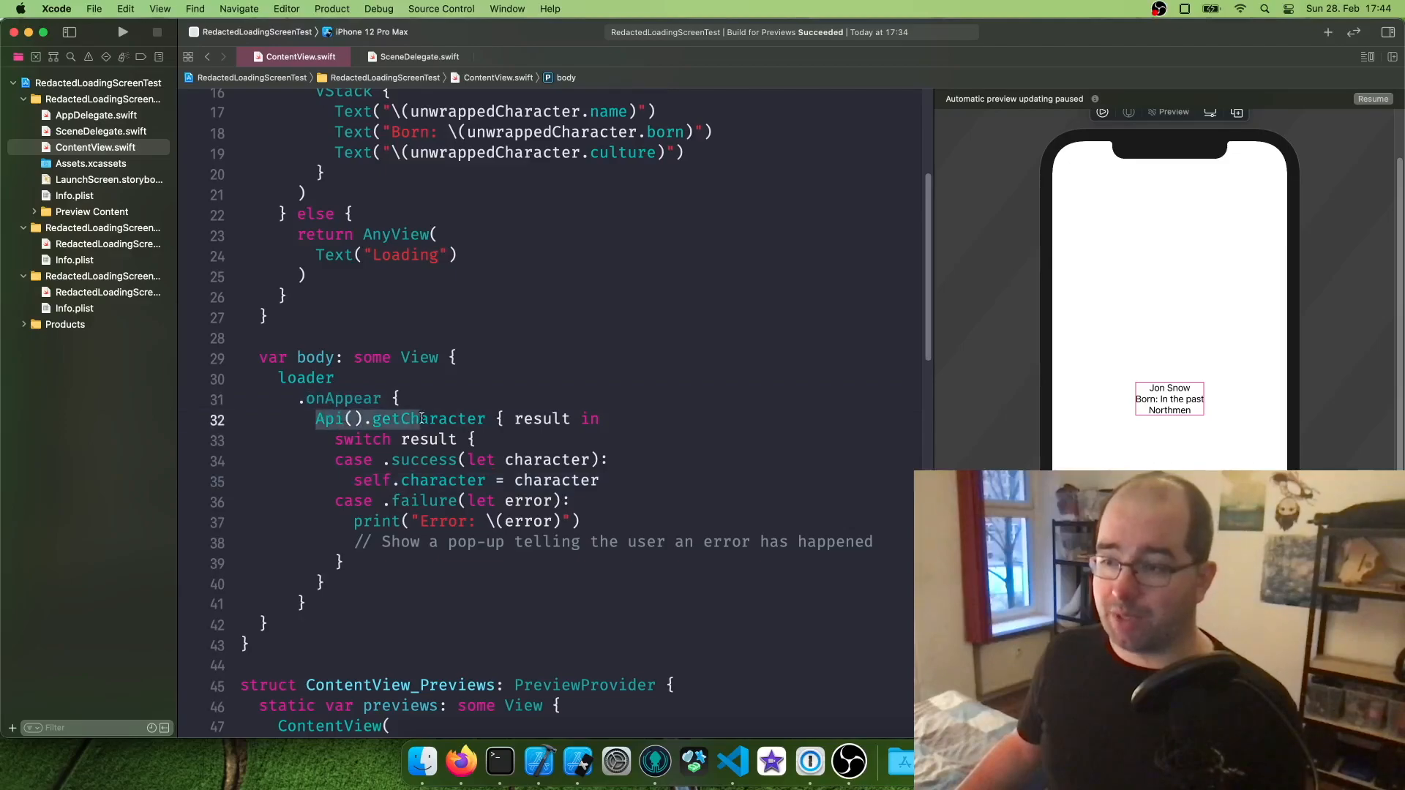
pyautogui.doubleClick(542, 418)
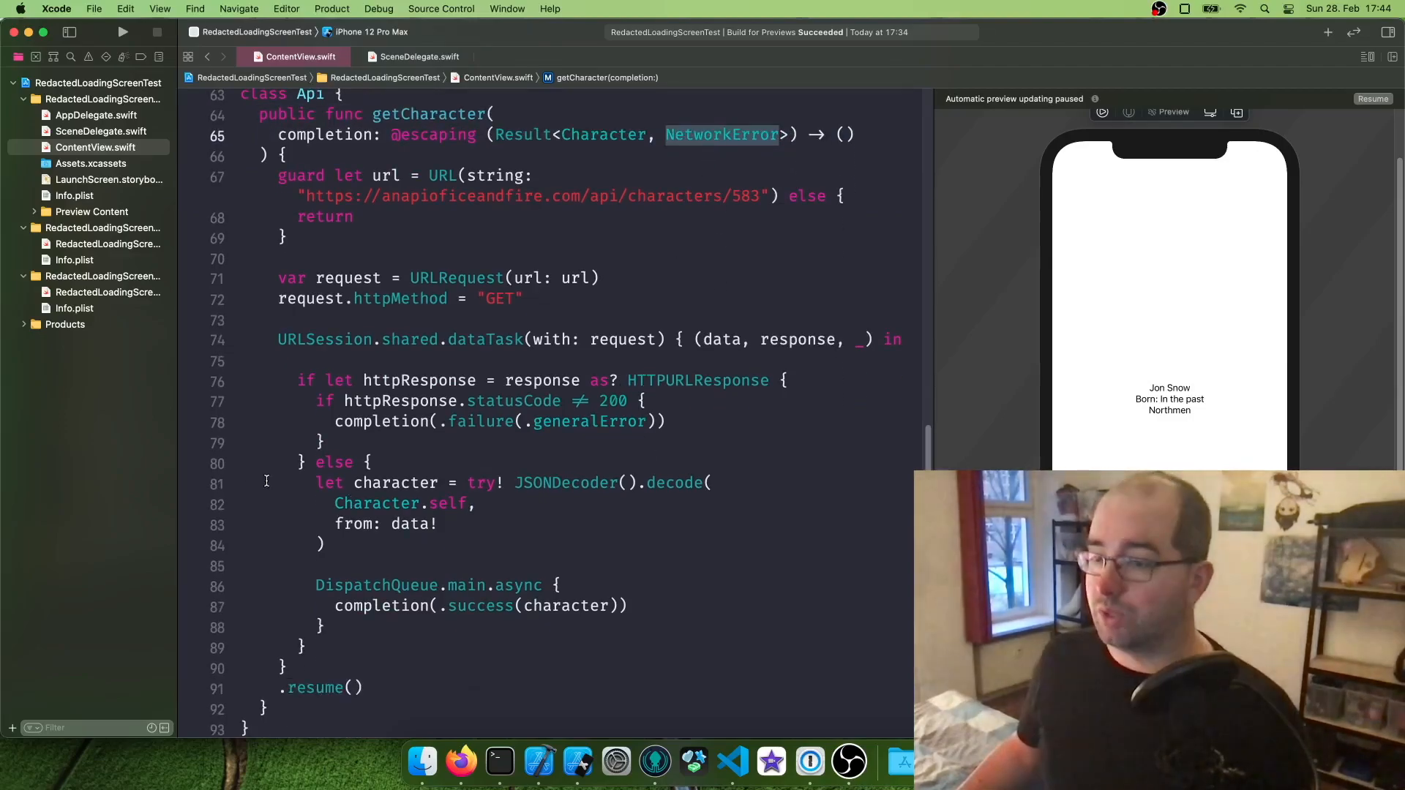
pyautogui.moveTo(299, 380); pyautogui.dragTo(325, 442)
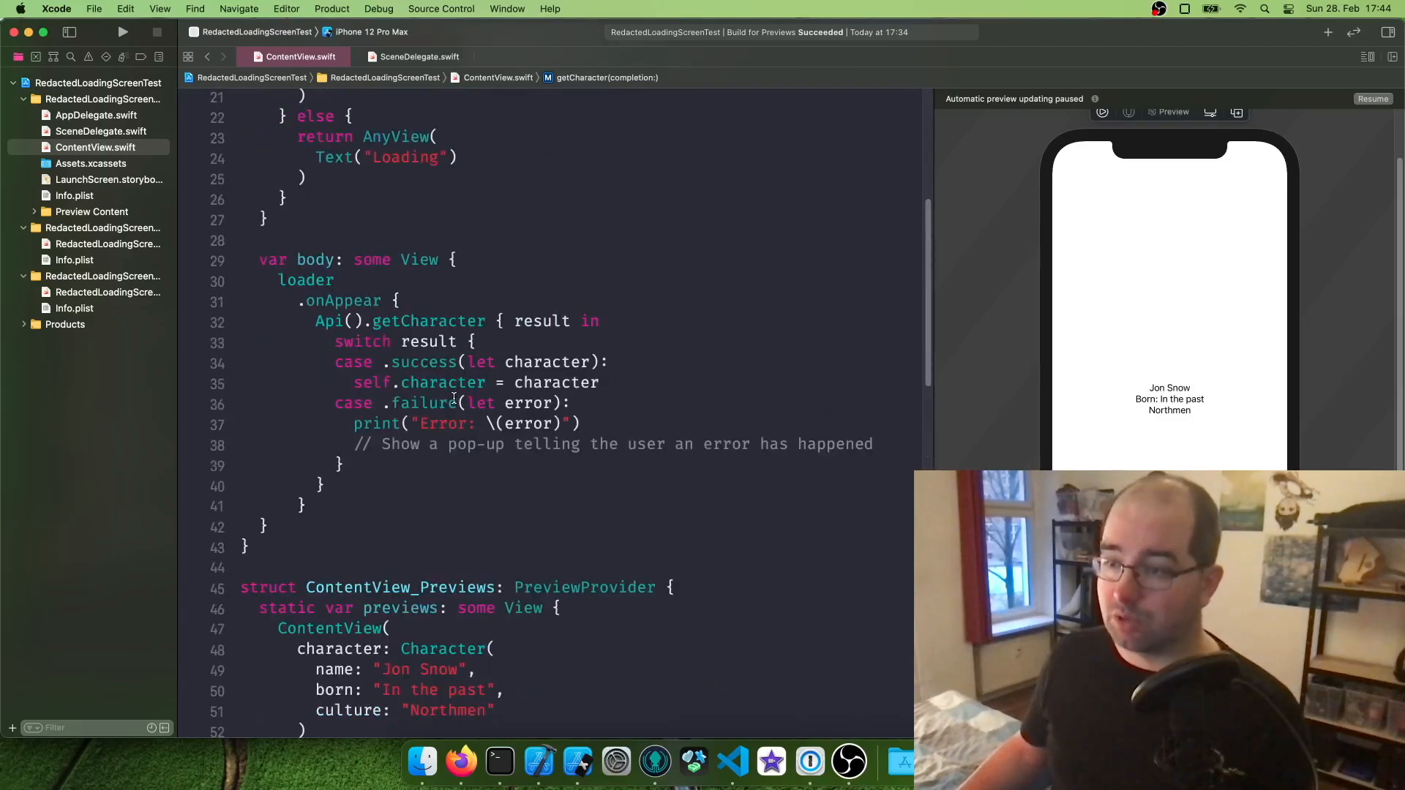
pyautogui.doubleClick(541, 321)
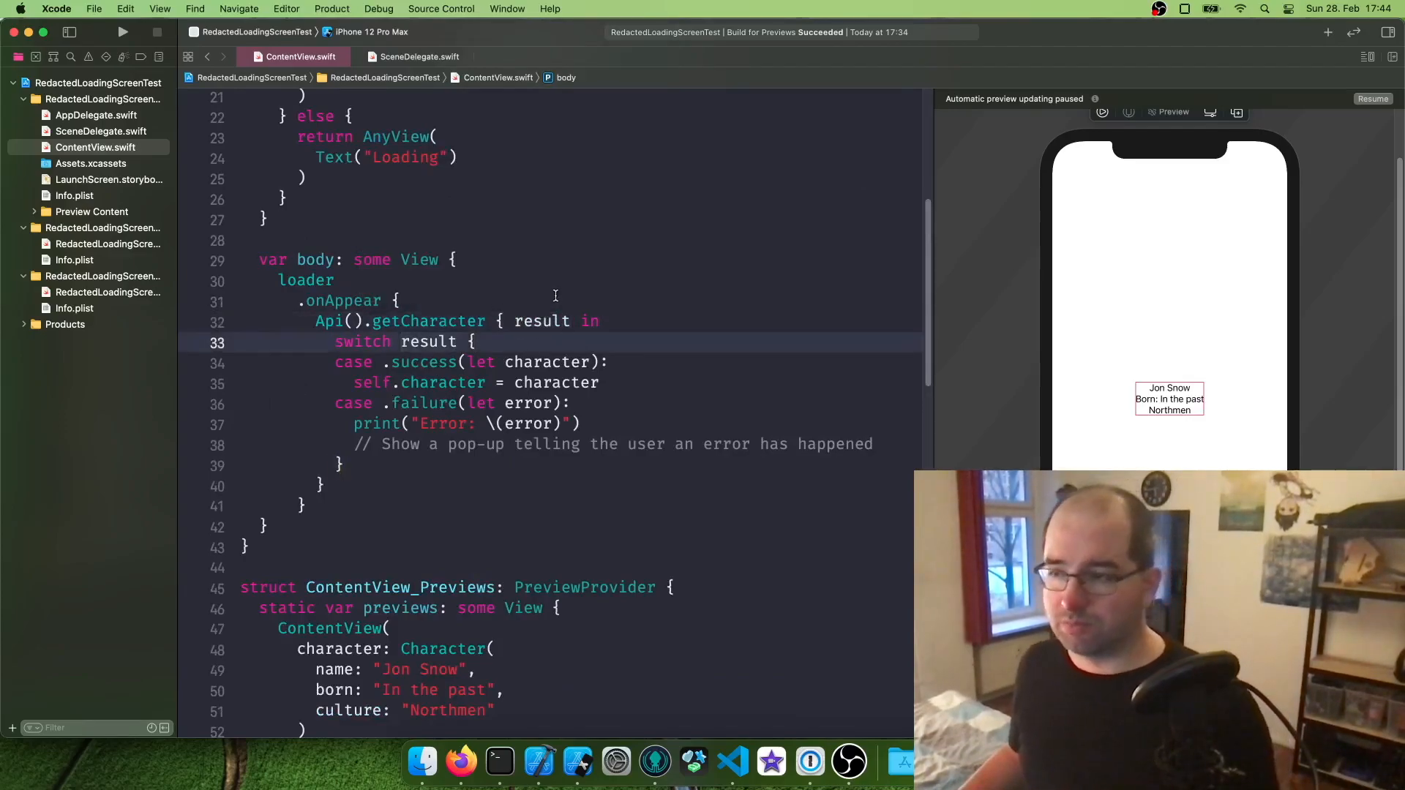
pyautogui.click(508, 342)
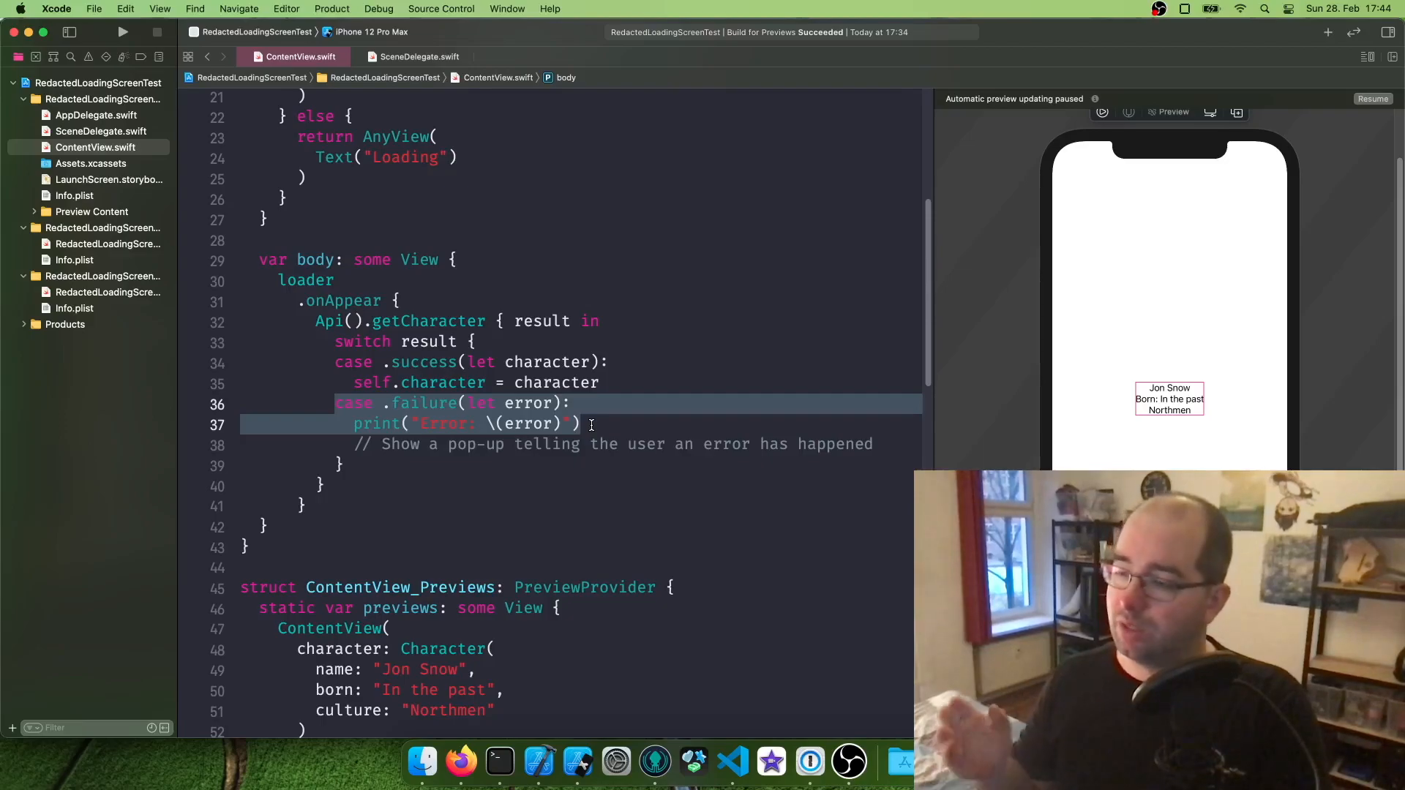
pyautogui.scroll(-3)
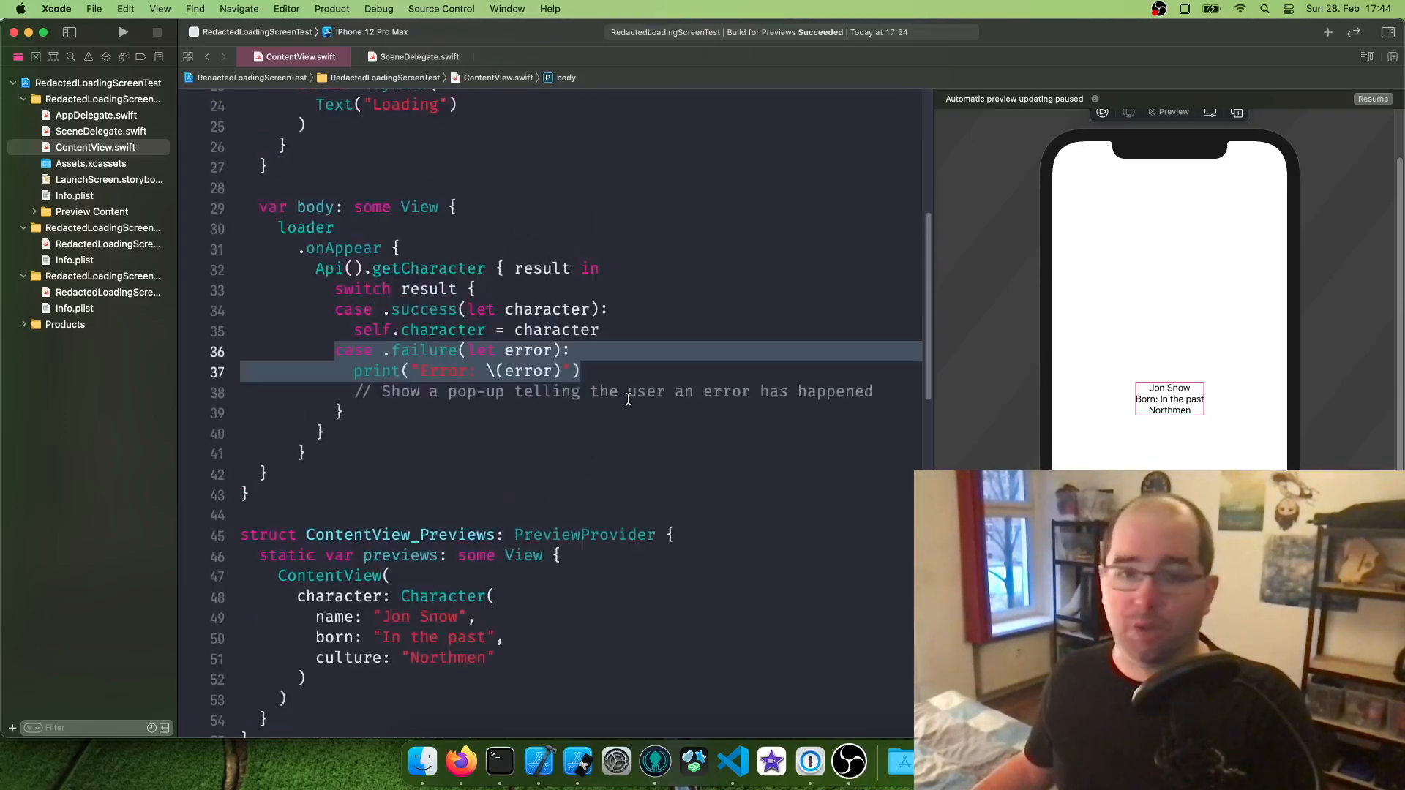
pyautogui.scroll(-3)
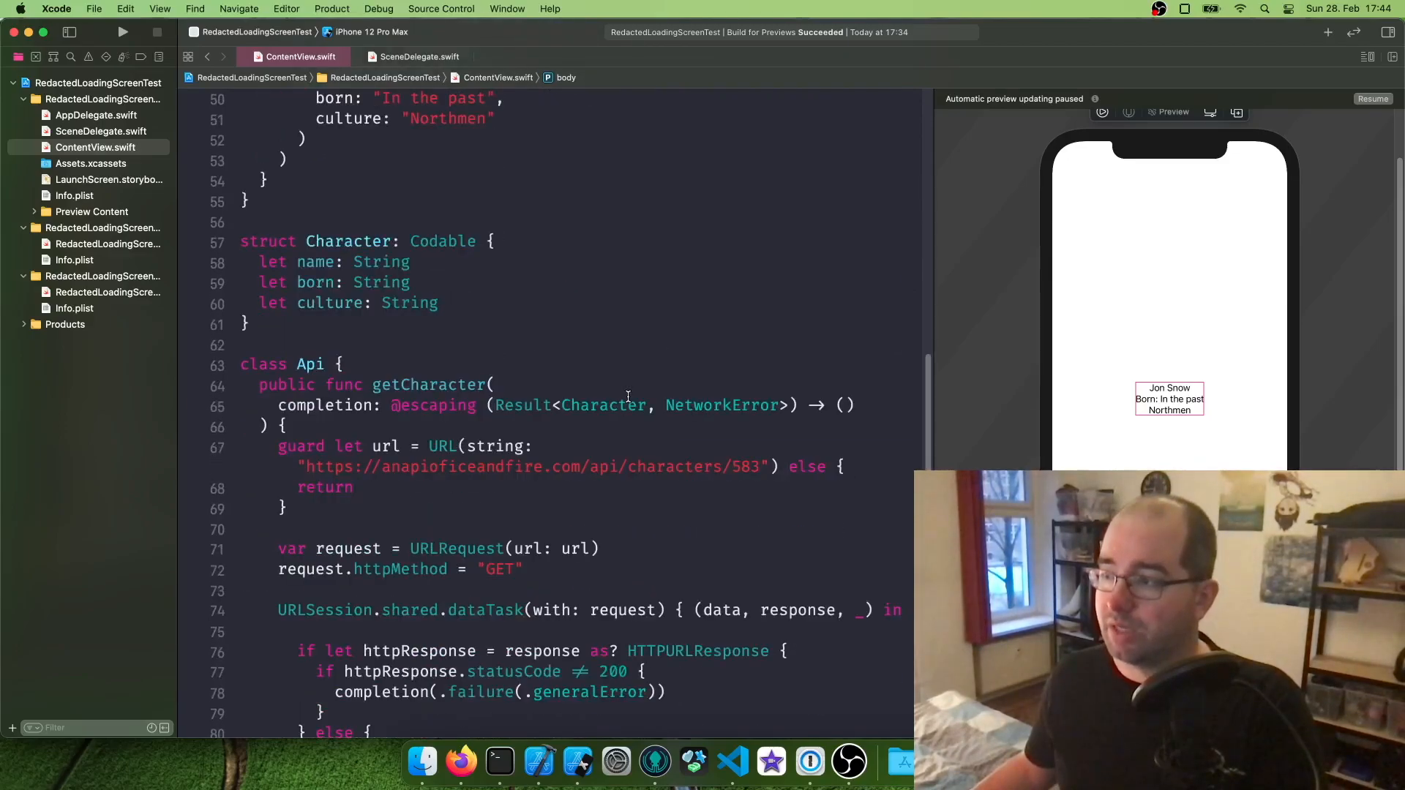
pyautogui.scroll(-3)
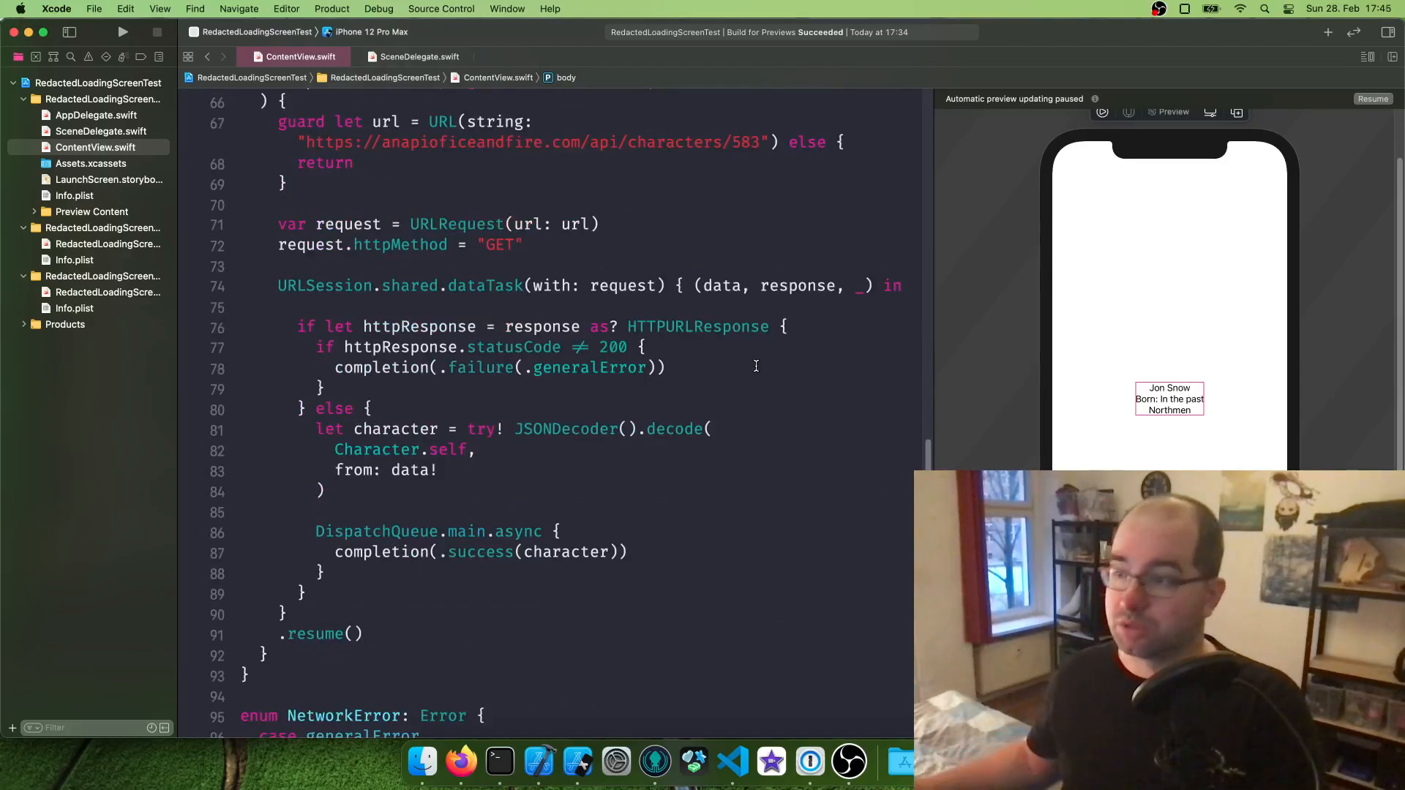
pyautogui.moveTo(822, 366)
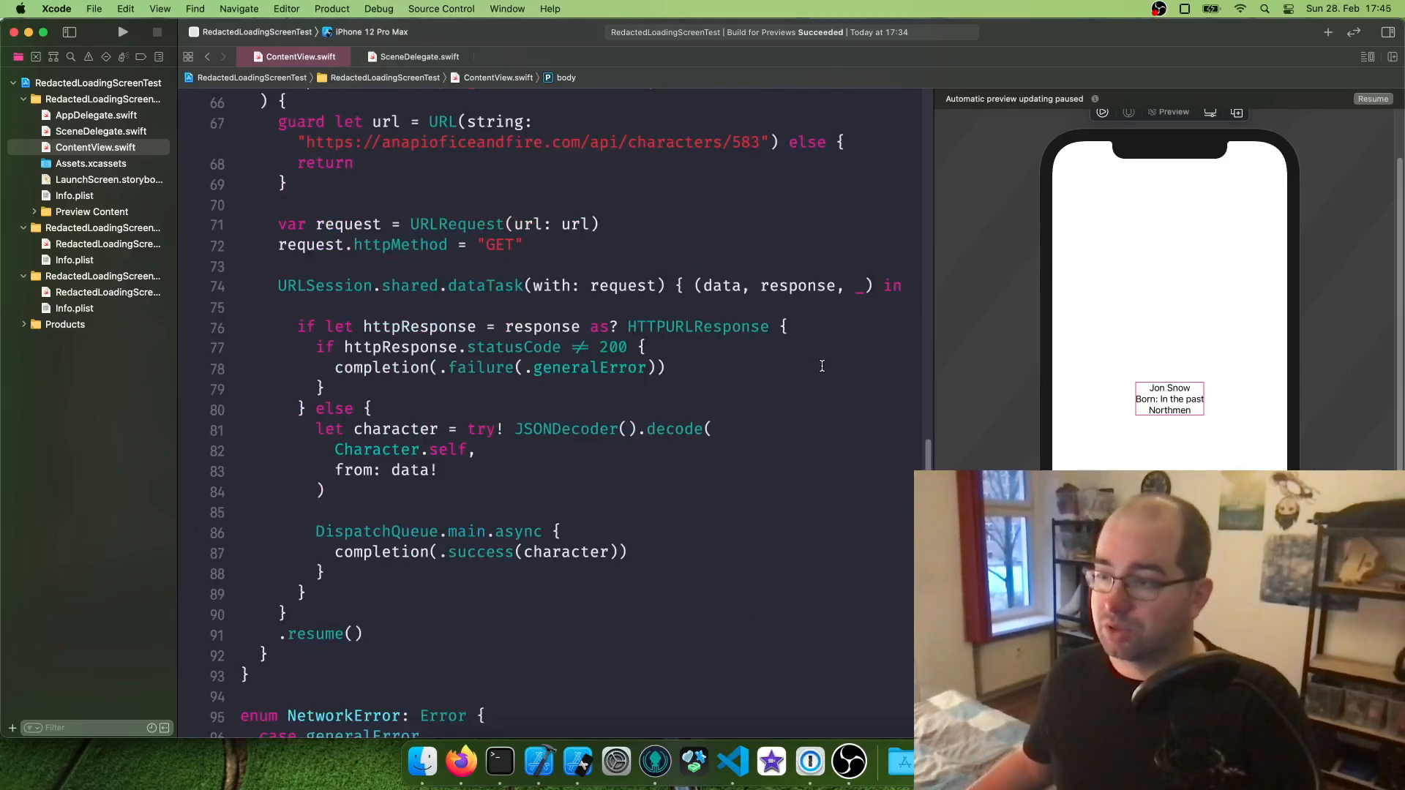
pyautogui.scroll(-3)
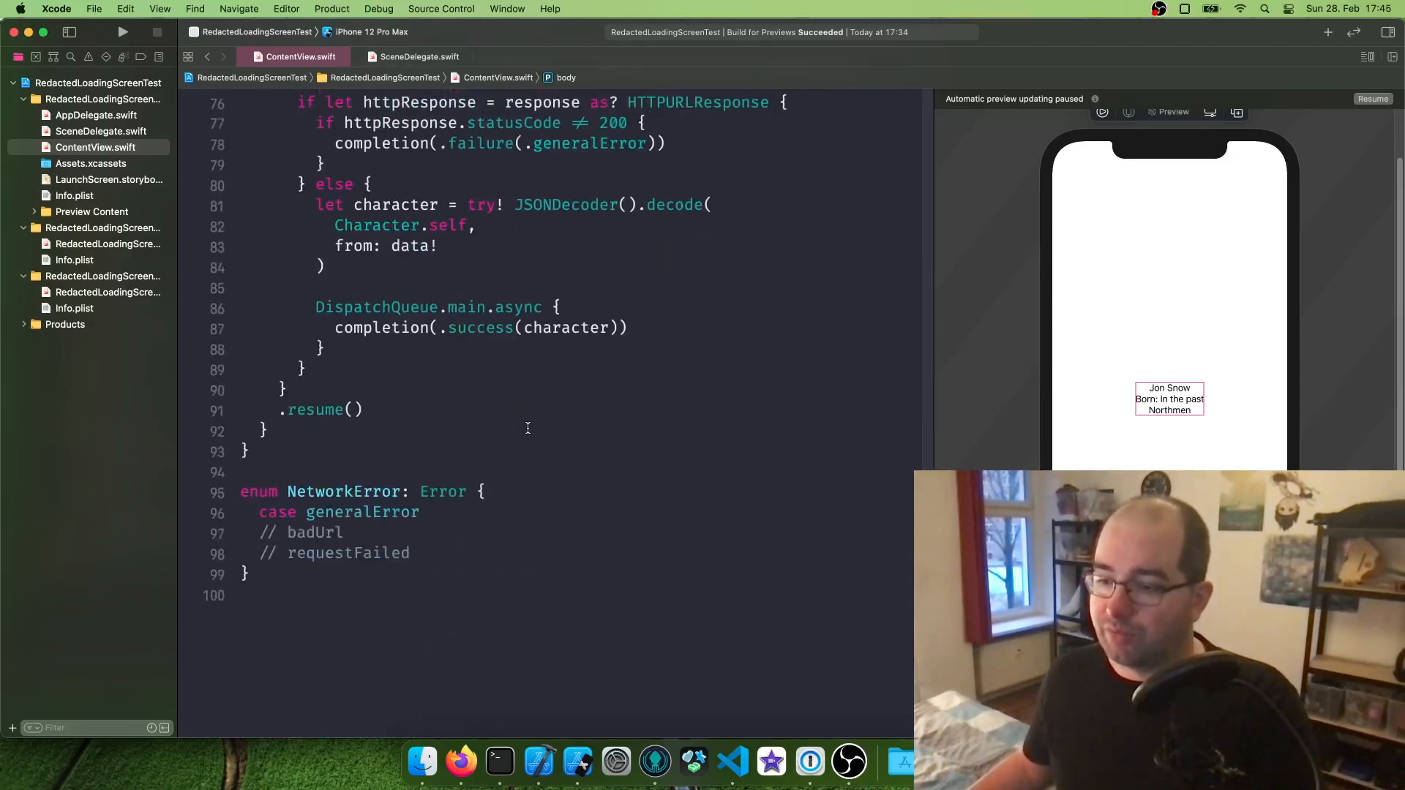
pyautogui.doubleClick(361, 513)
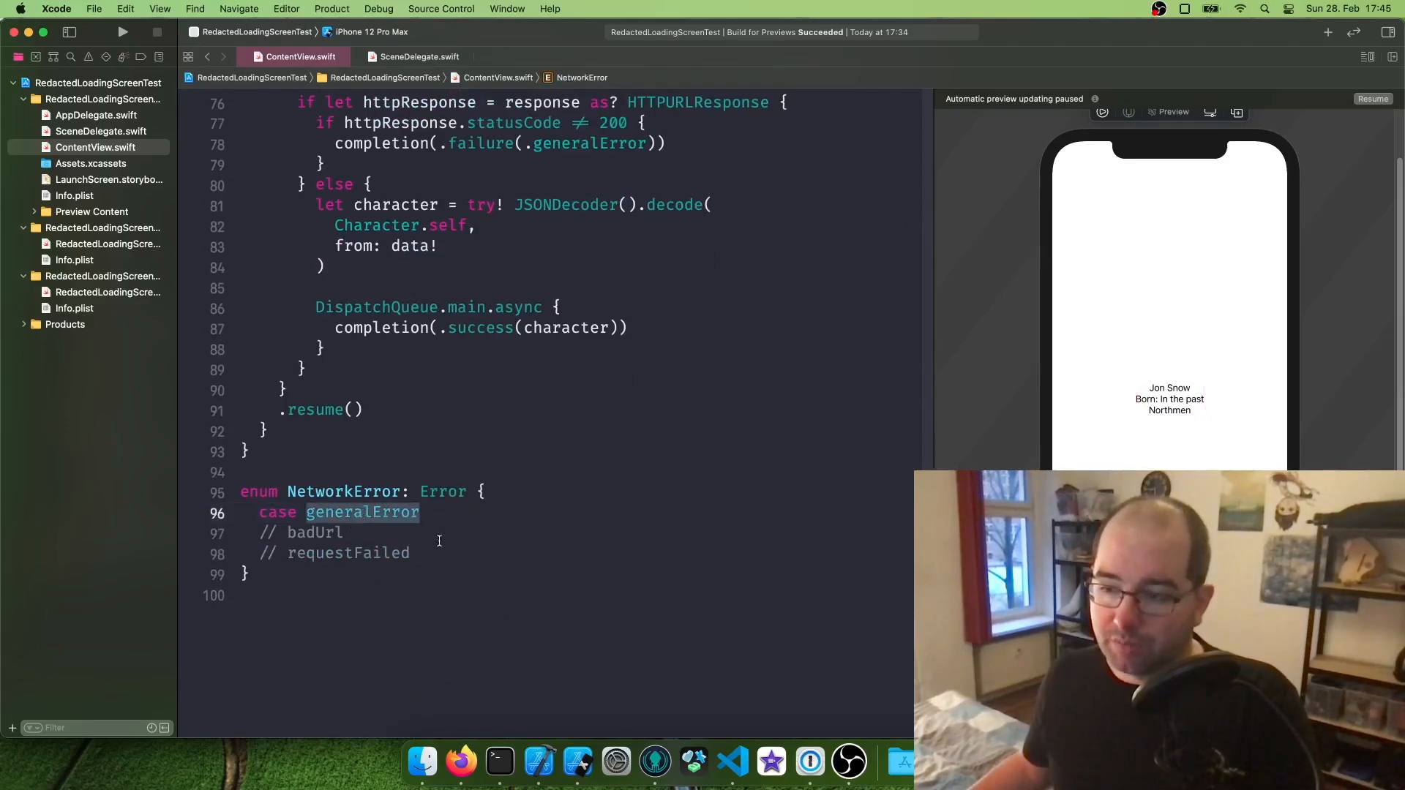